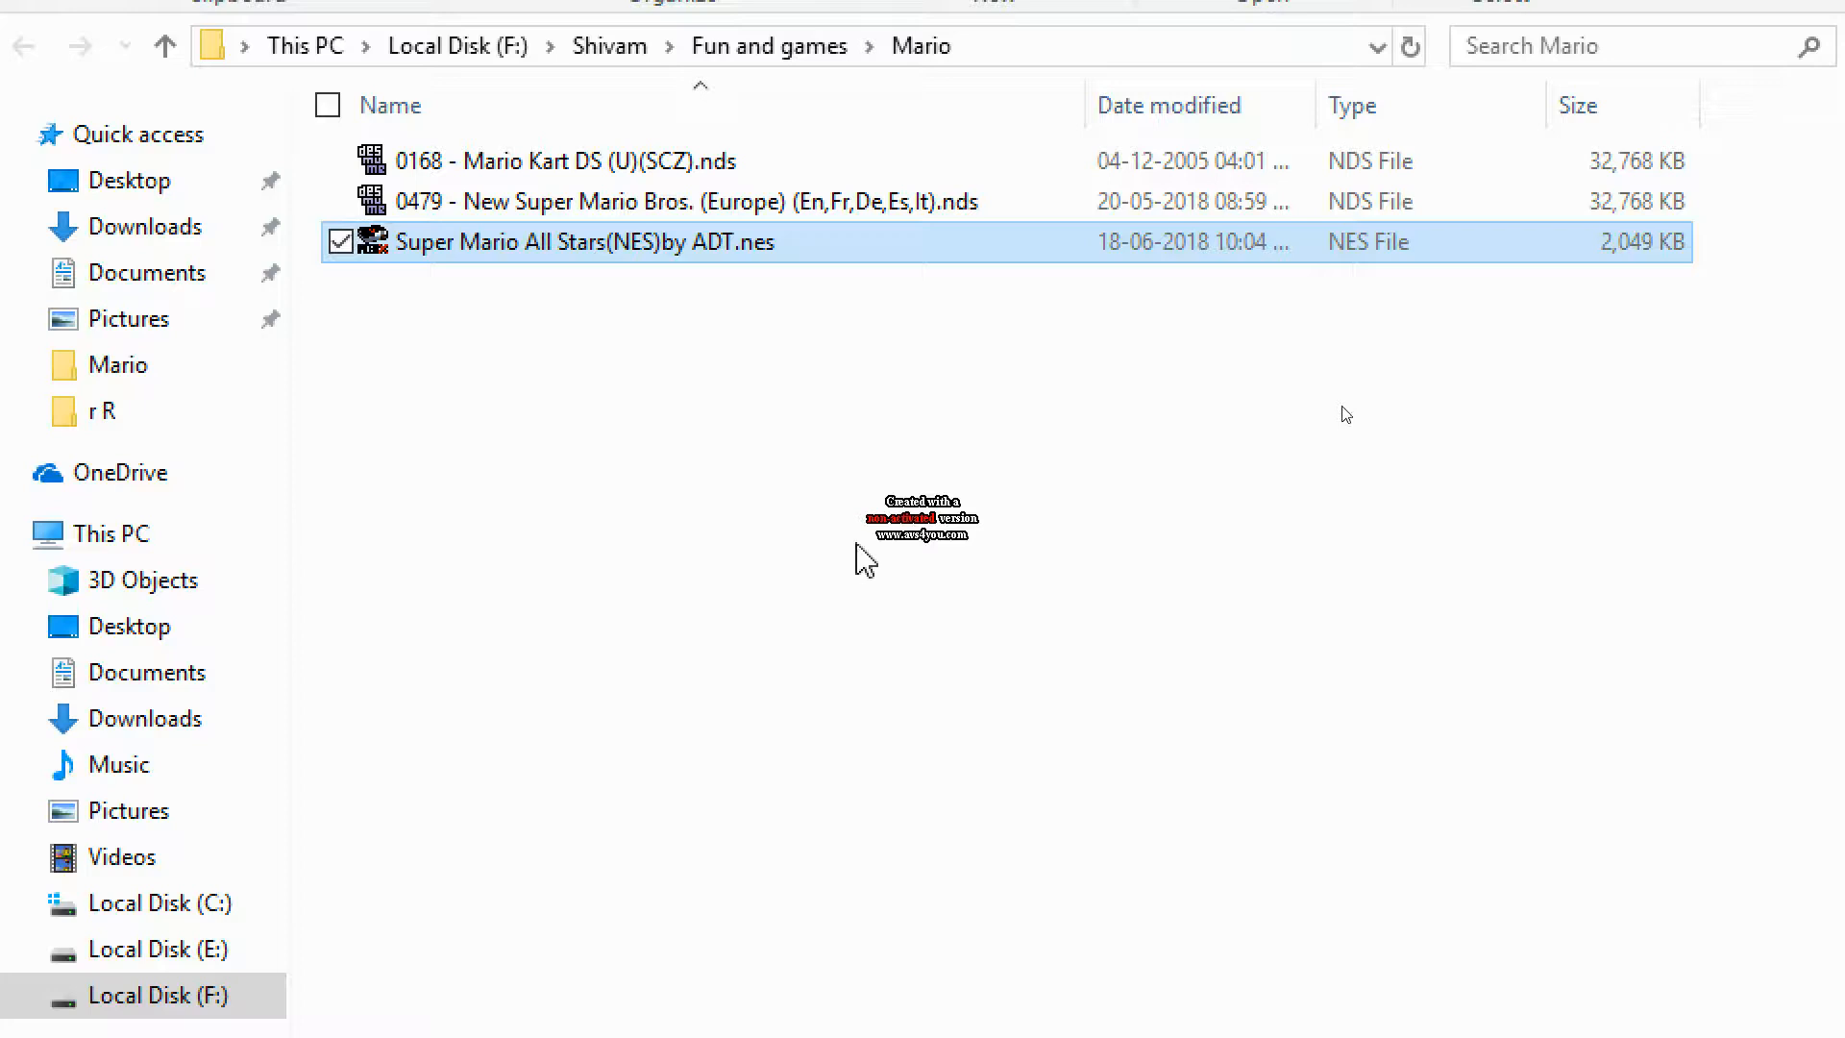
pyautogui.moveTo(824, 317)
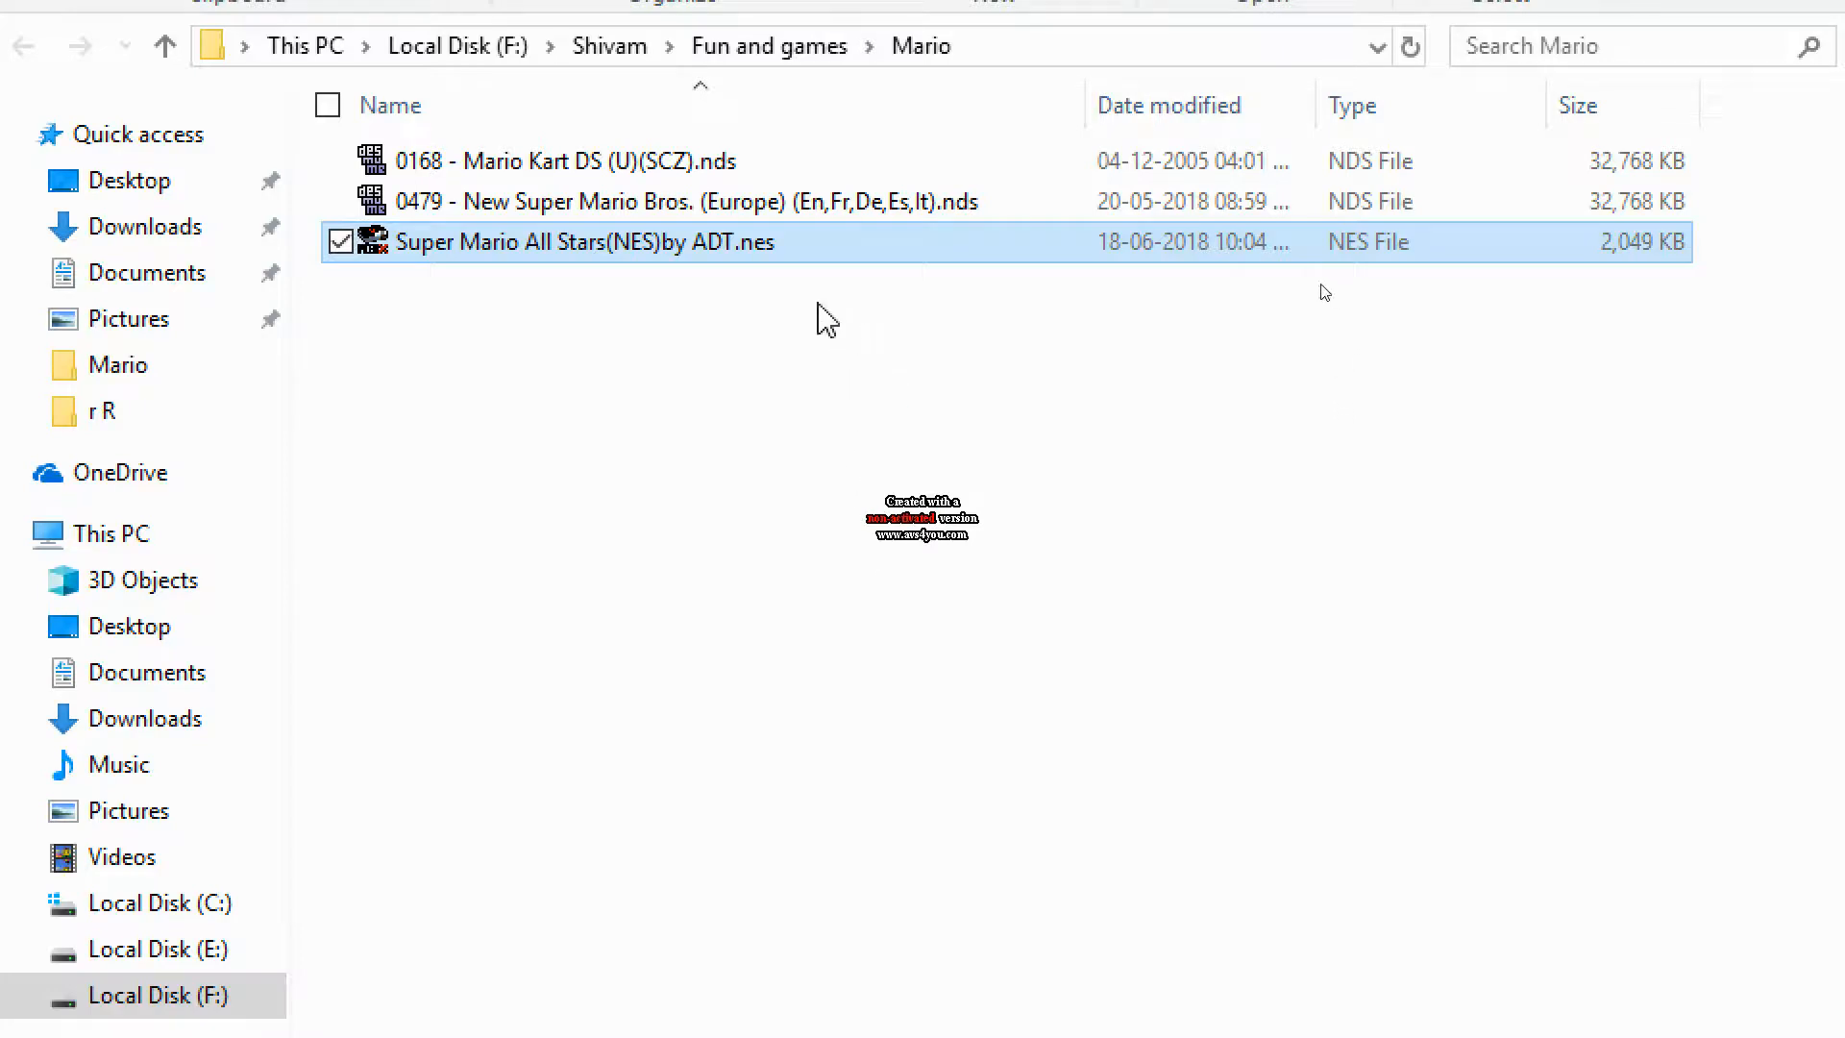
pyautogui.moveTo(665, 265)
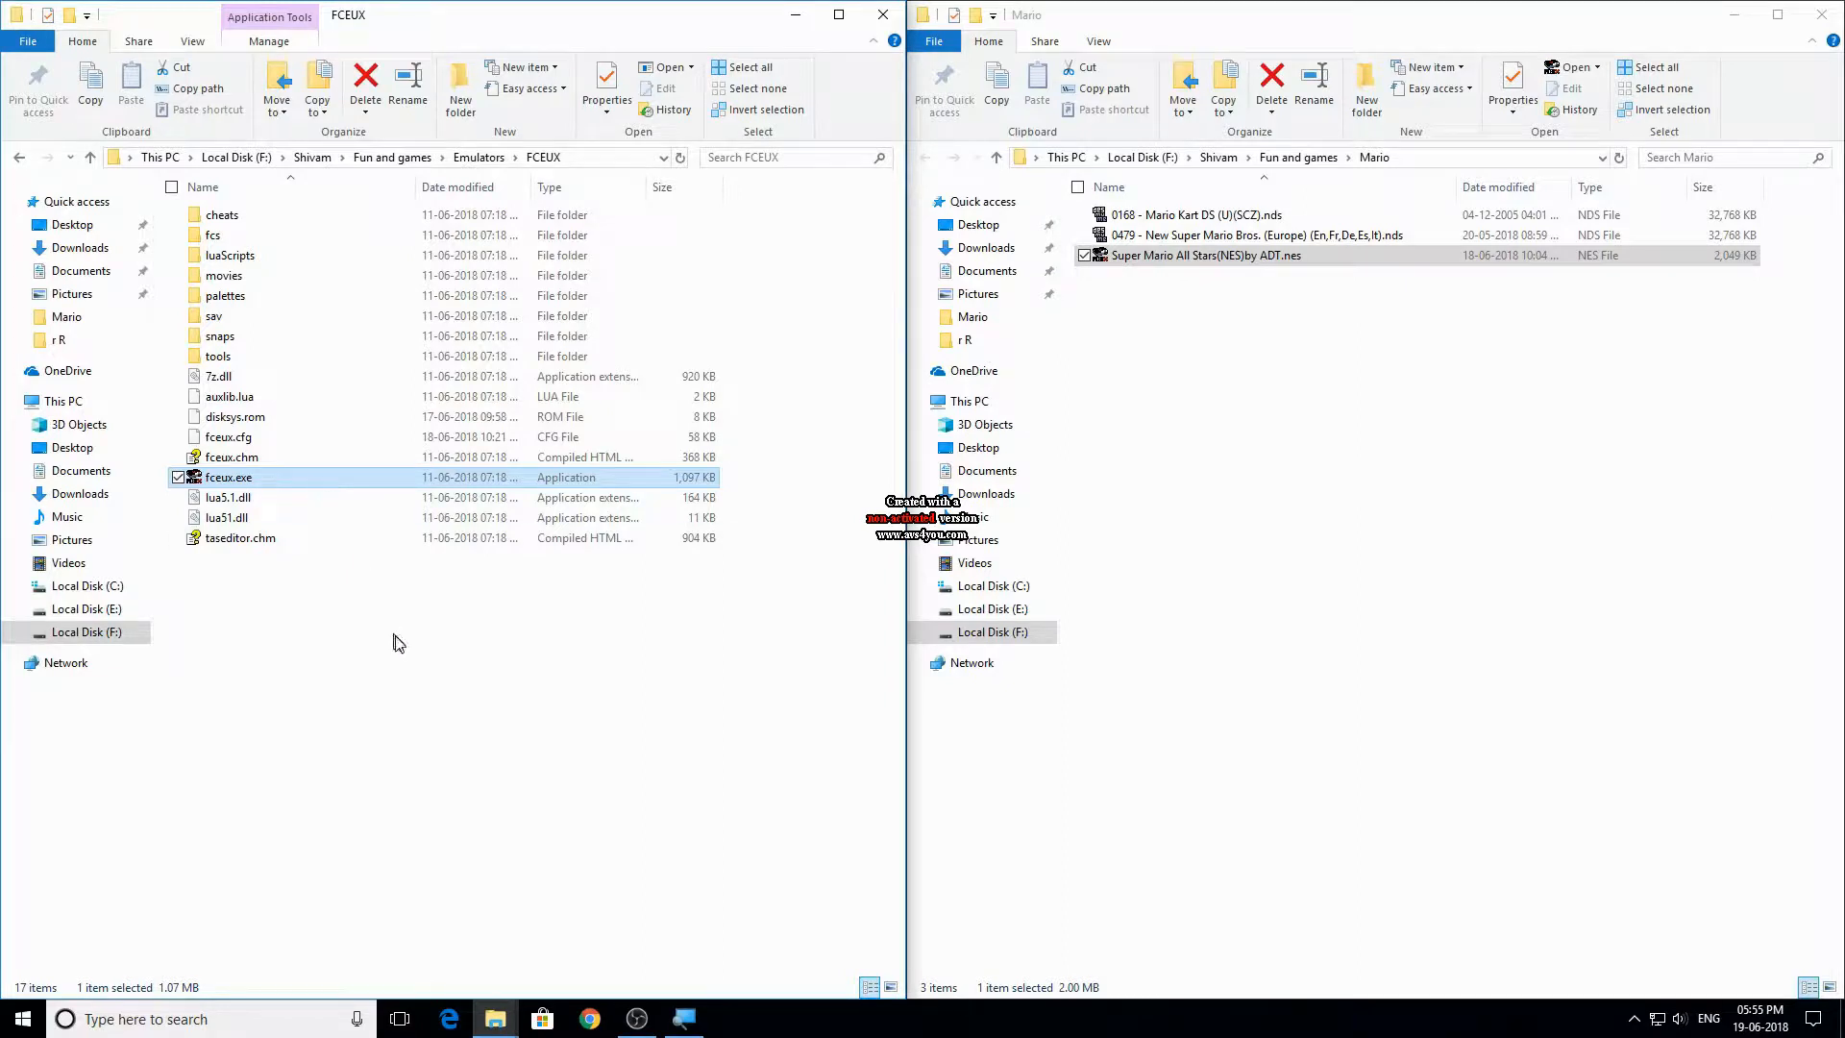
pyautogui.moveTo(353, 715)
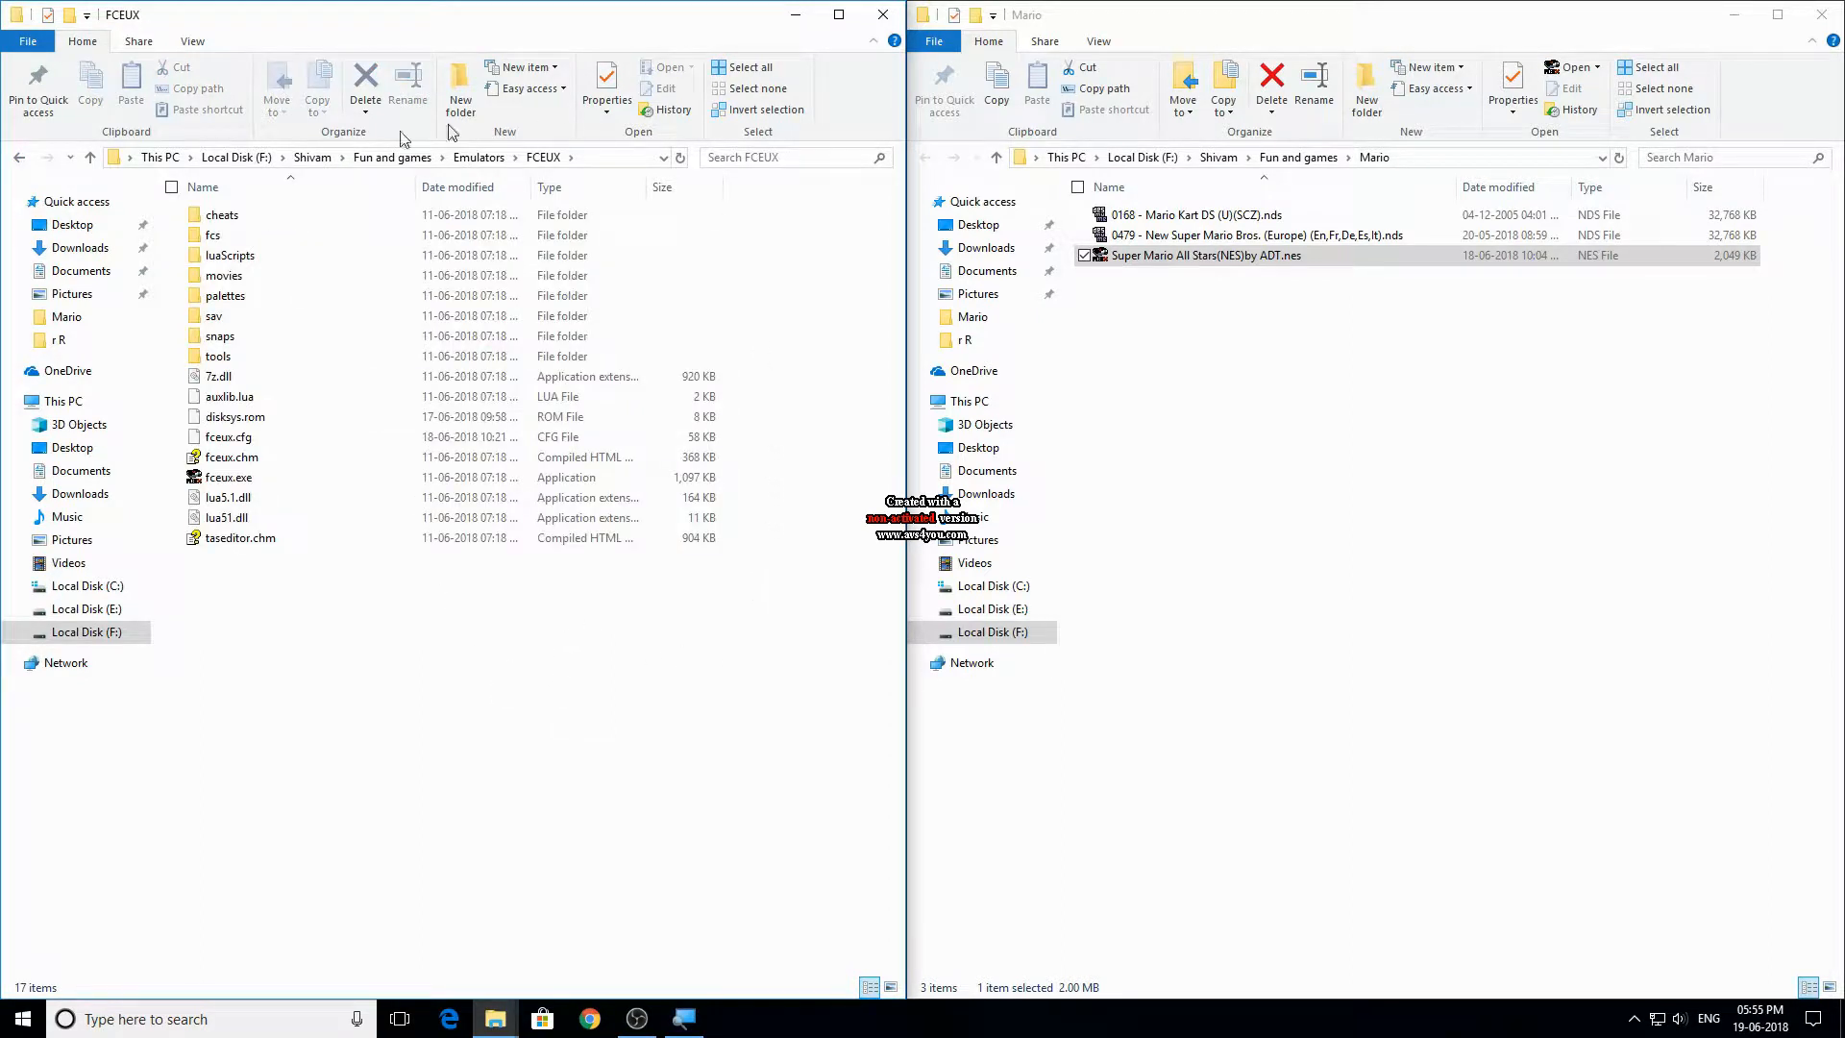
pyautogui.moveTo(503, 703)
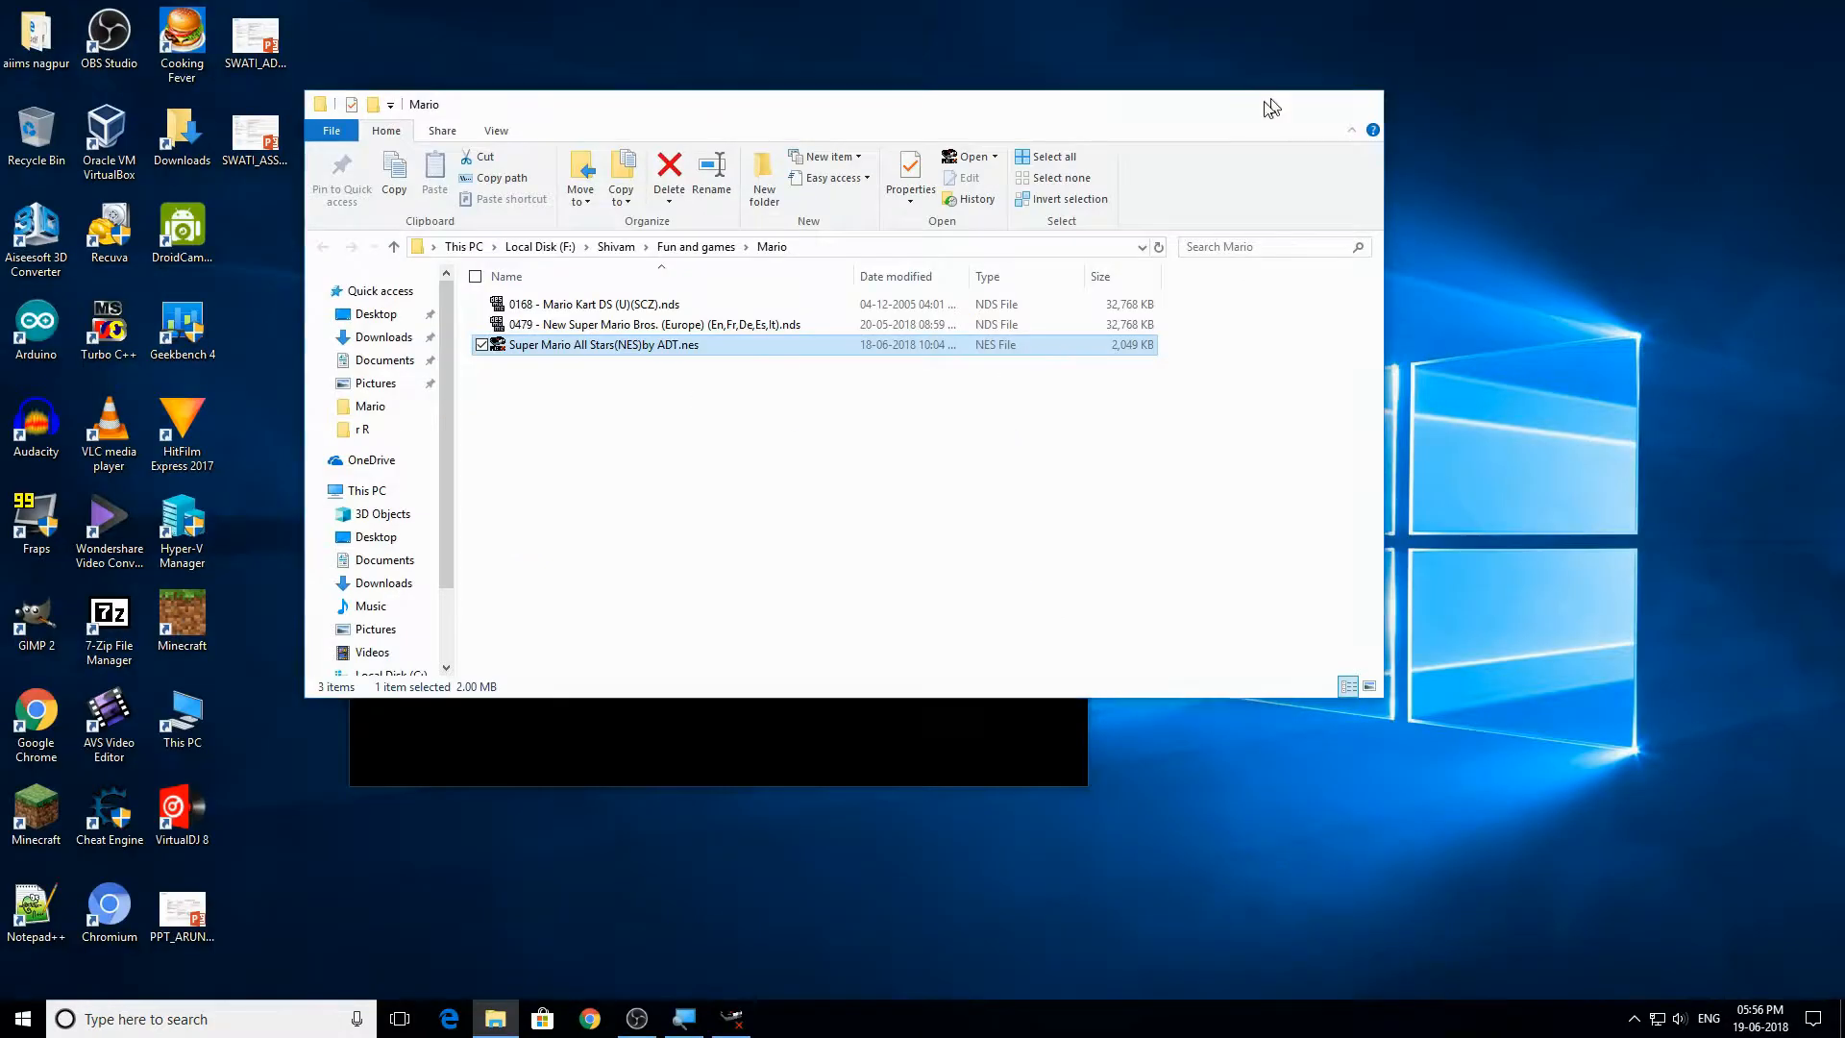
# - Start FCEUX and bring up the controller configuration for gamepad port 1
pyautogui.doubleClick(603, 343)
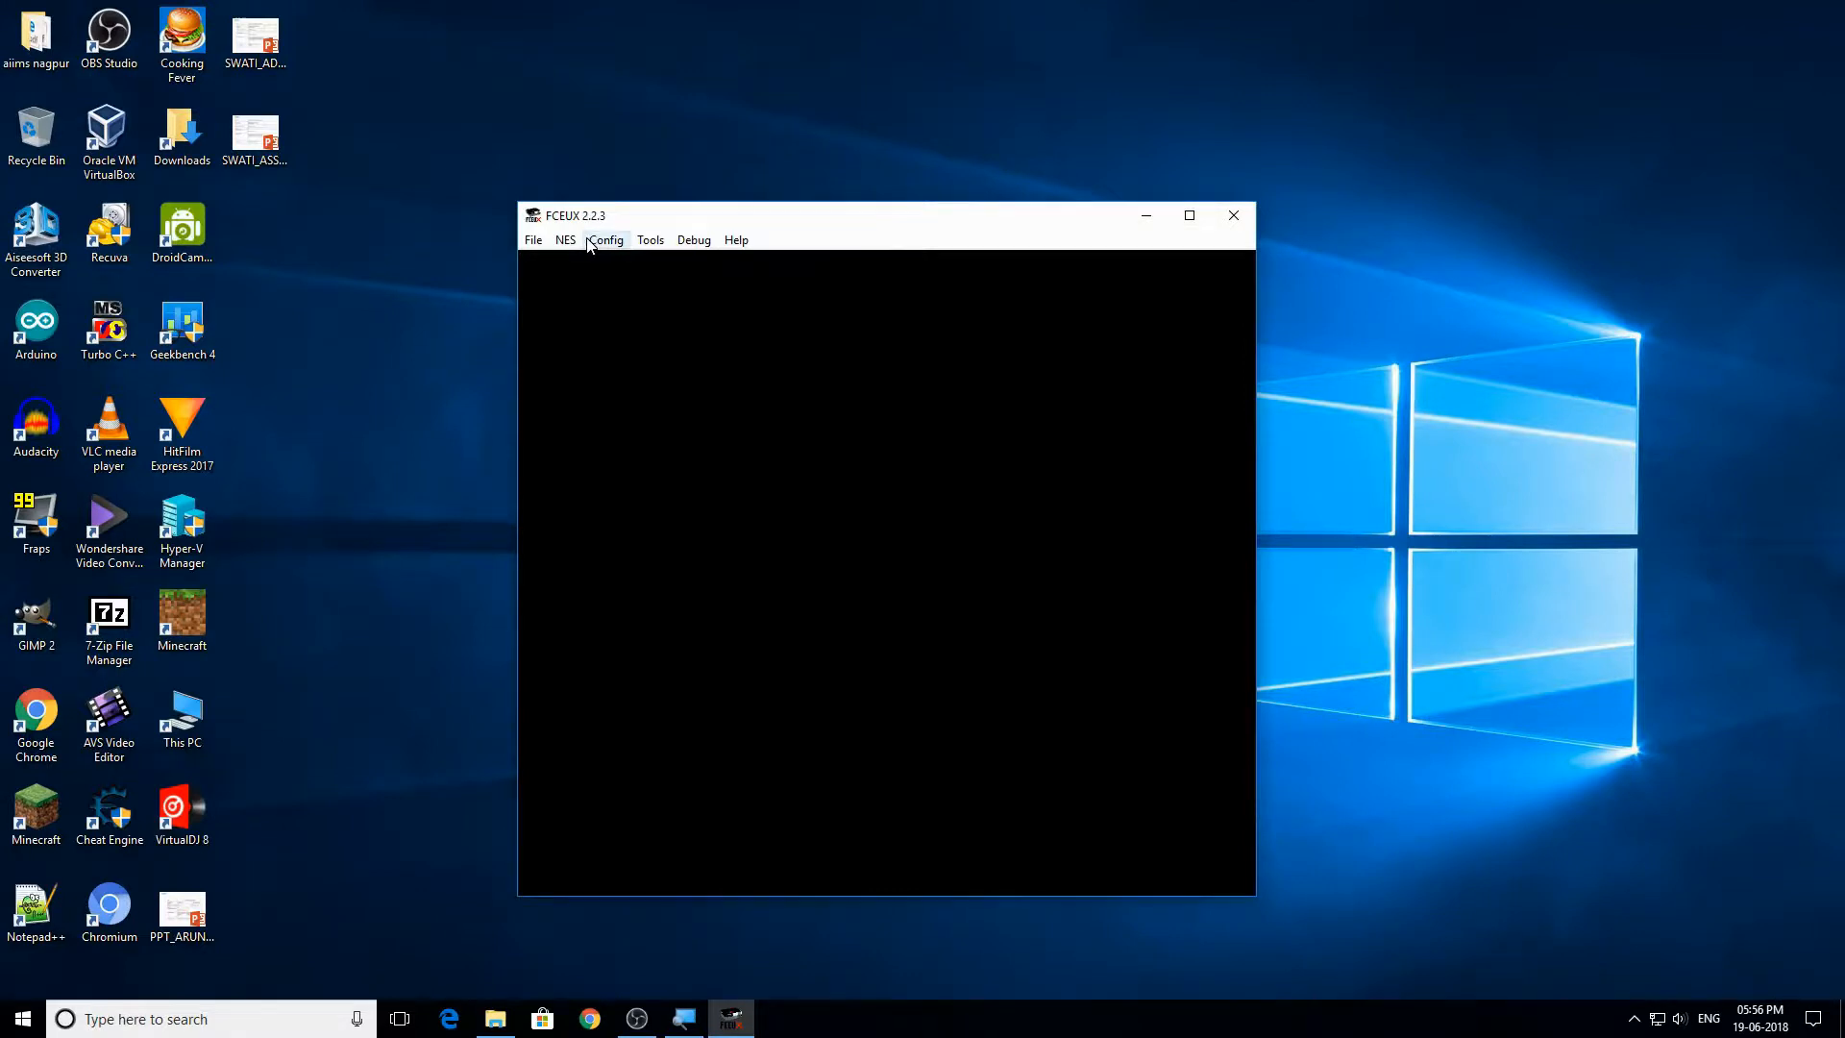
pyautogui.click(605, 240)
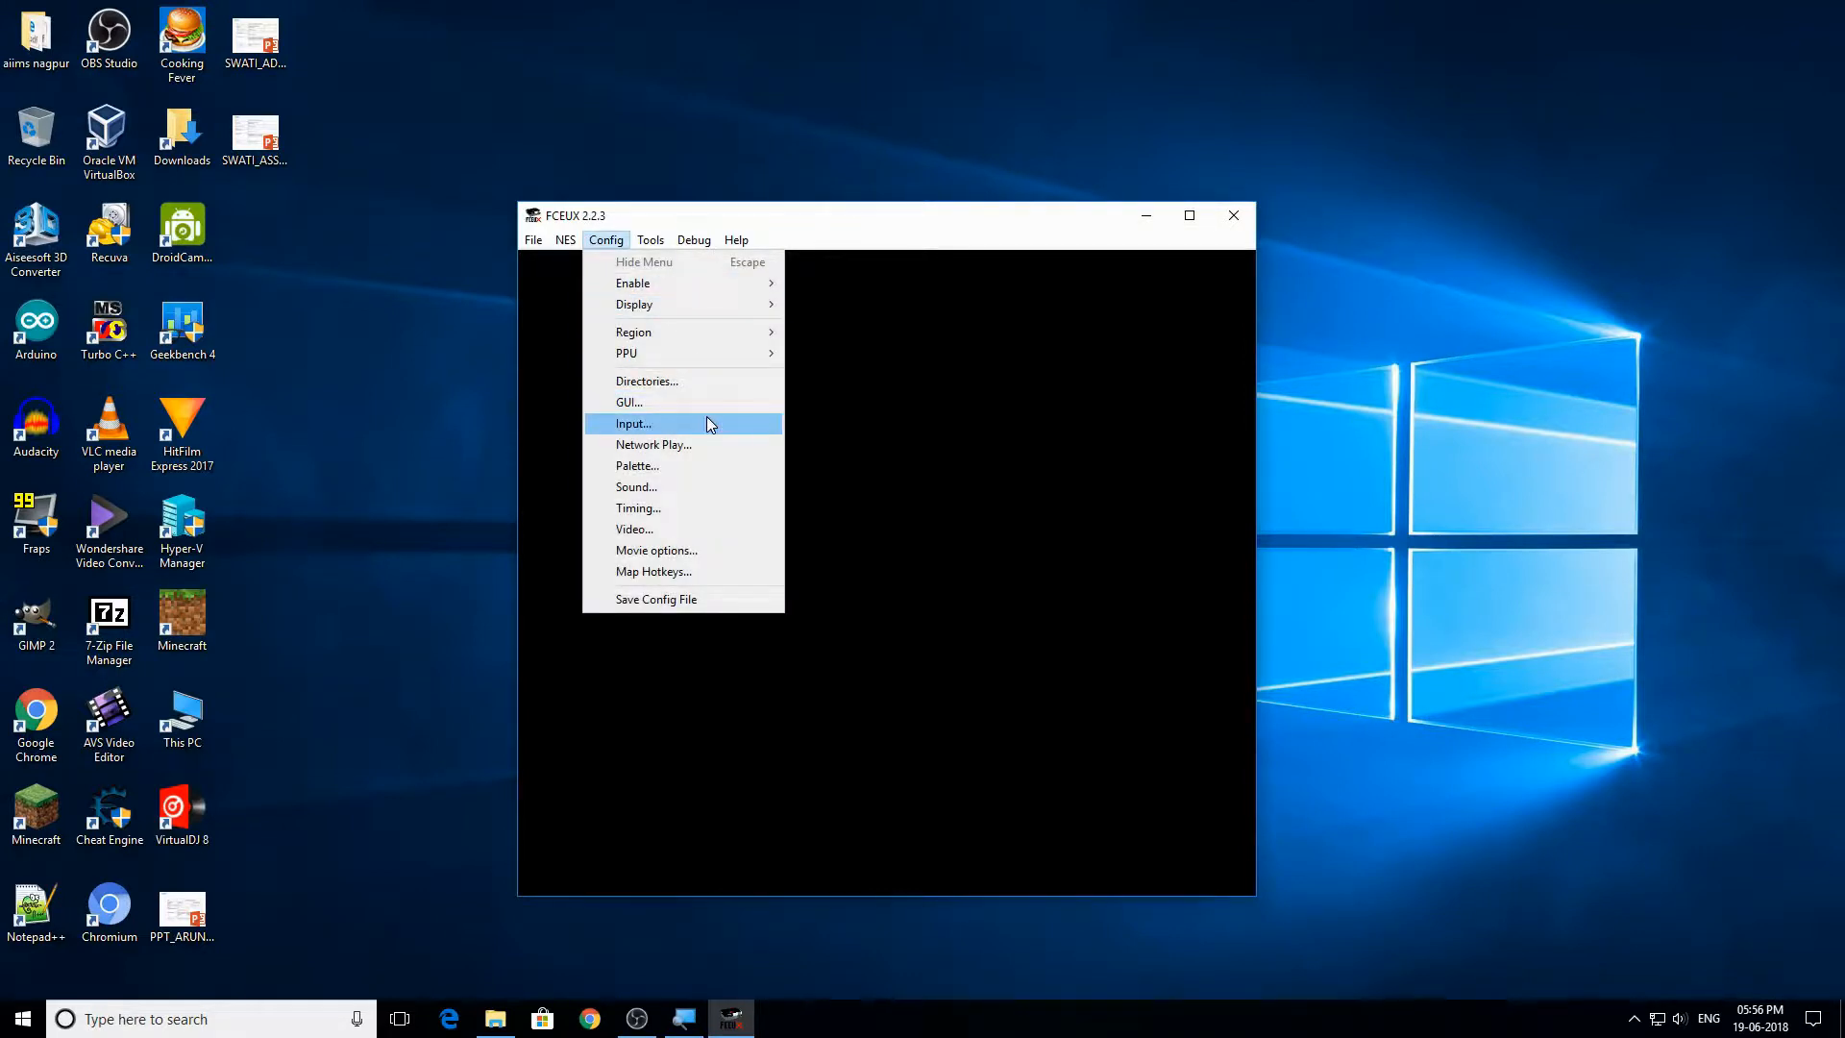
pyautogui.click(632, 423)
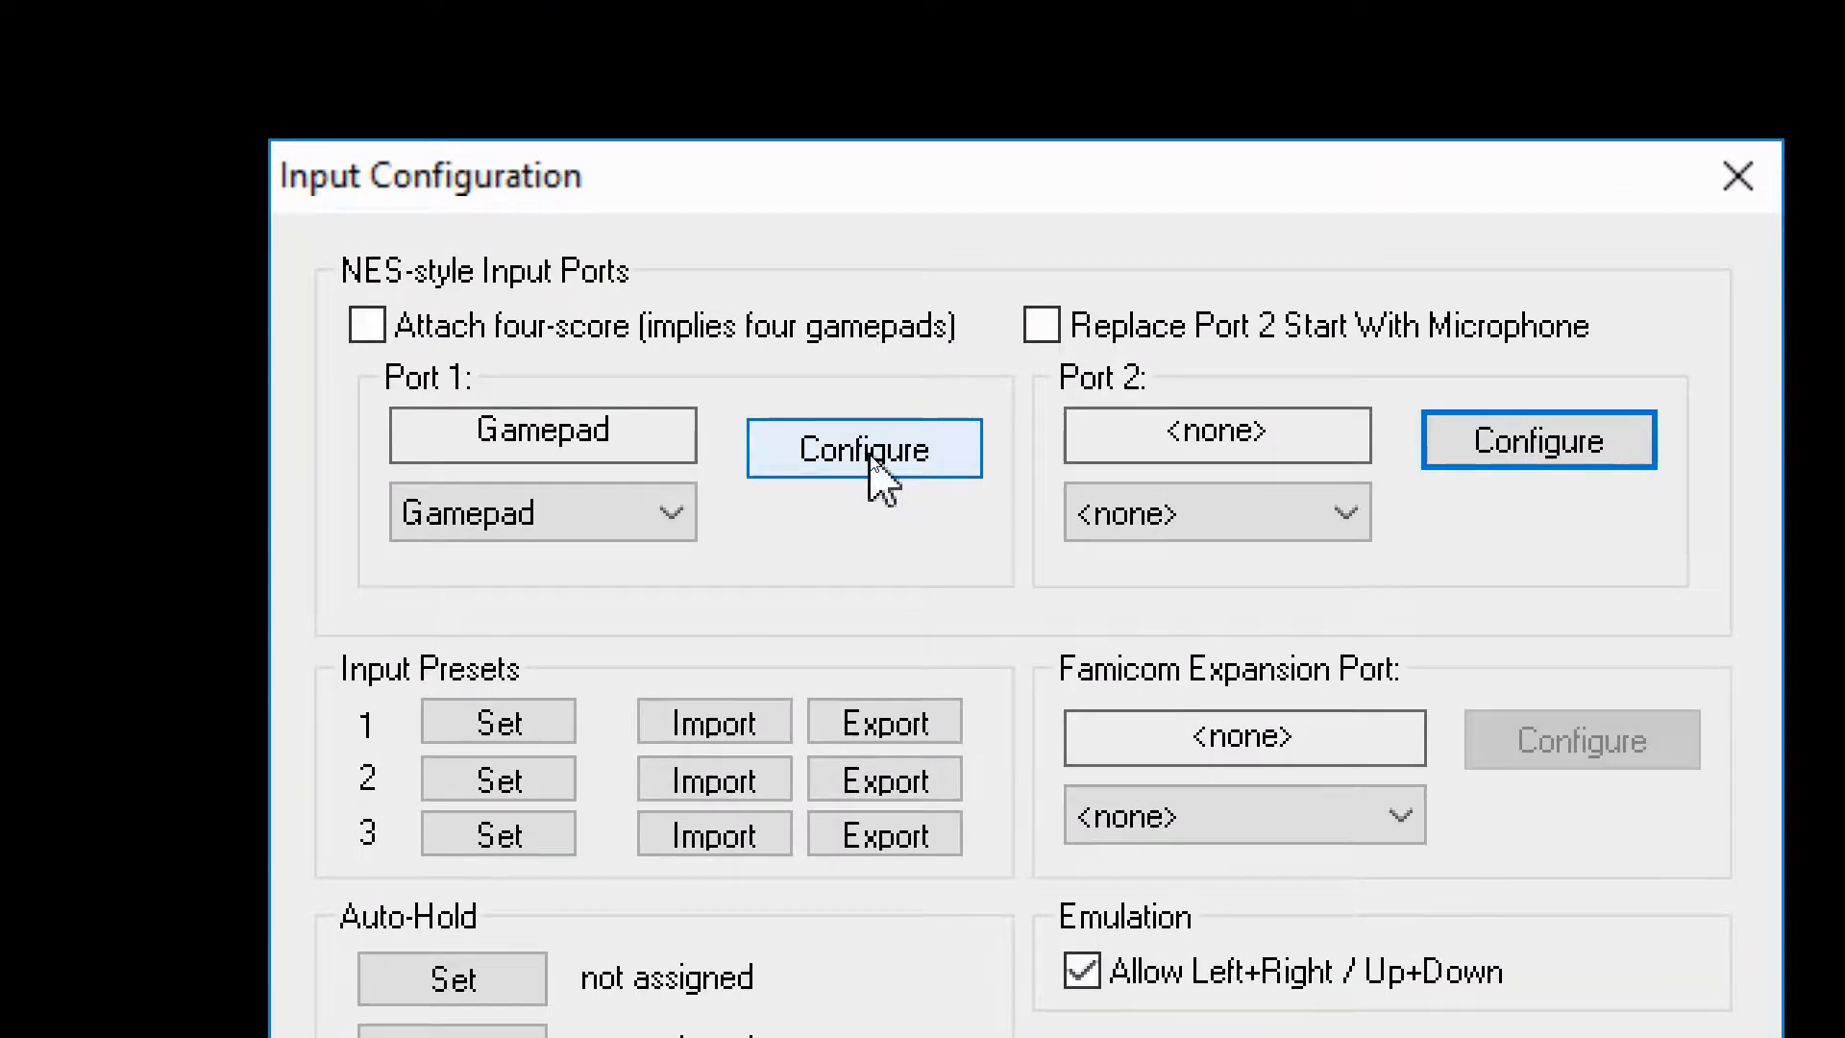
pyautogui.click(863, 447)
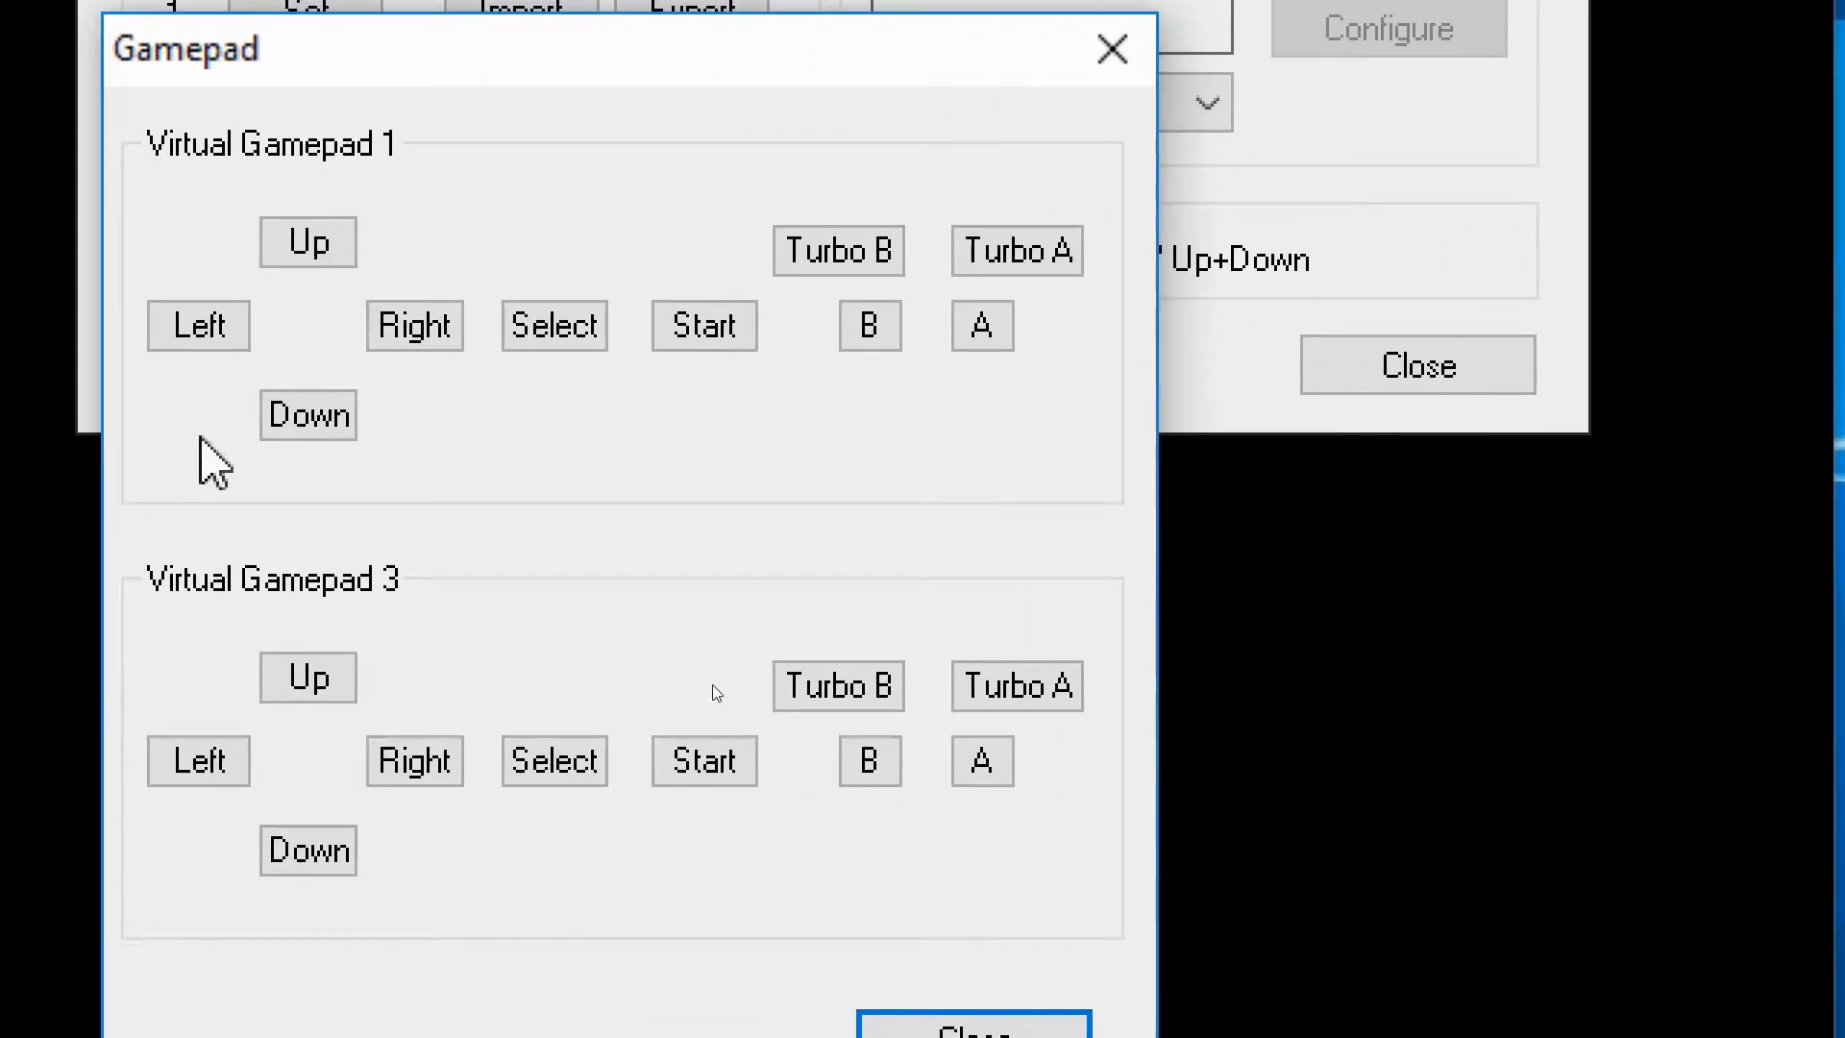
# - Bind the gamepad's Up direction to the keyboard Up arrow and close the input settings
pyautogui.click(198, 327)
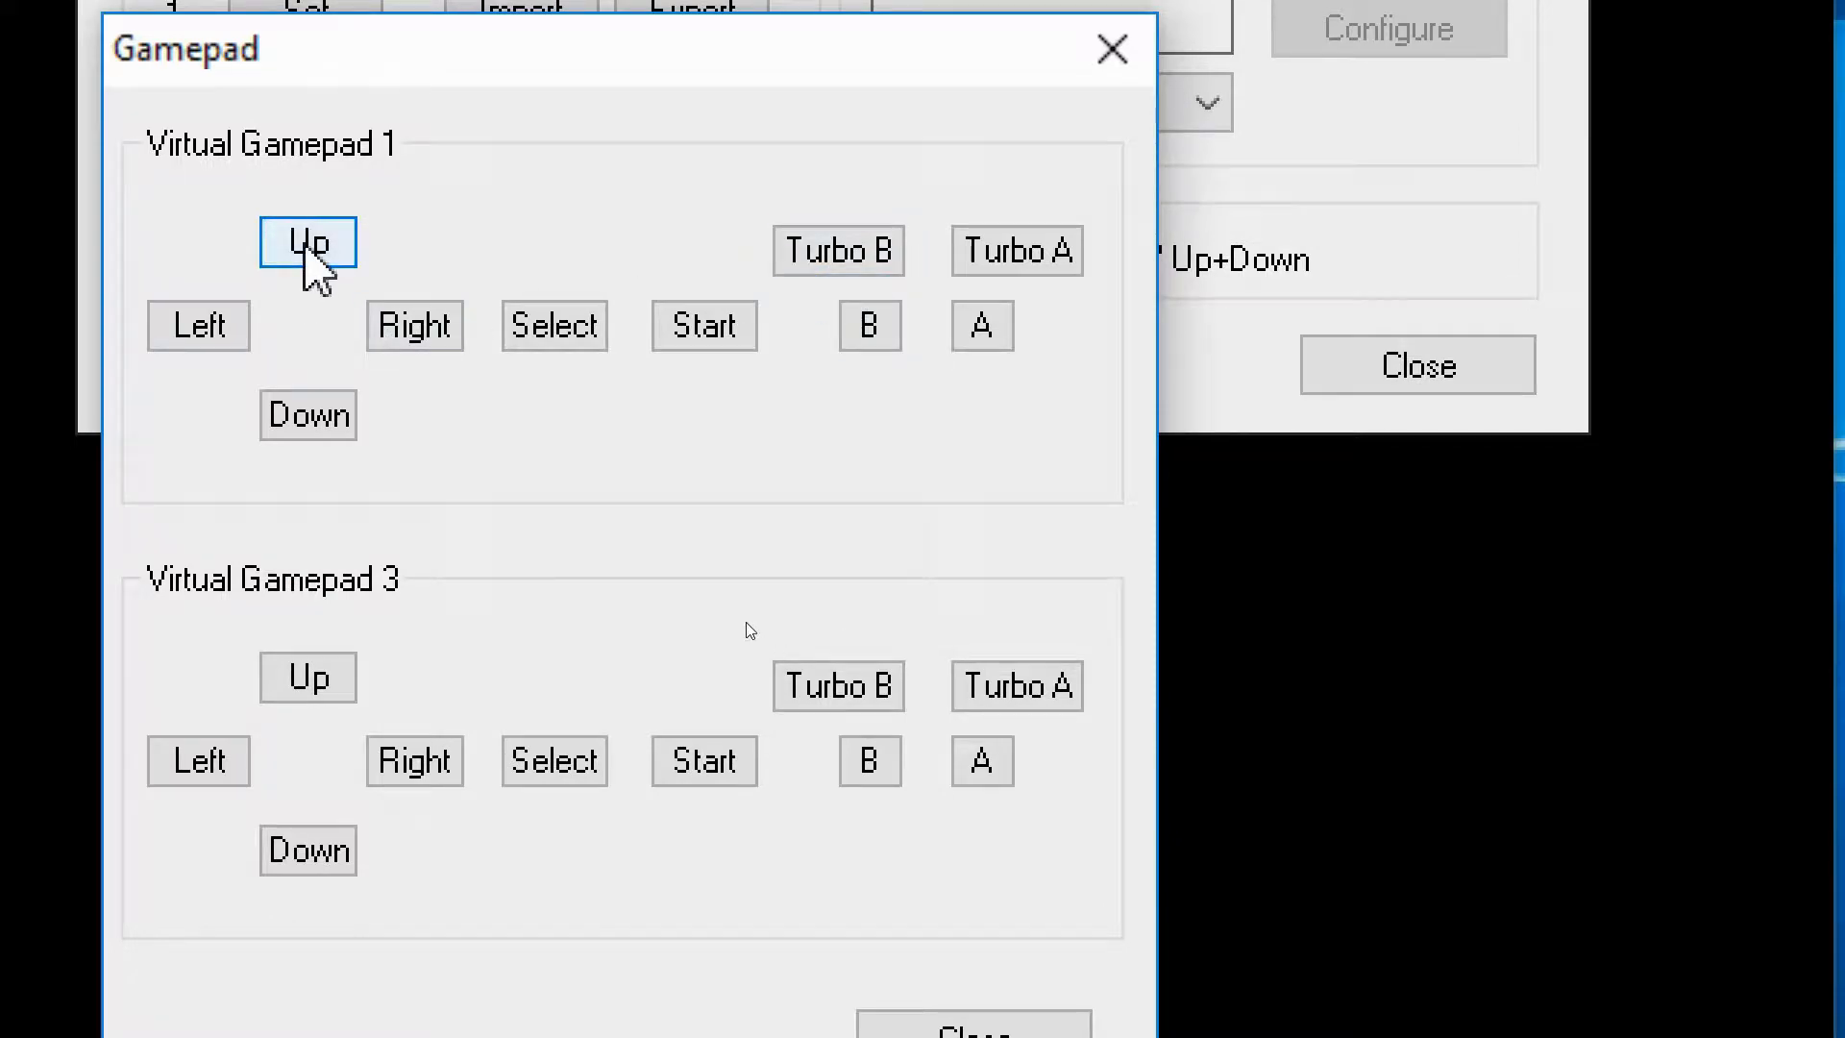
pyautogui.click(308, 242)
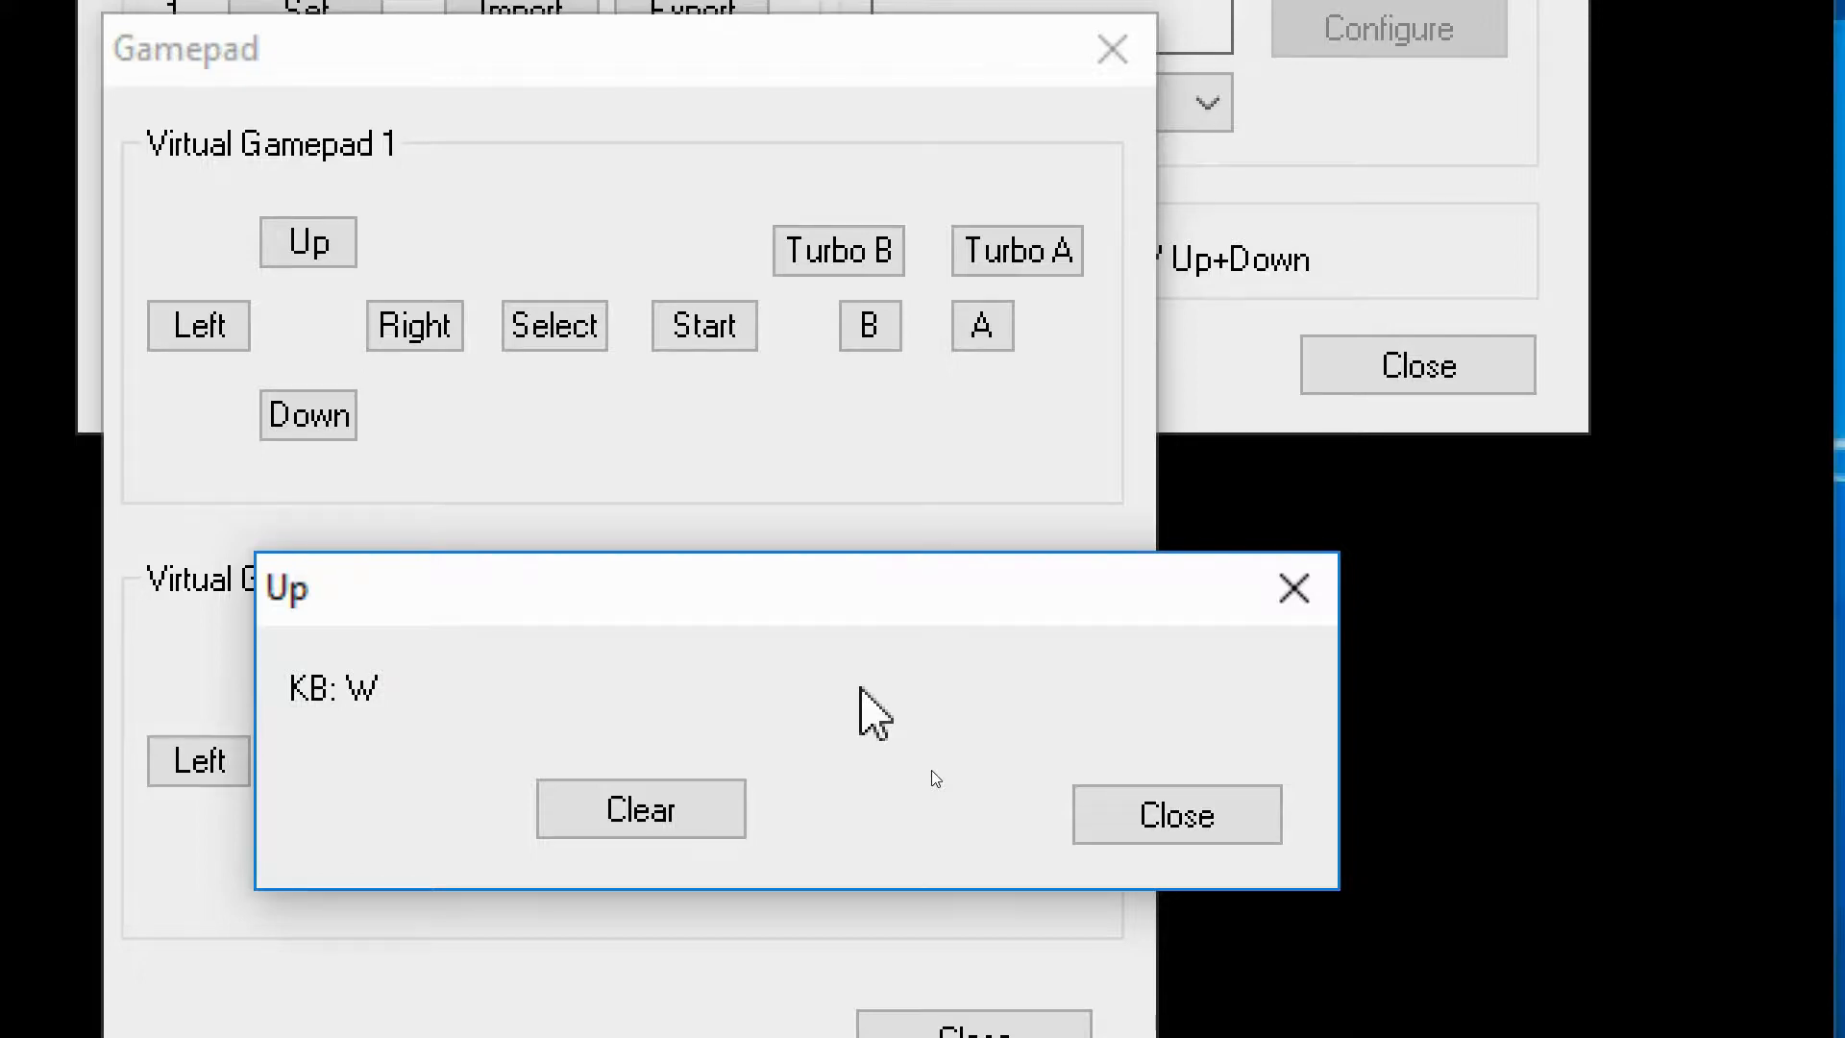
pyautogui.press('up')
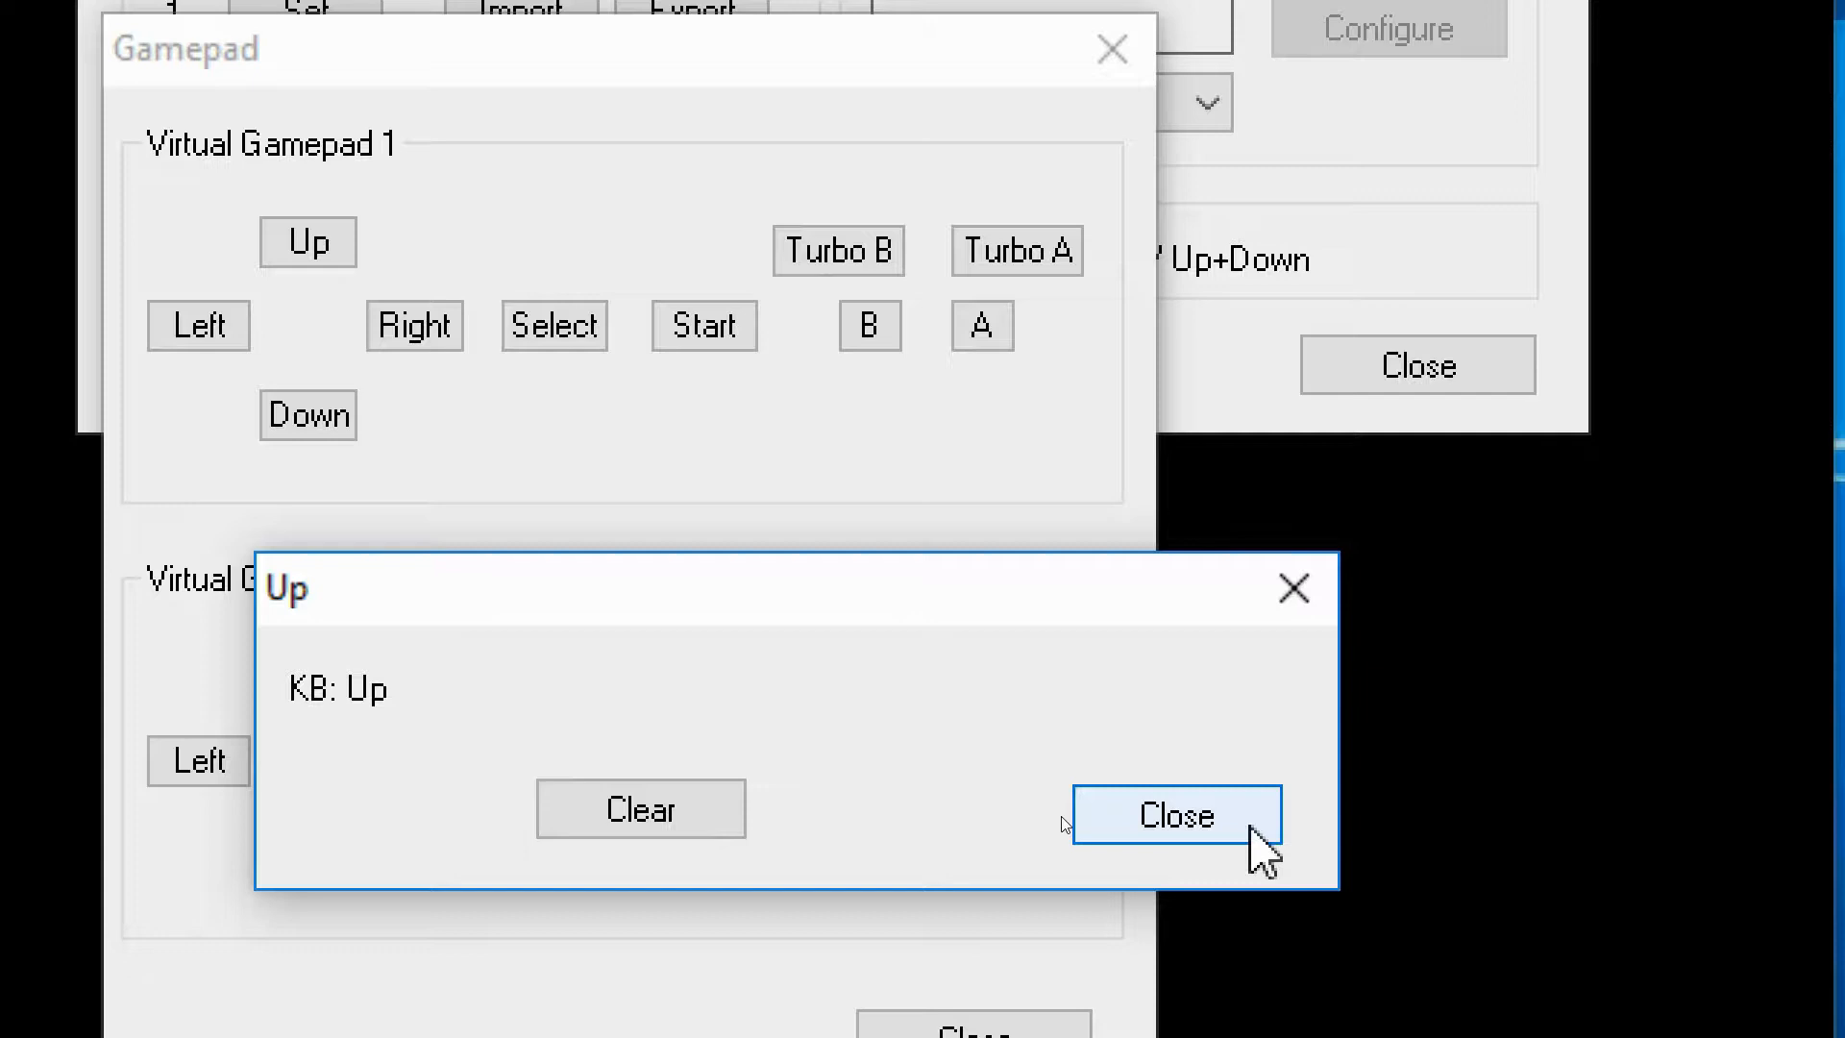
pyautogui.click(1176, 814)
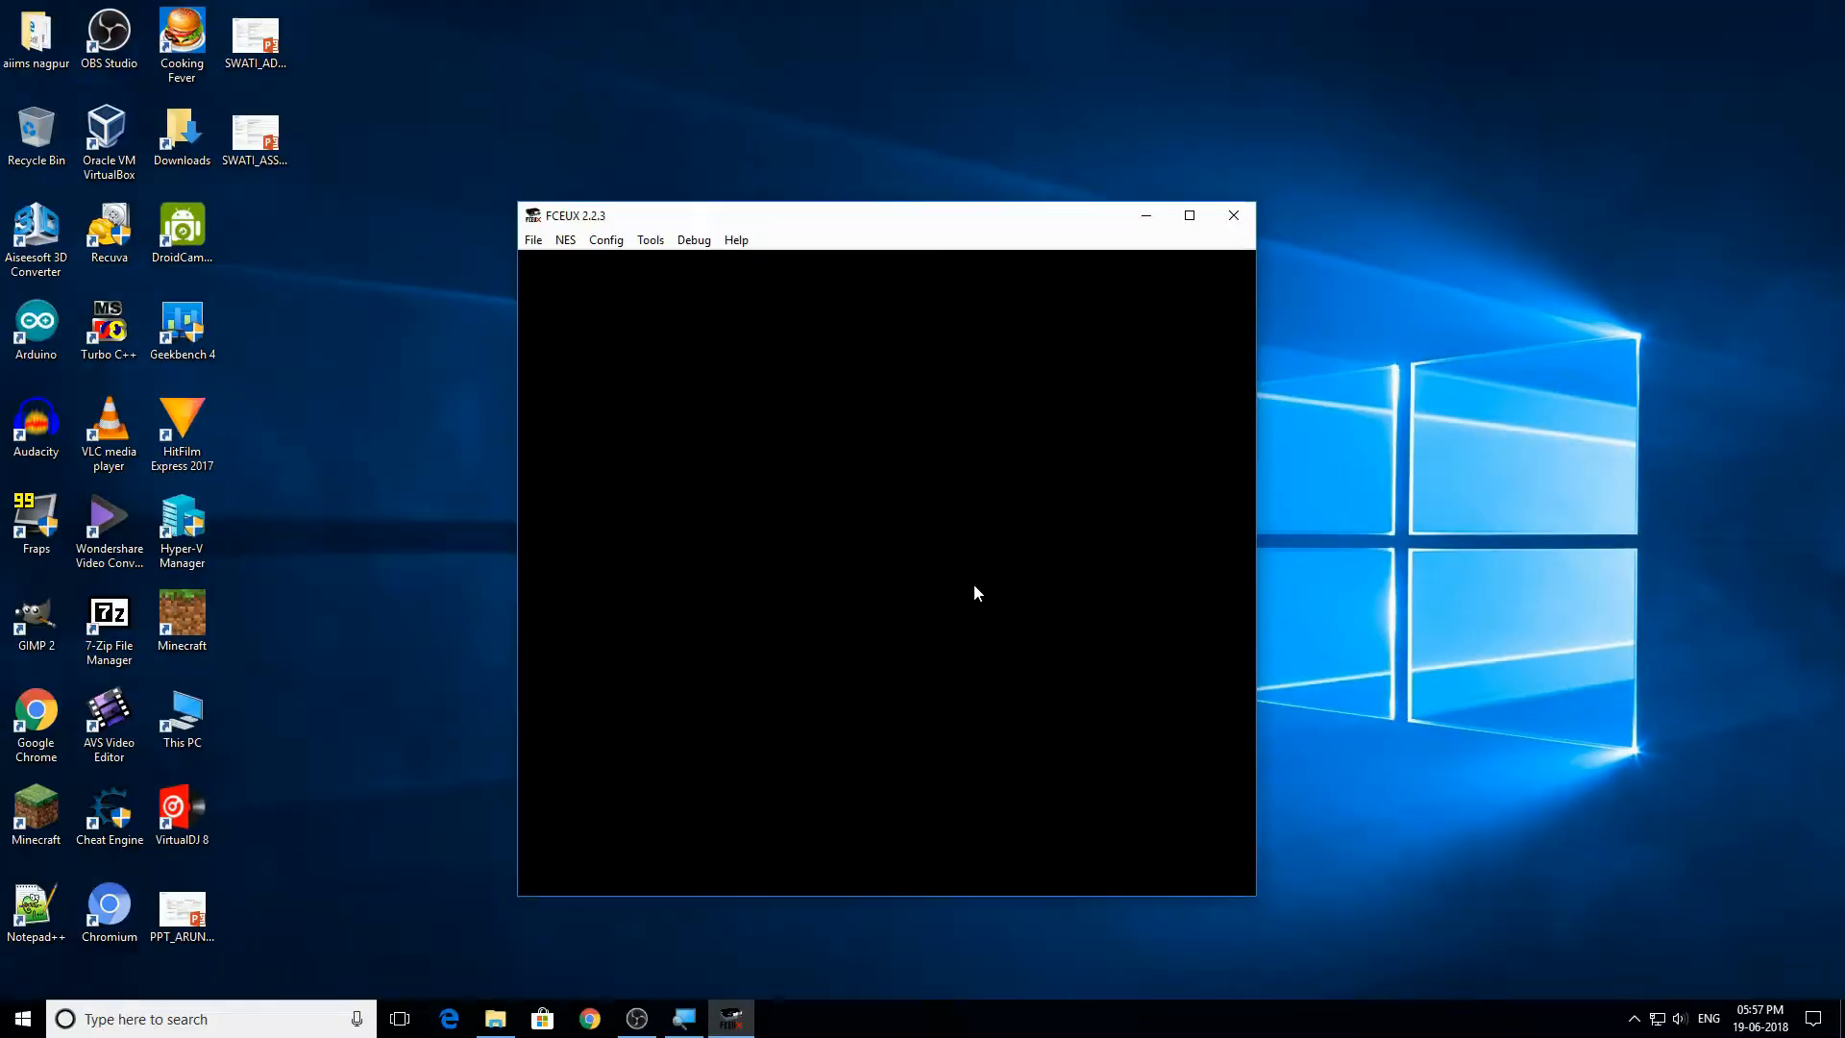
# - Set the windowed video size multiplier to 4 by 4 in the video settings and apply it
pyautogui.click(606, 240)
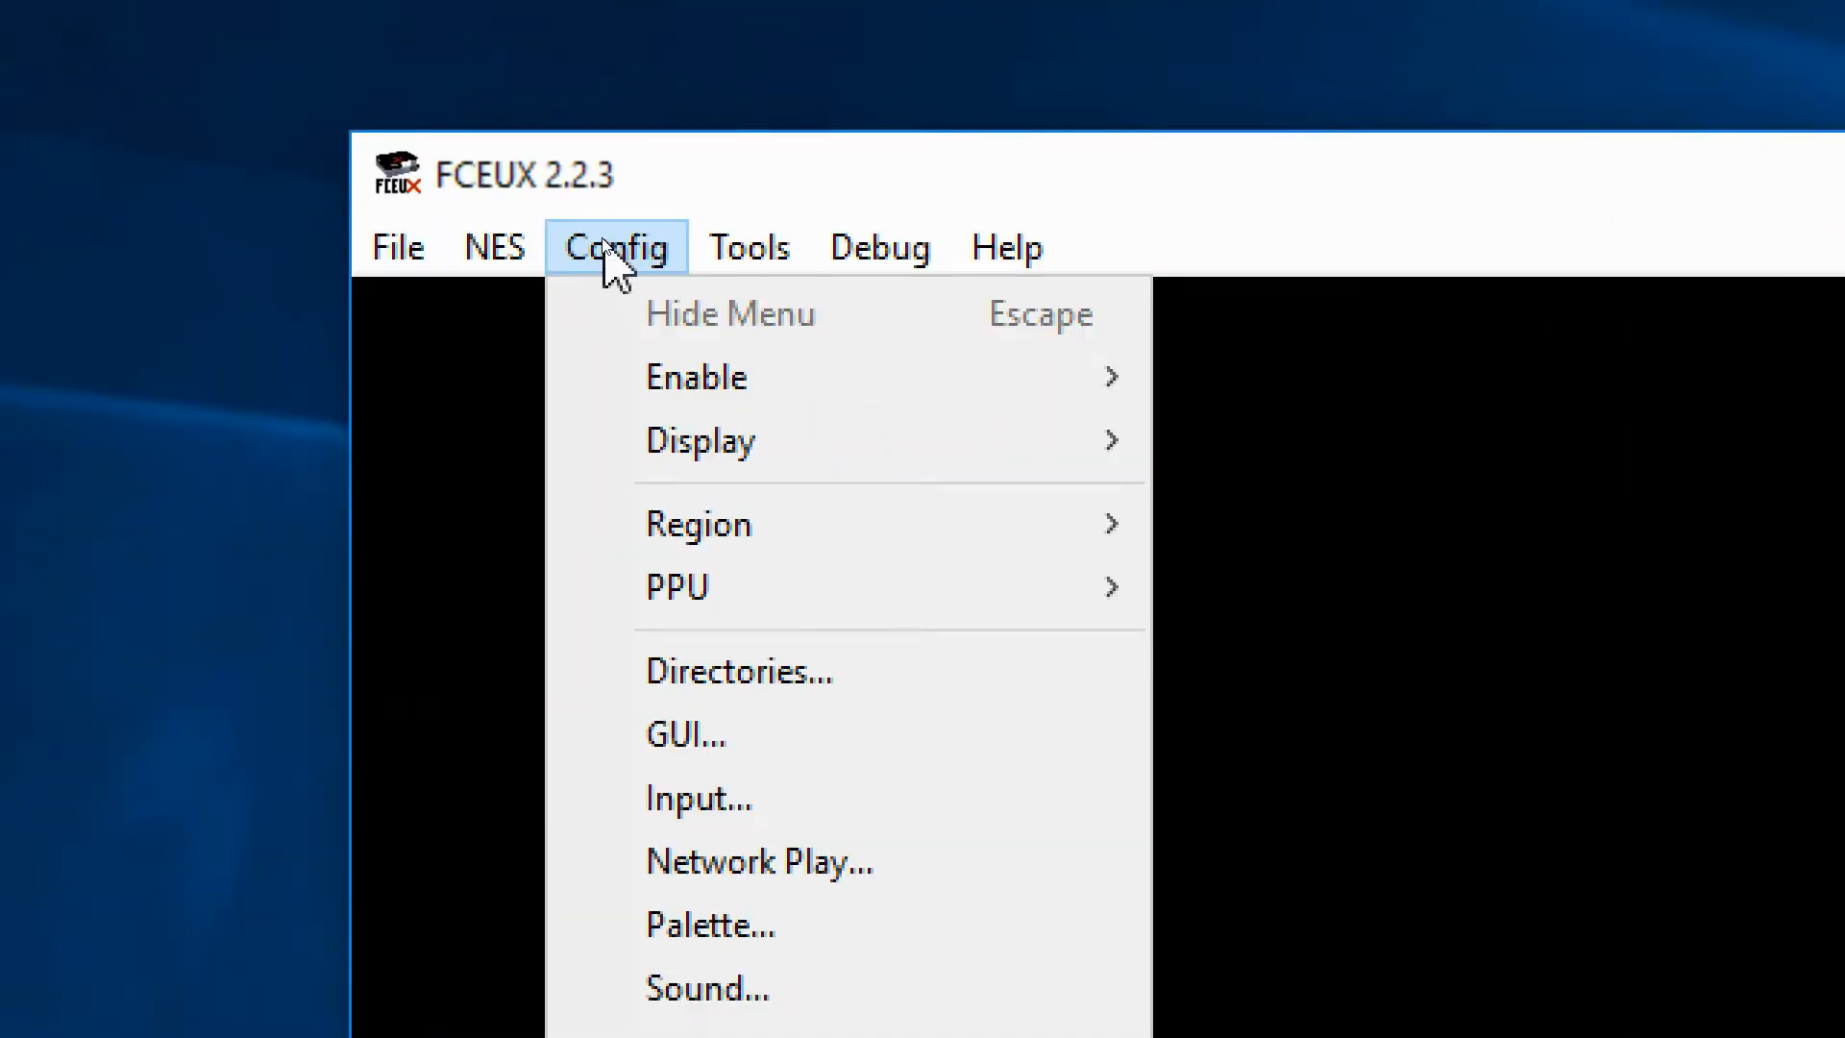
pyautogui.click(699, 440)
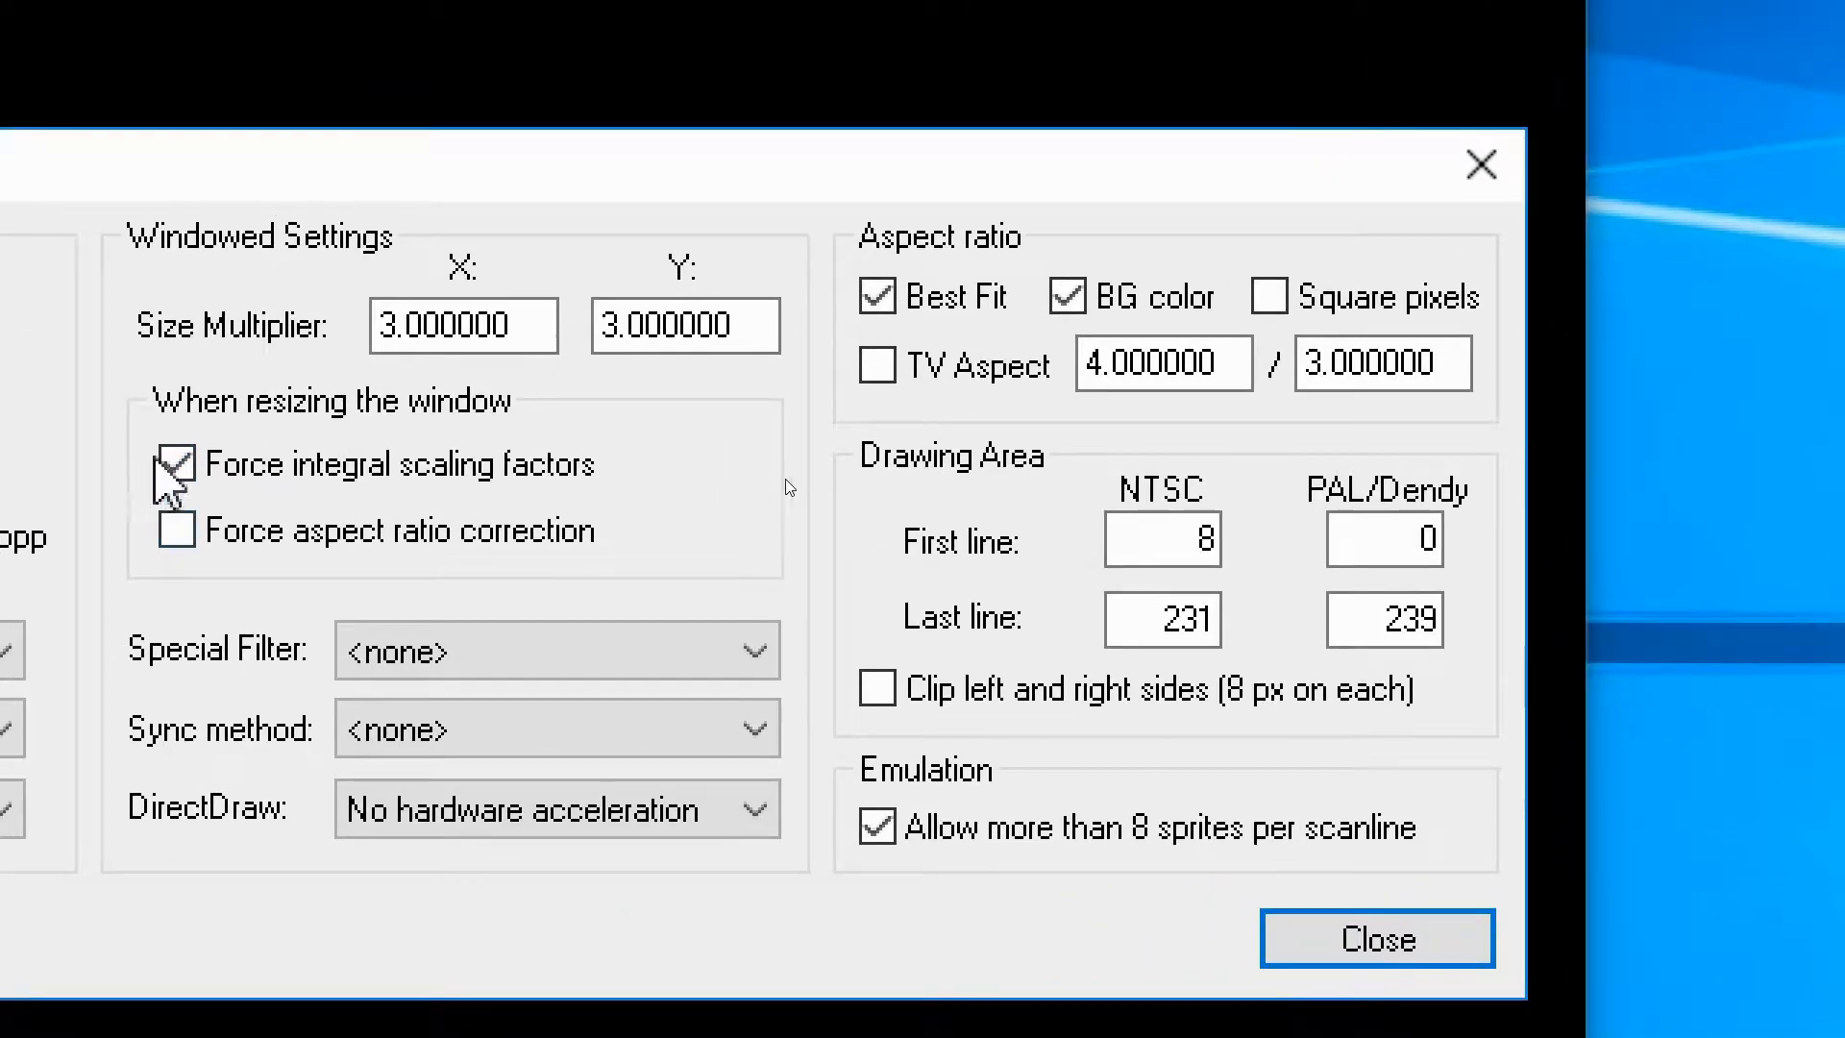
pyautogui.tripleClick(463, 325)
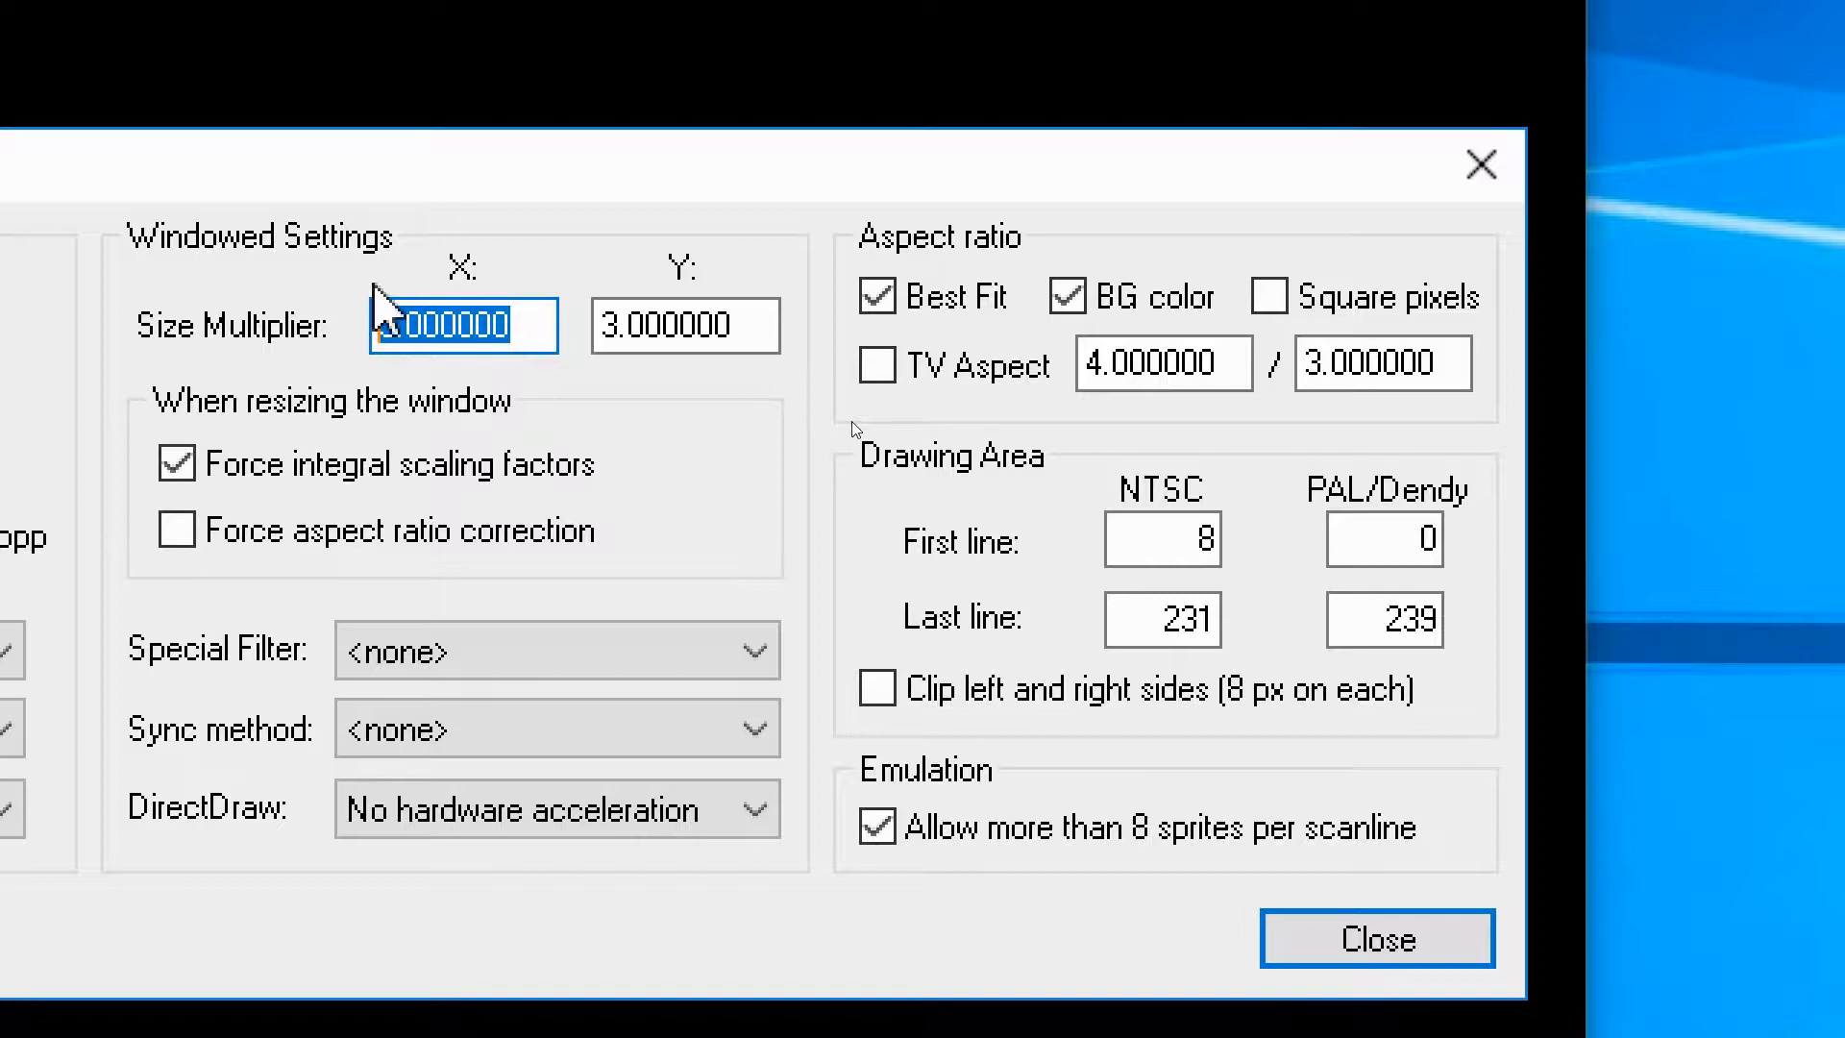
pyautogui.write('1')
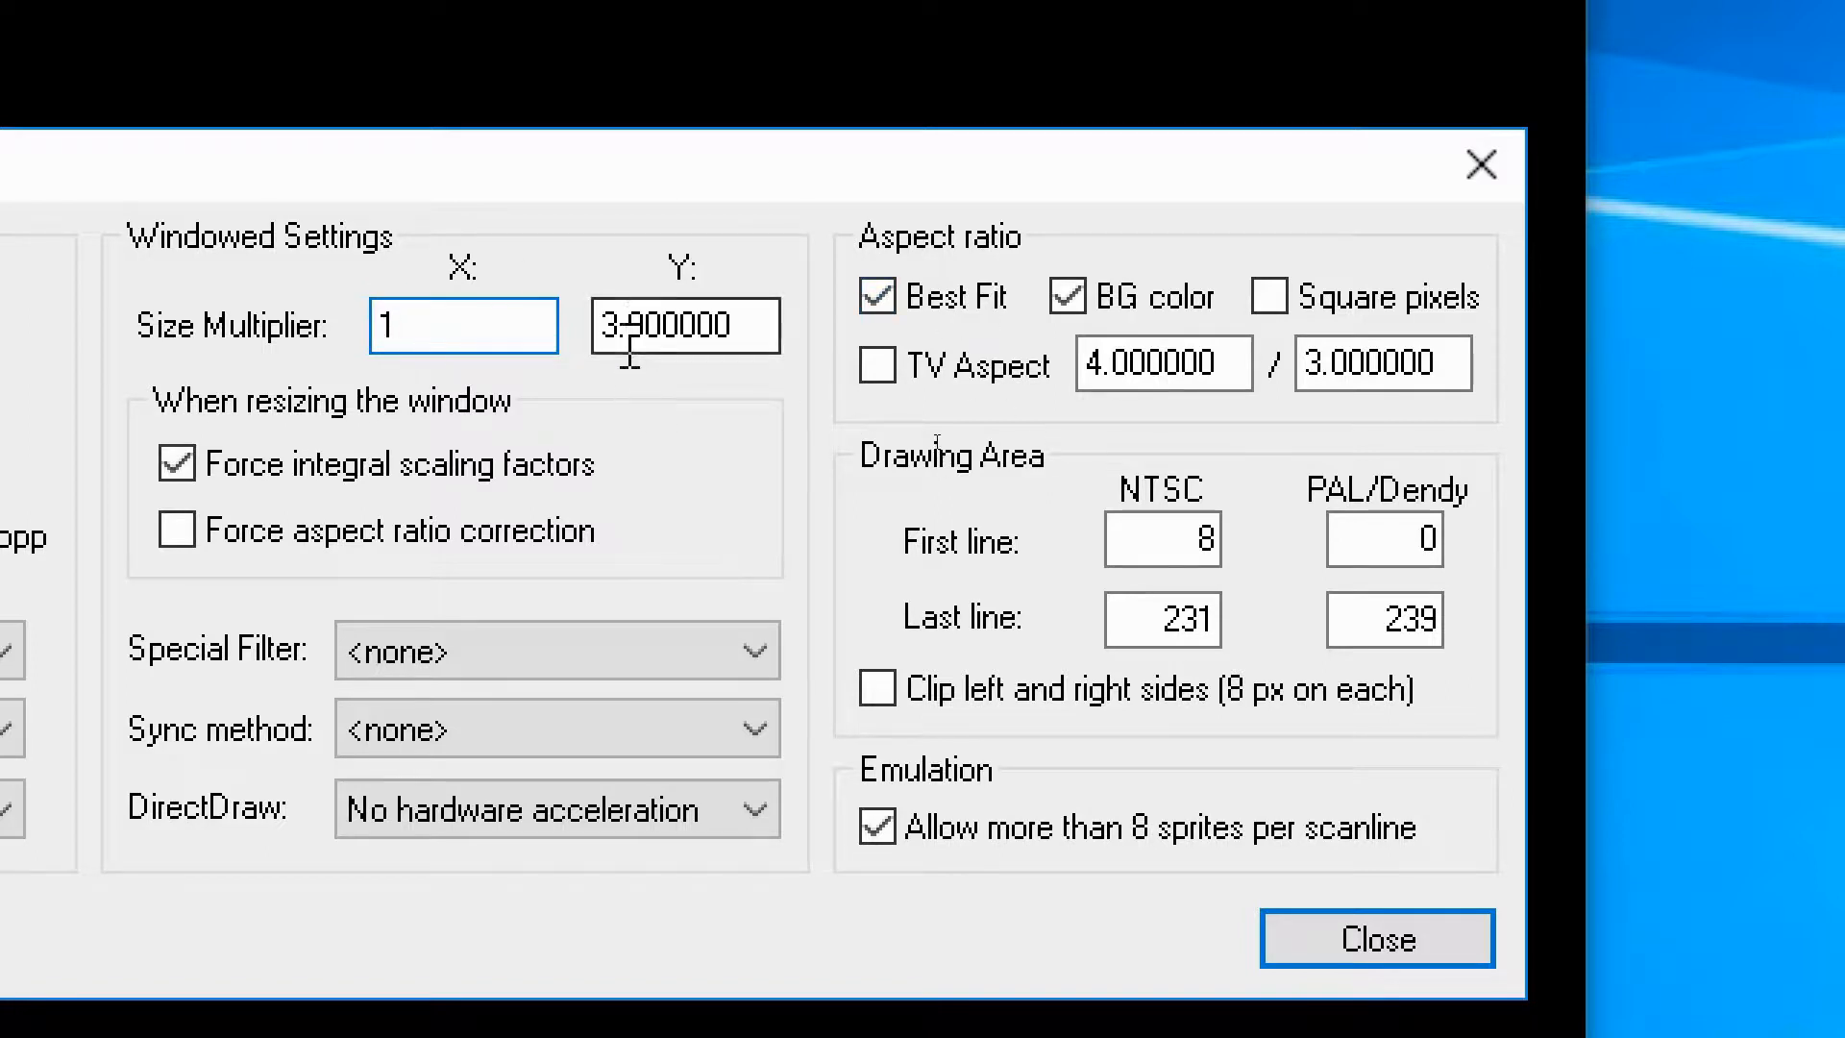
pyautogui.write('1')
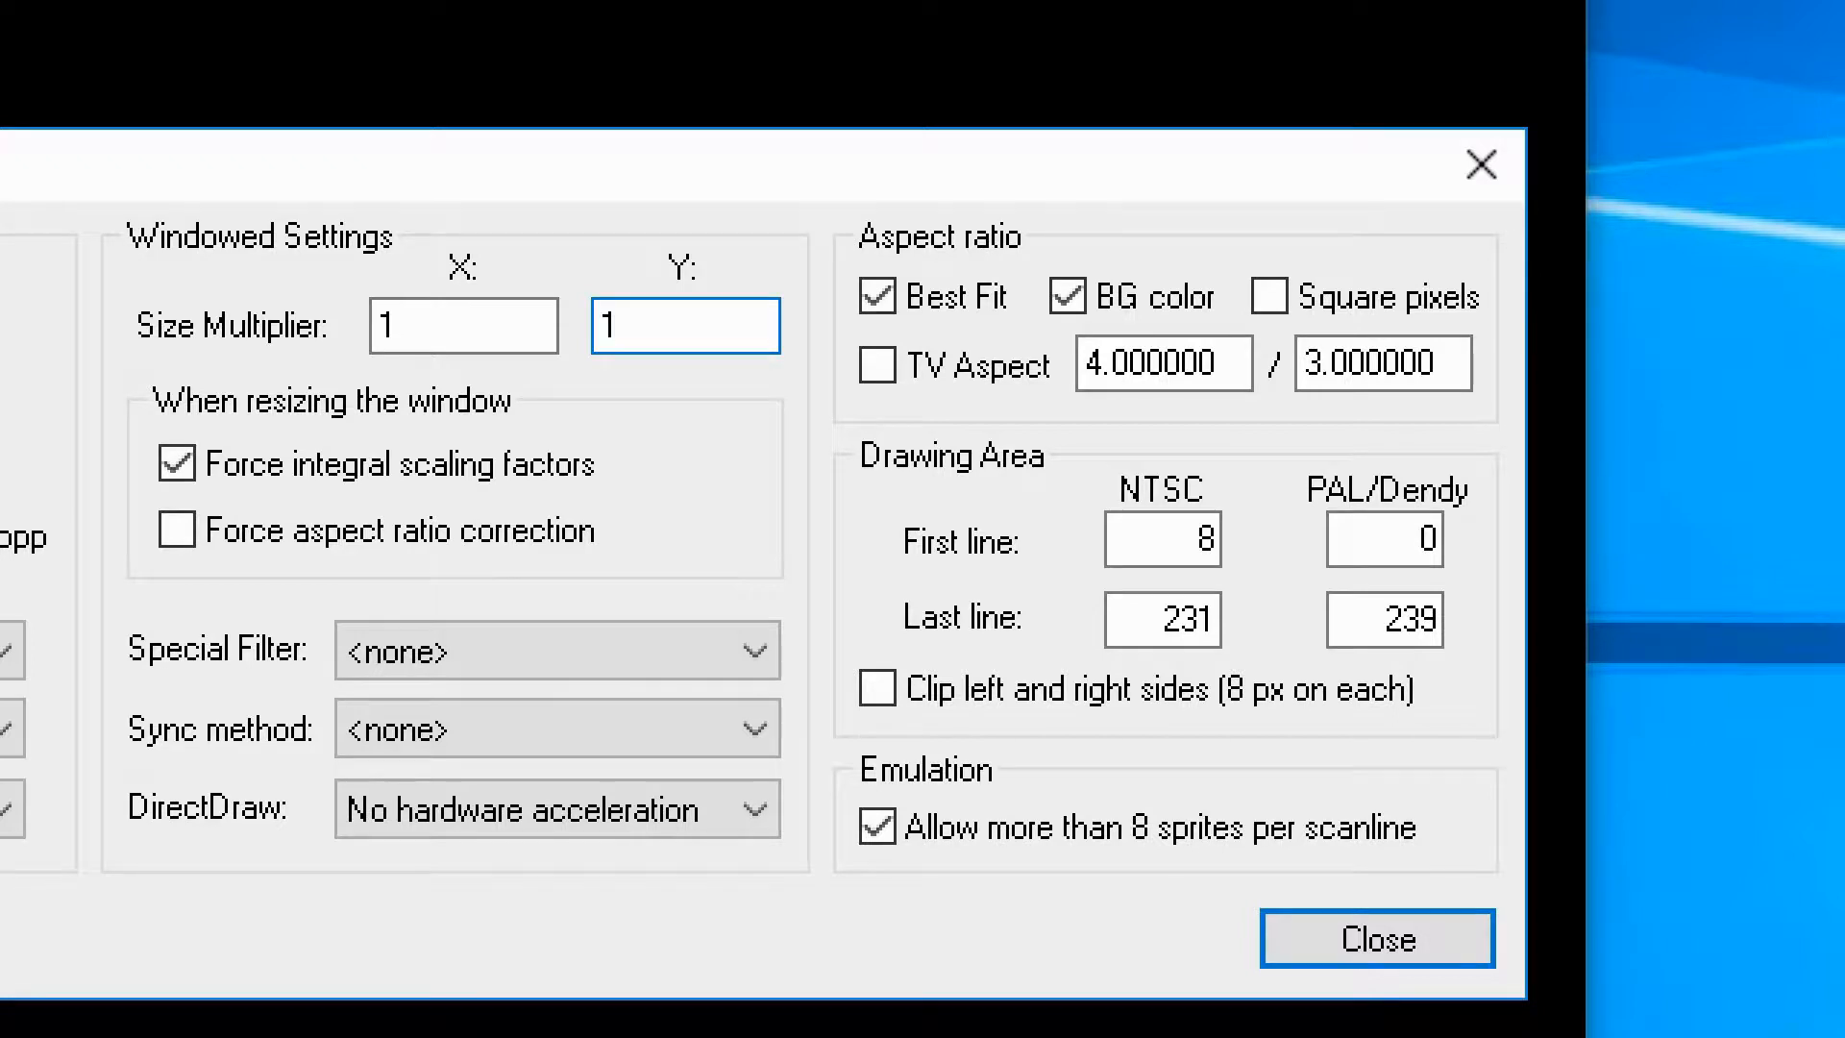
pyautogui.click(684, 325)
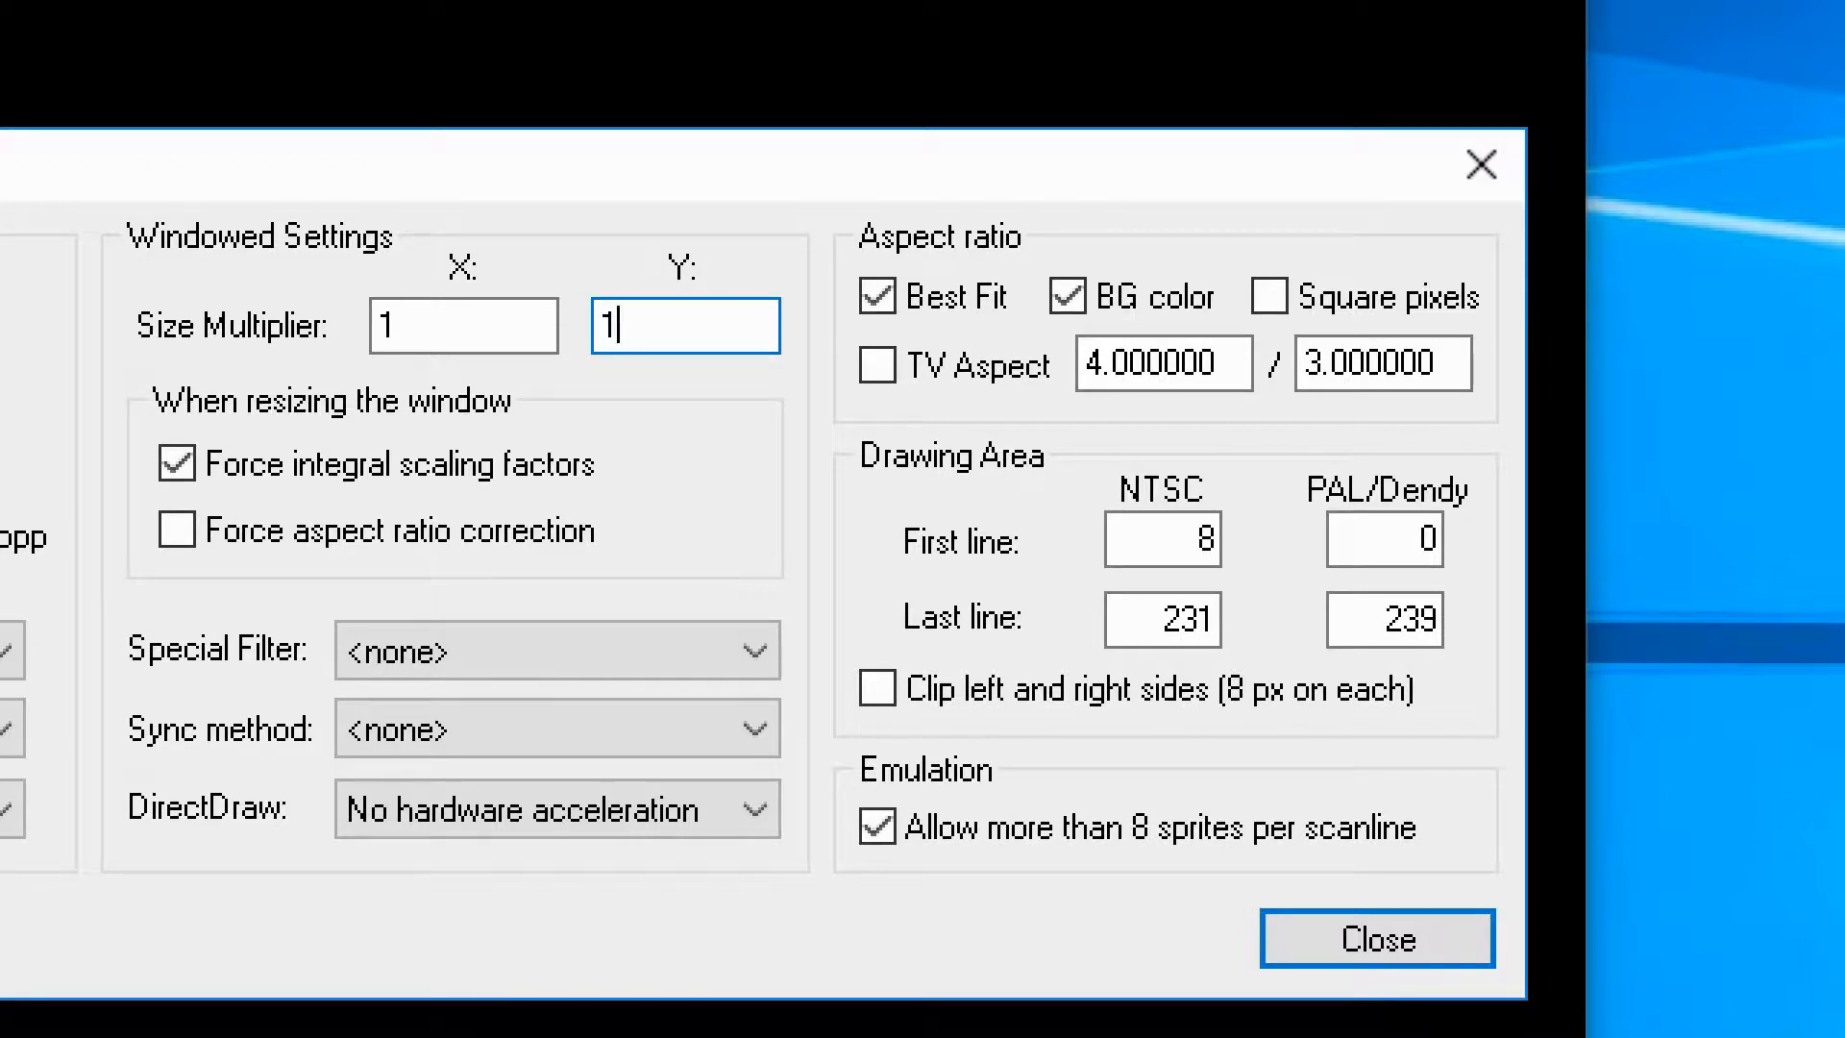
pyautogui.write('4')
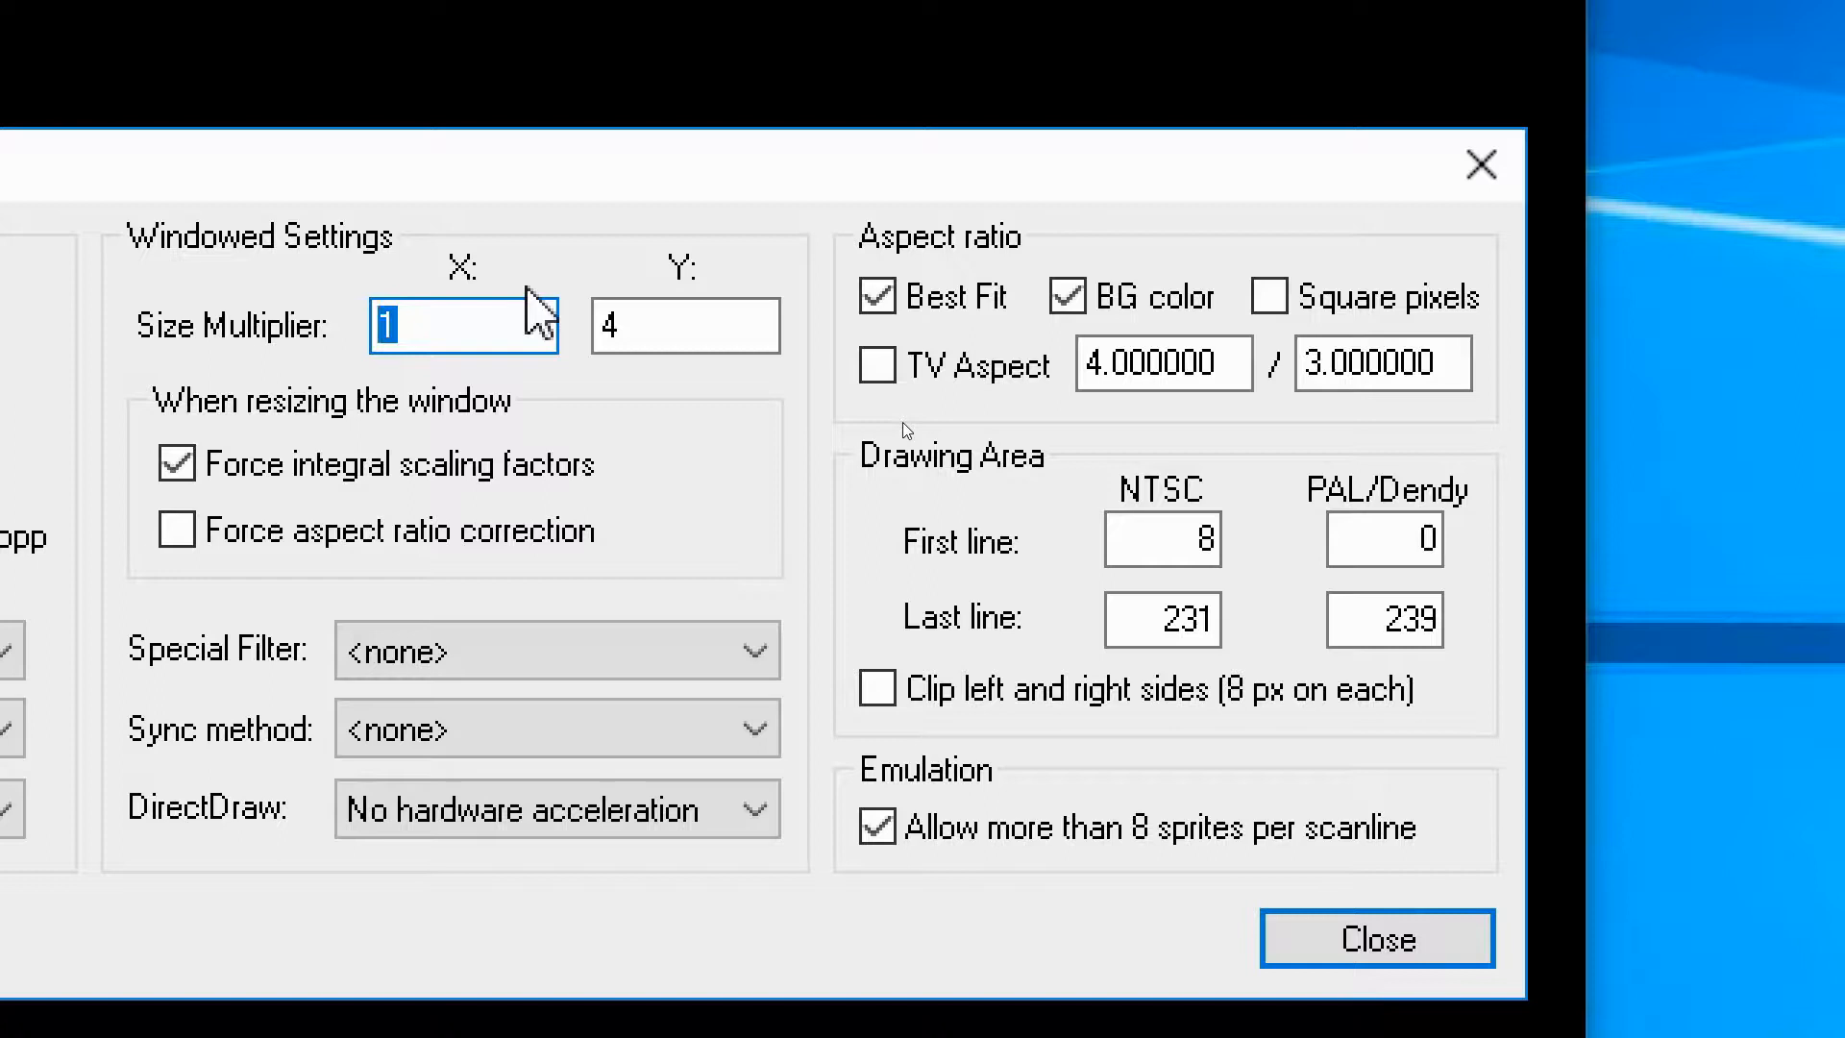
pyautogui.write('4')
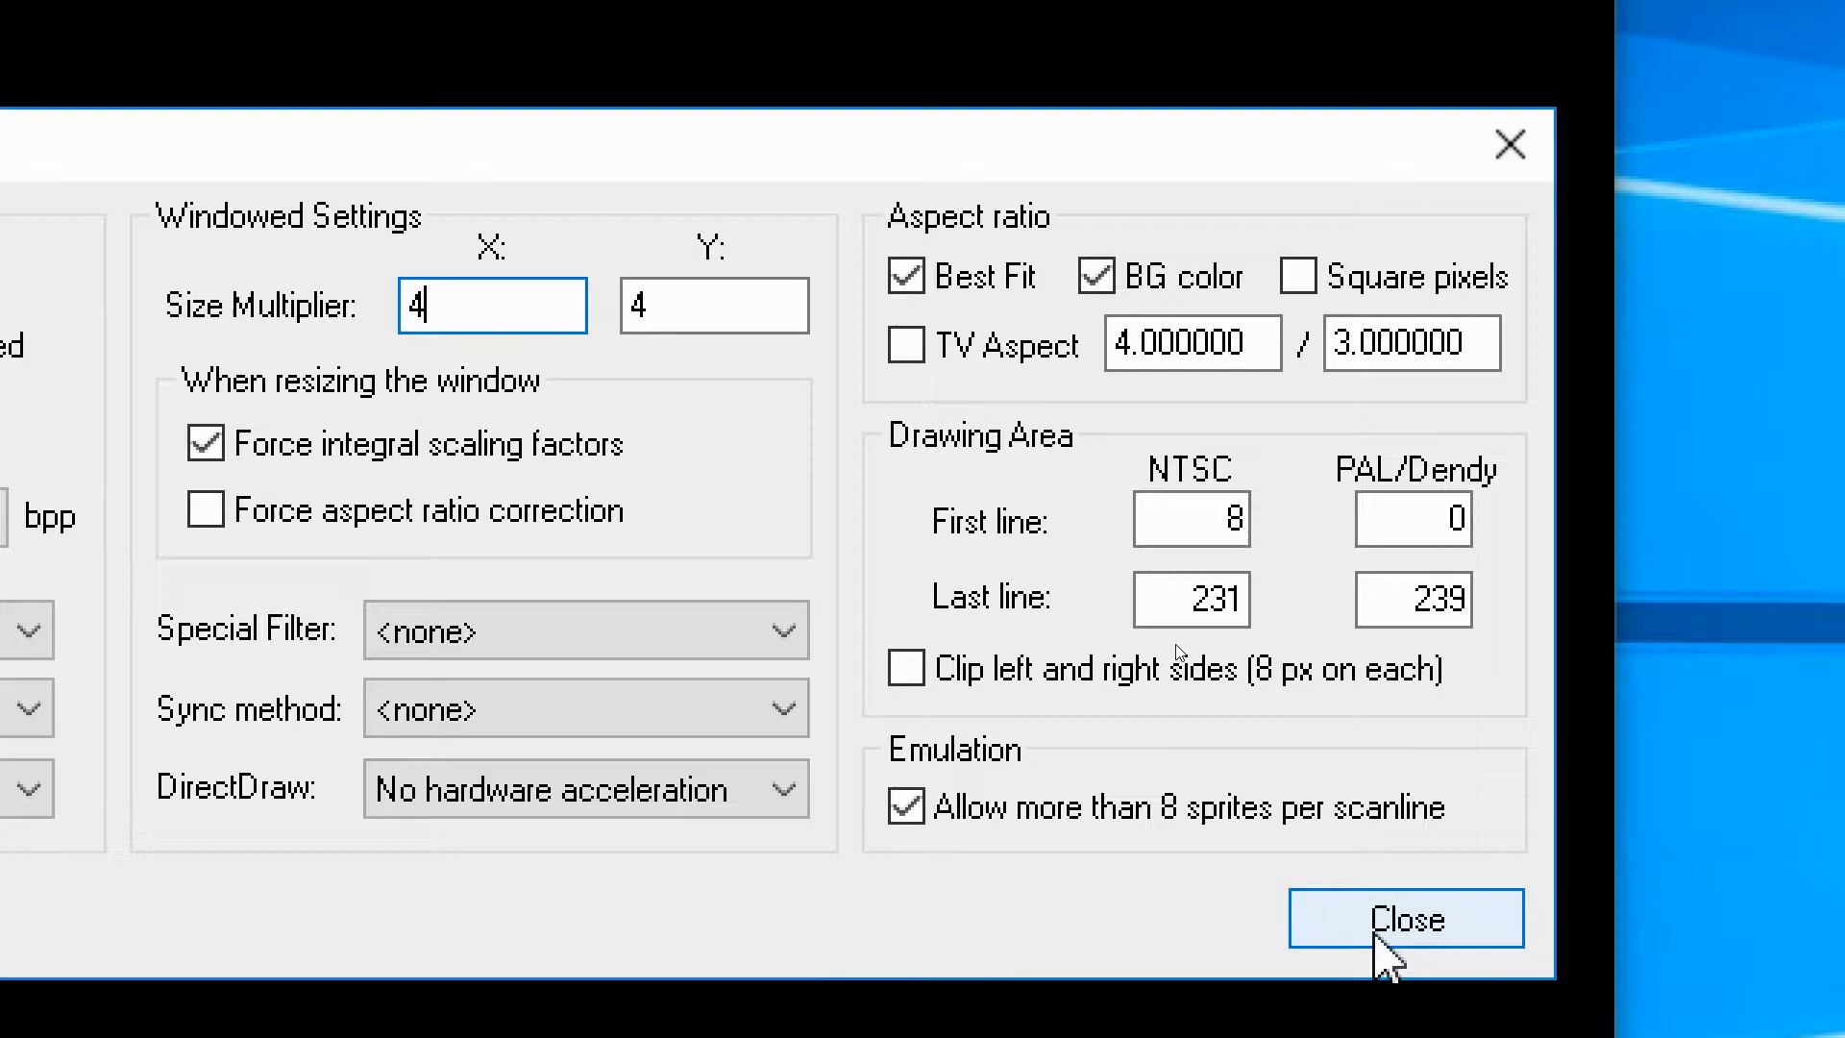
pyautogui.click(1405, 919)
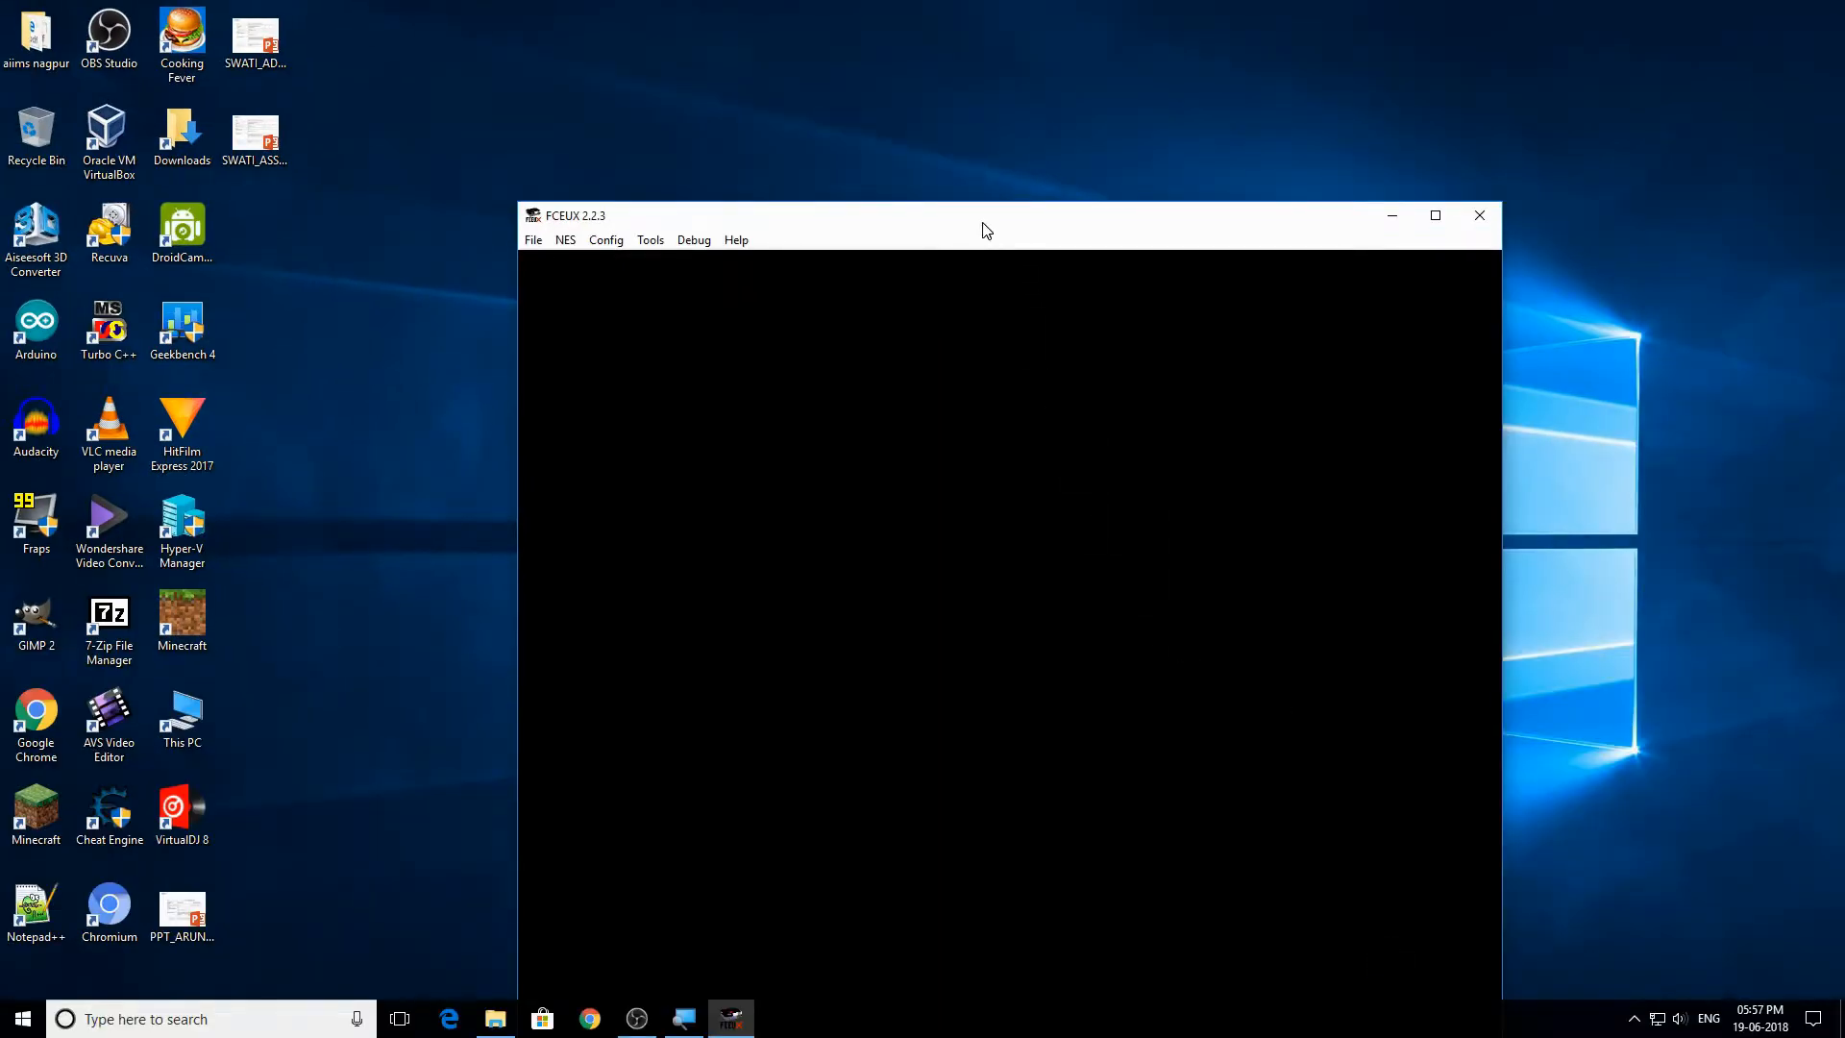
# - Move the emulator window up and to the left on the desktop
pyautogui.moveTo(982, 215); pyautogui.dragTo(788, 74)
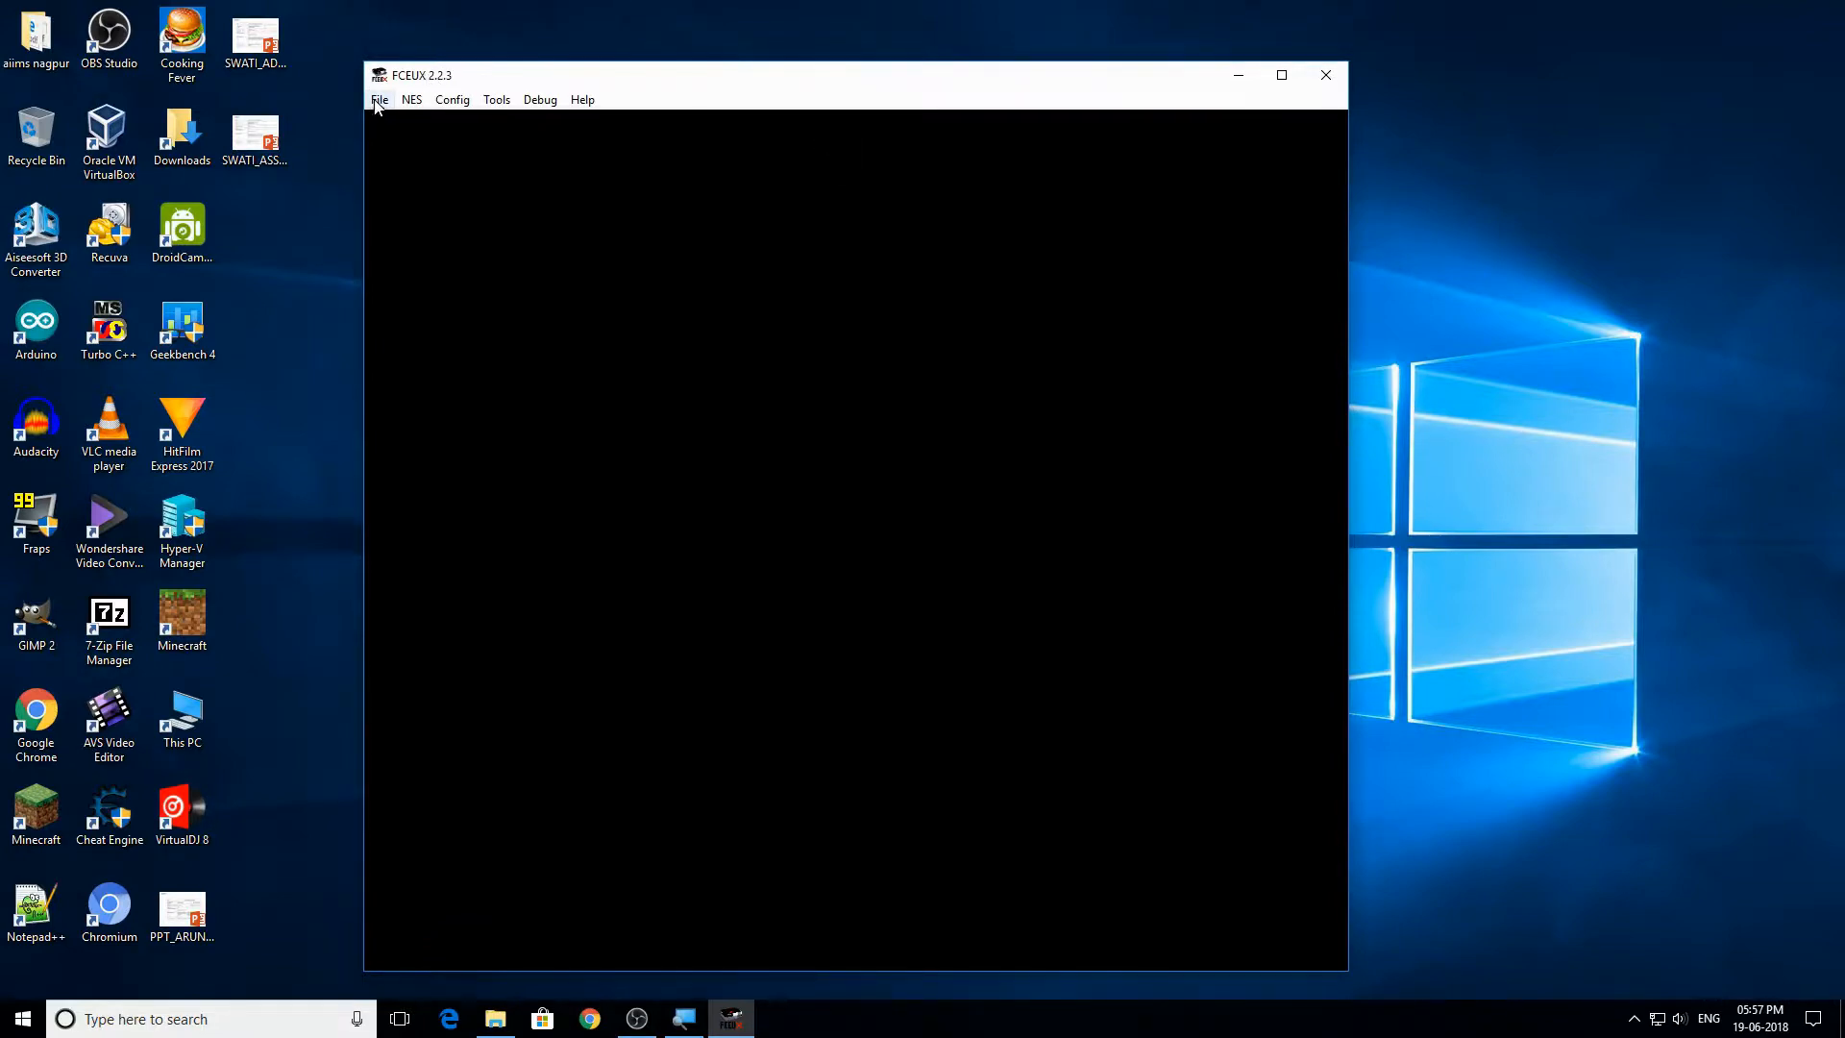
# - Load the Super Mario All Stars .nes ROM from F: > Fun and games > Mario
pyautogui.click(378, 98)
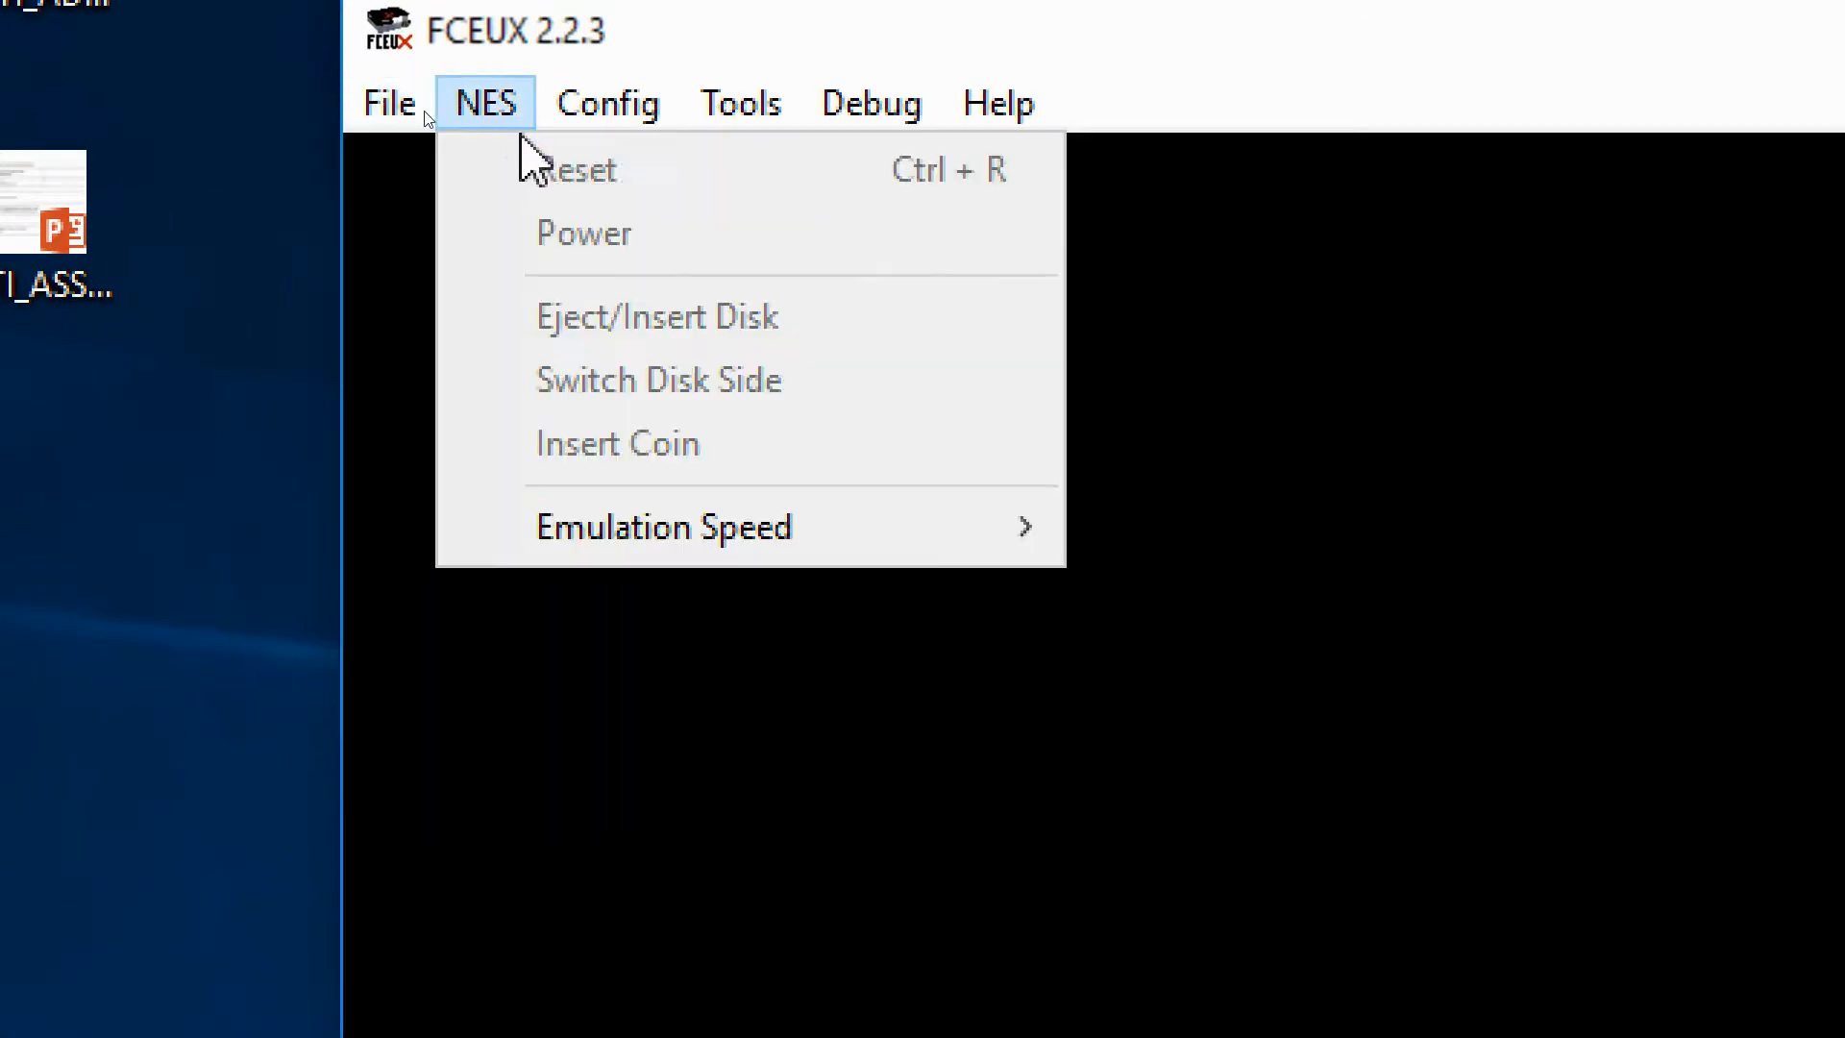
pyautogui.click(636, 294)
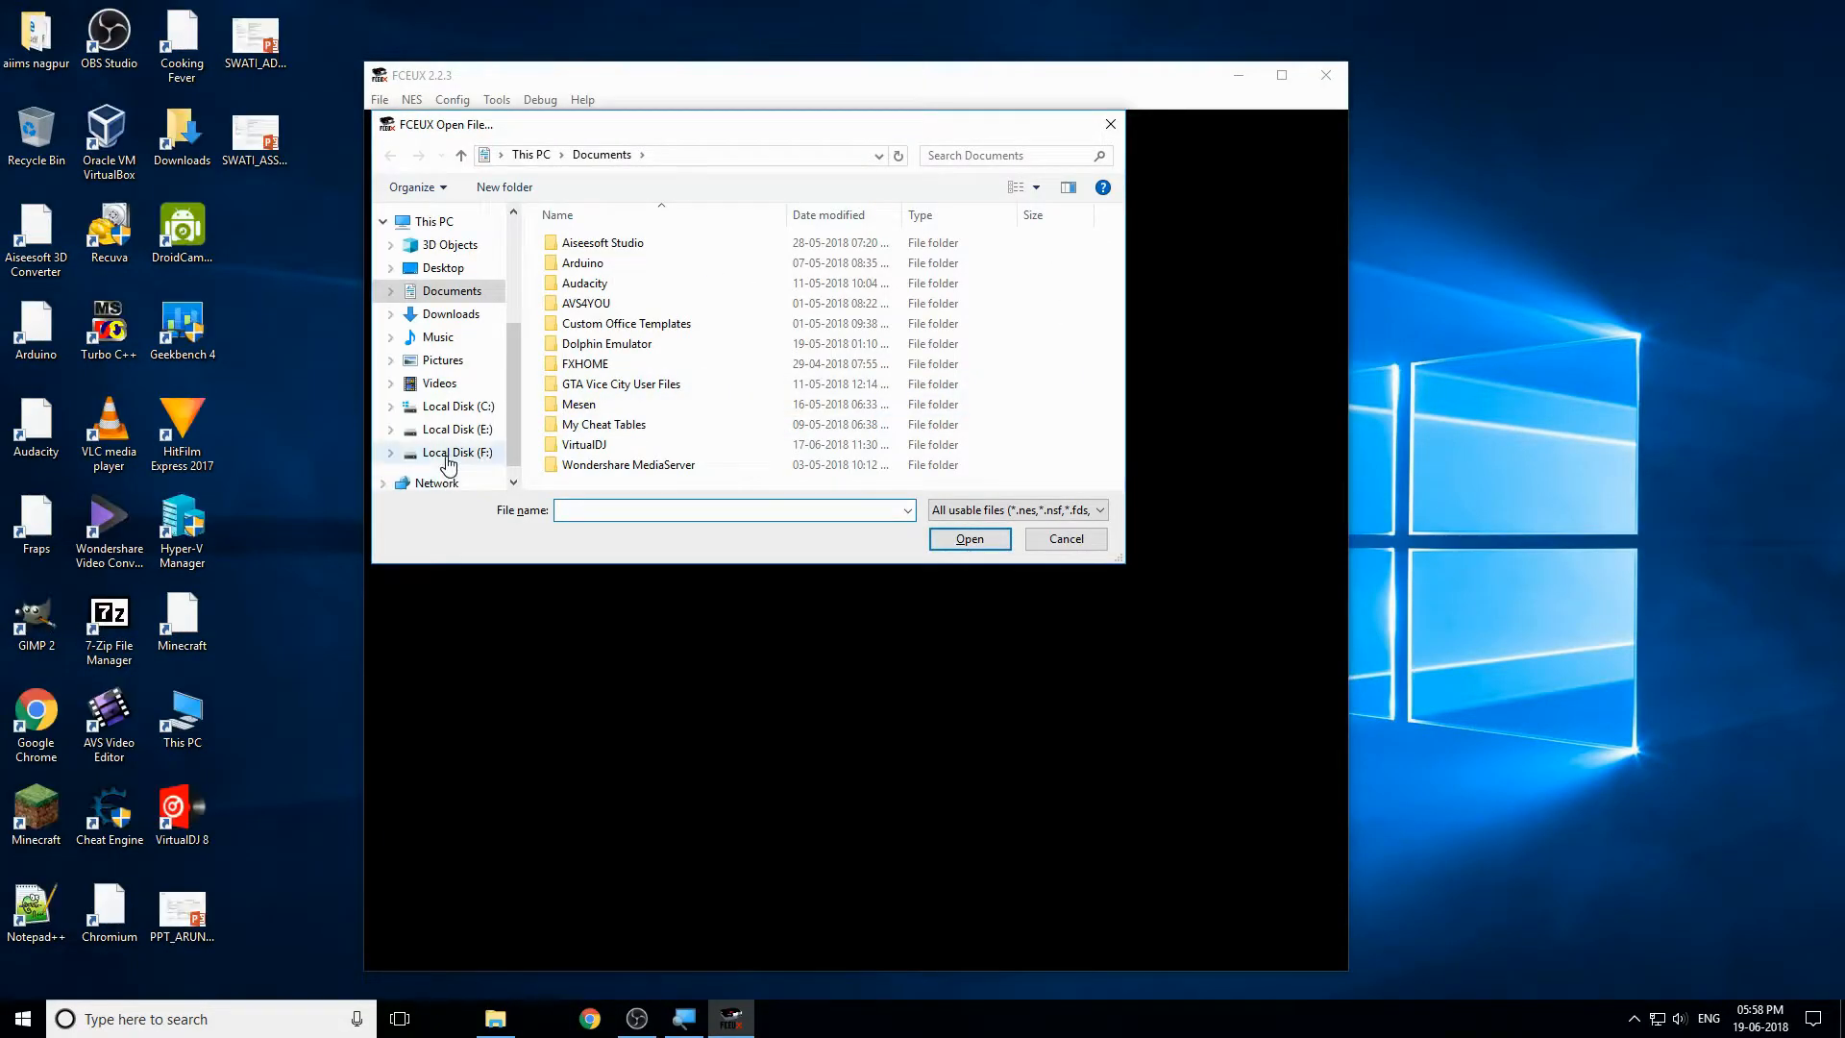
pyautogui.click(455, 452)
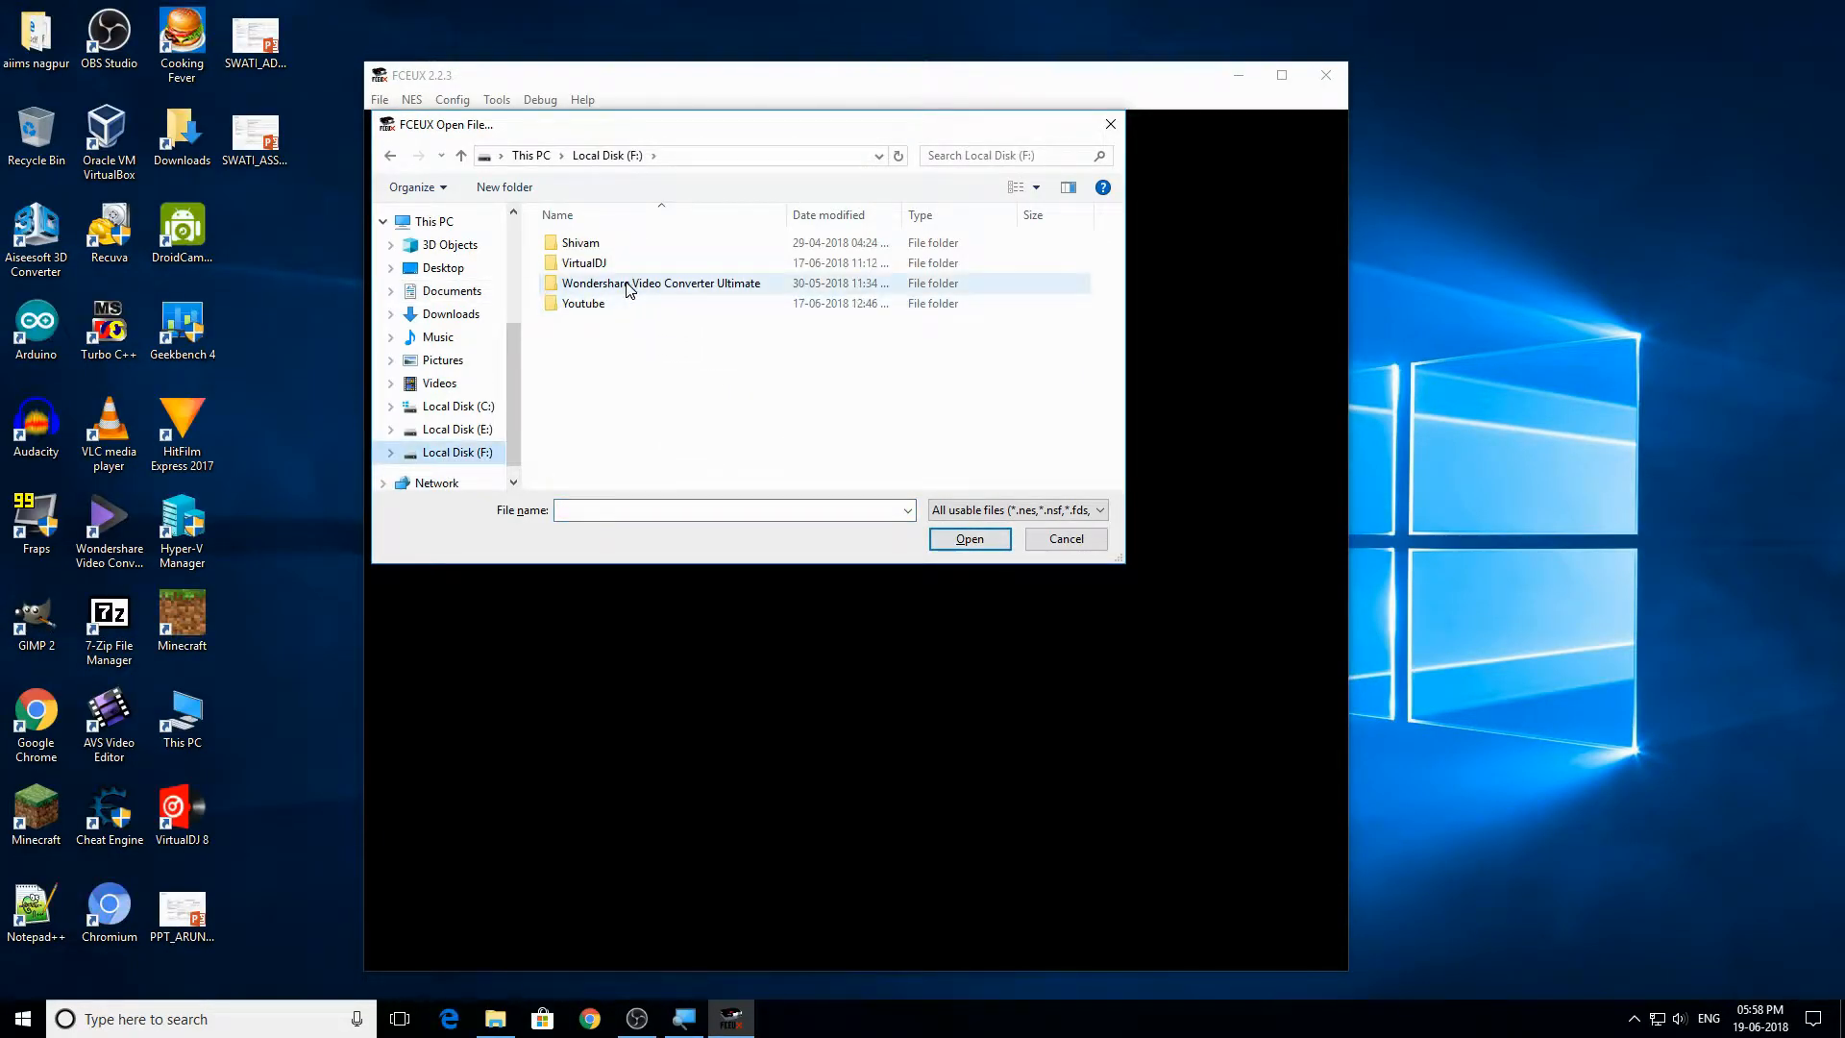
pyautogui.doubleClick(580, 242)
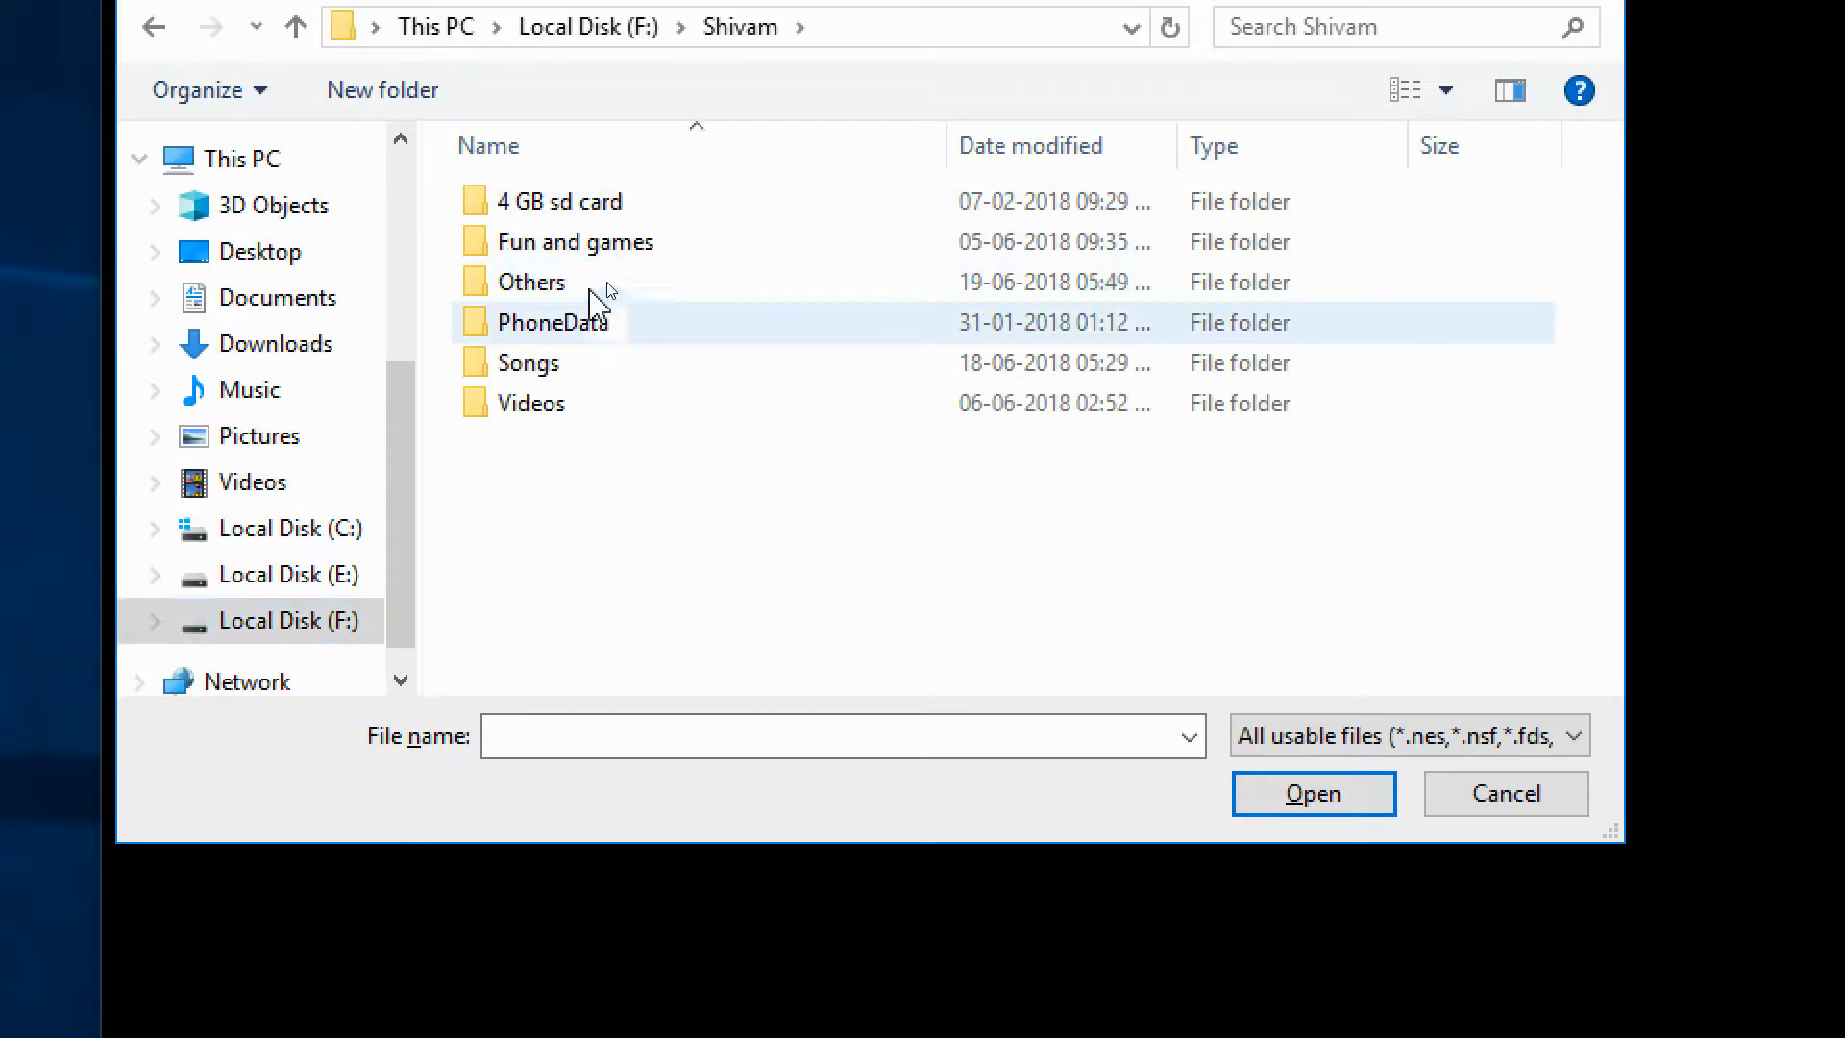
pyautogui.doubleClick(579, 242)
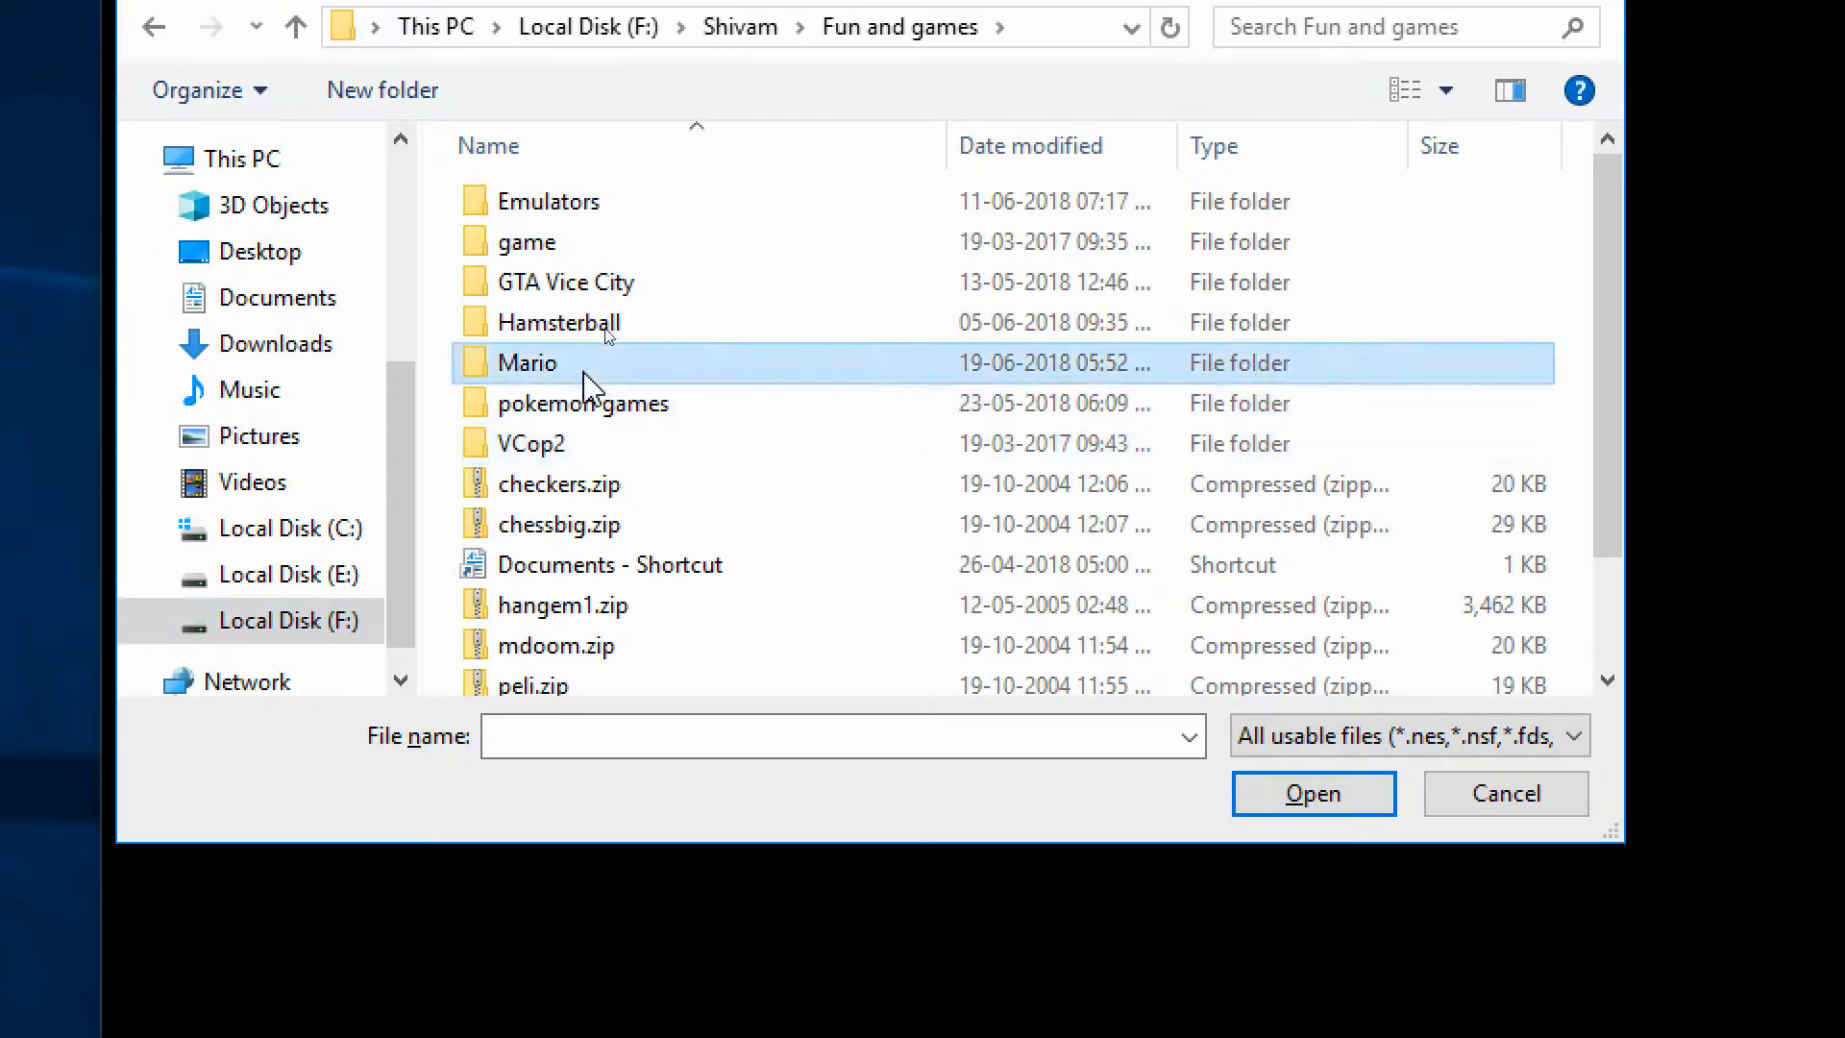
pyautogui.doubleClick(527, 363)
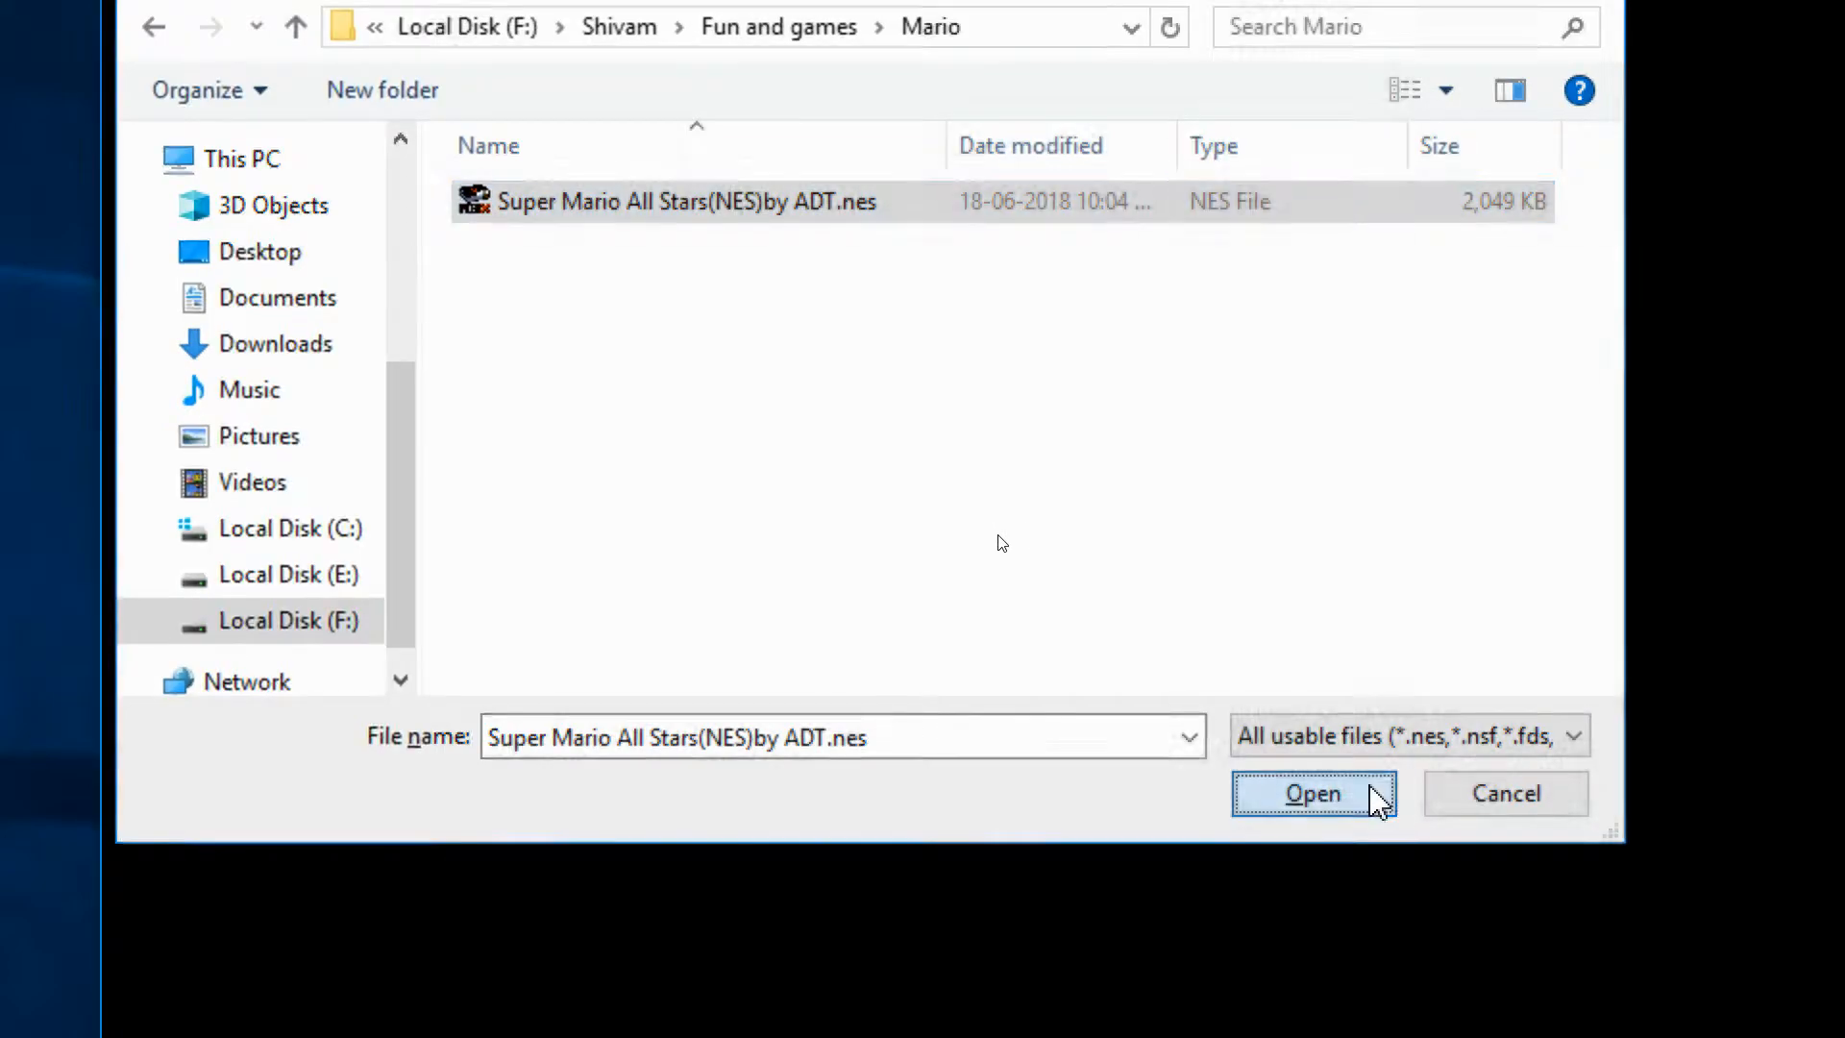
pyautogui.click(1312, 792)
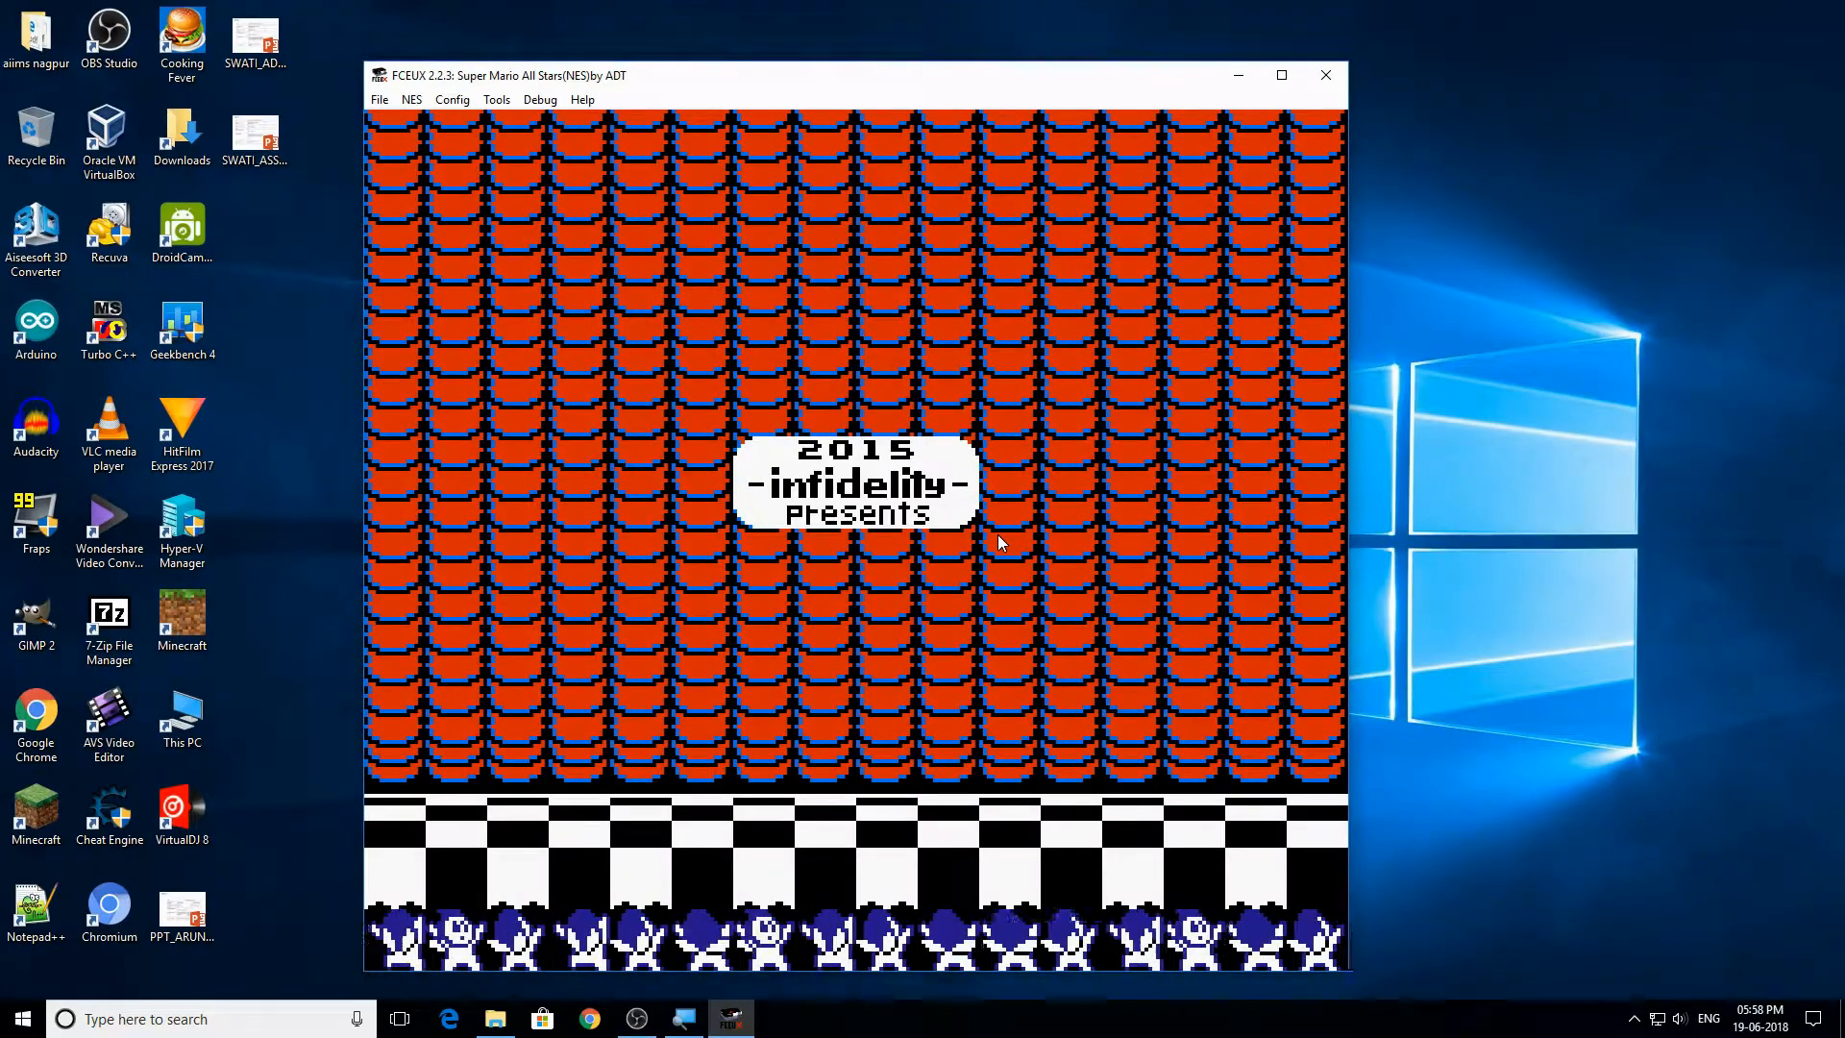
pyautogui.moveTo(1443, 223)
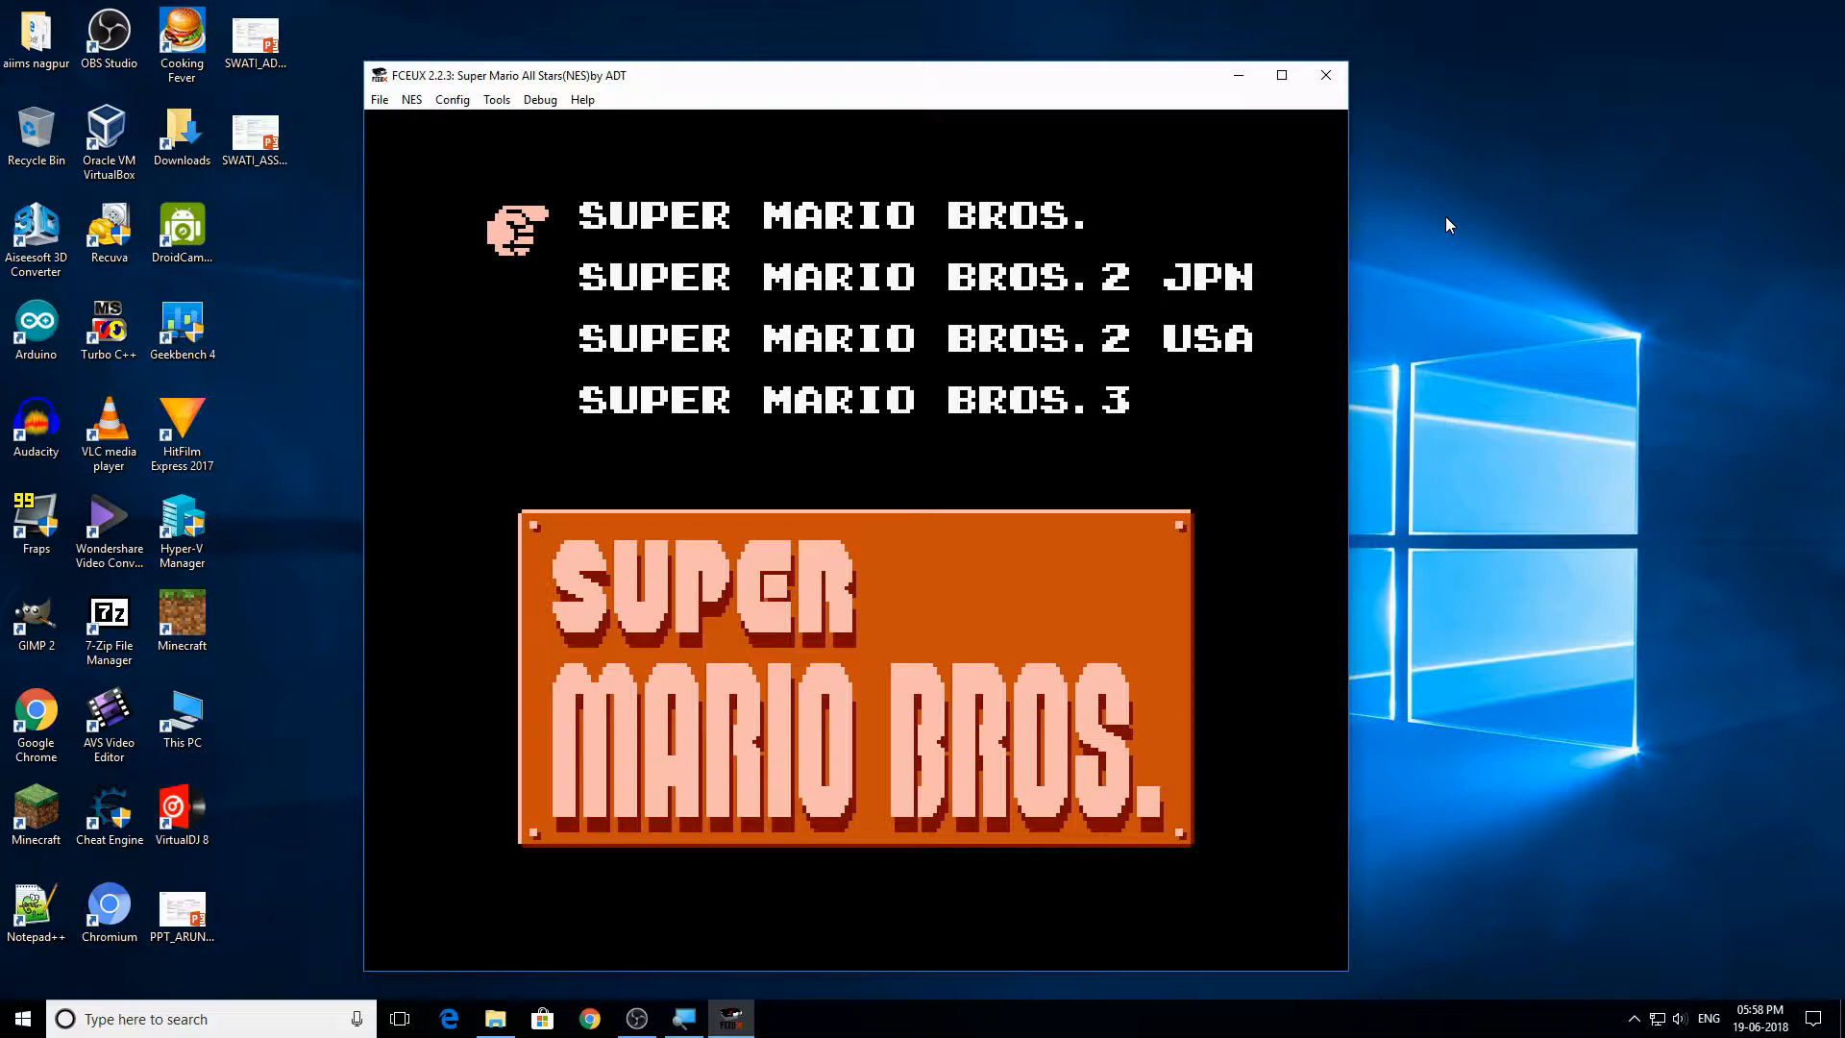
# - Move the hand pointer between the Super Mario Bros. titles in the cartridge menu
pyautogui.press('Down')
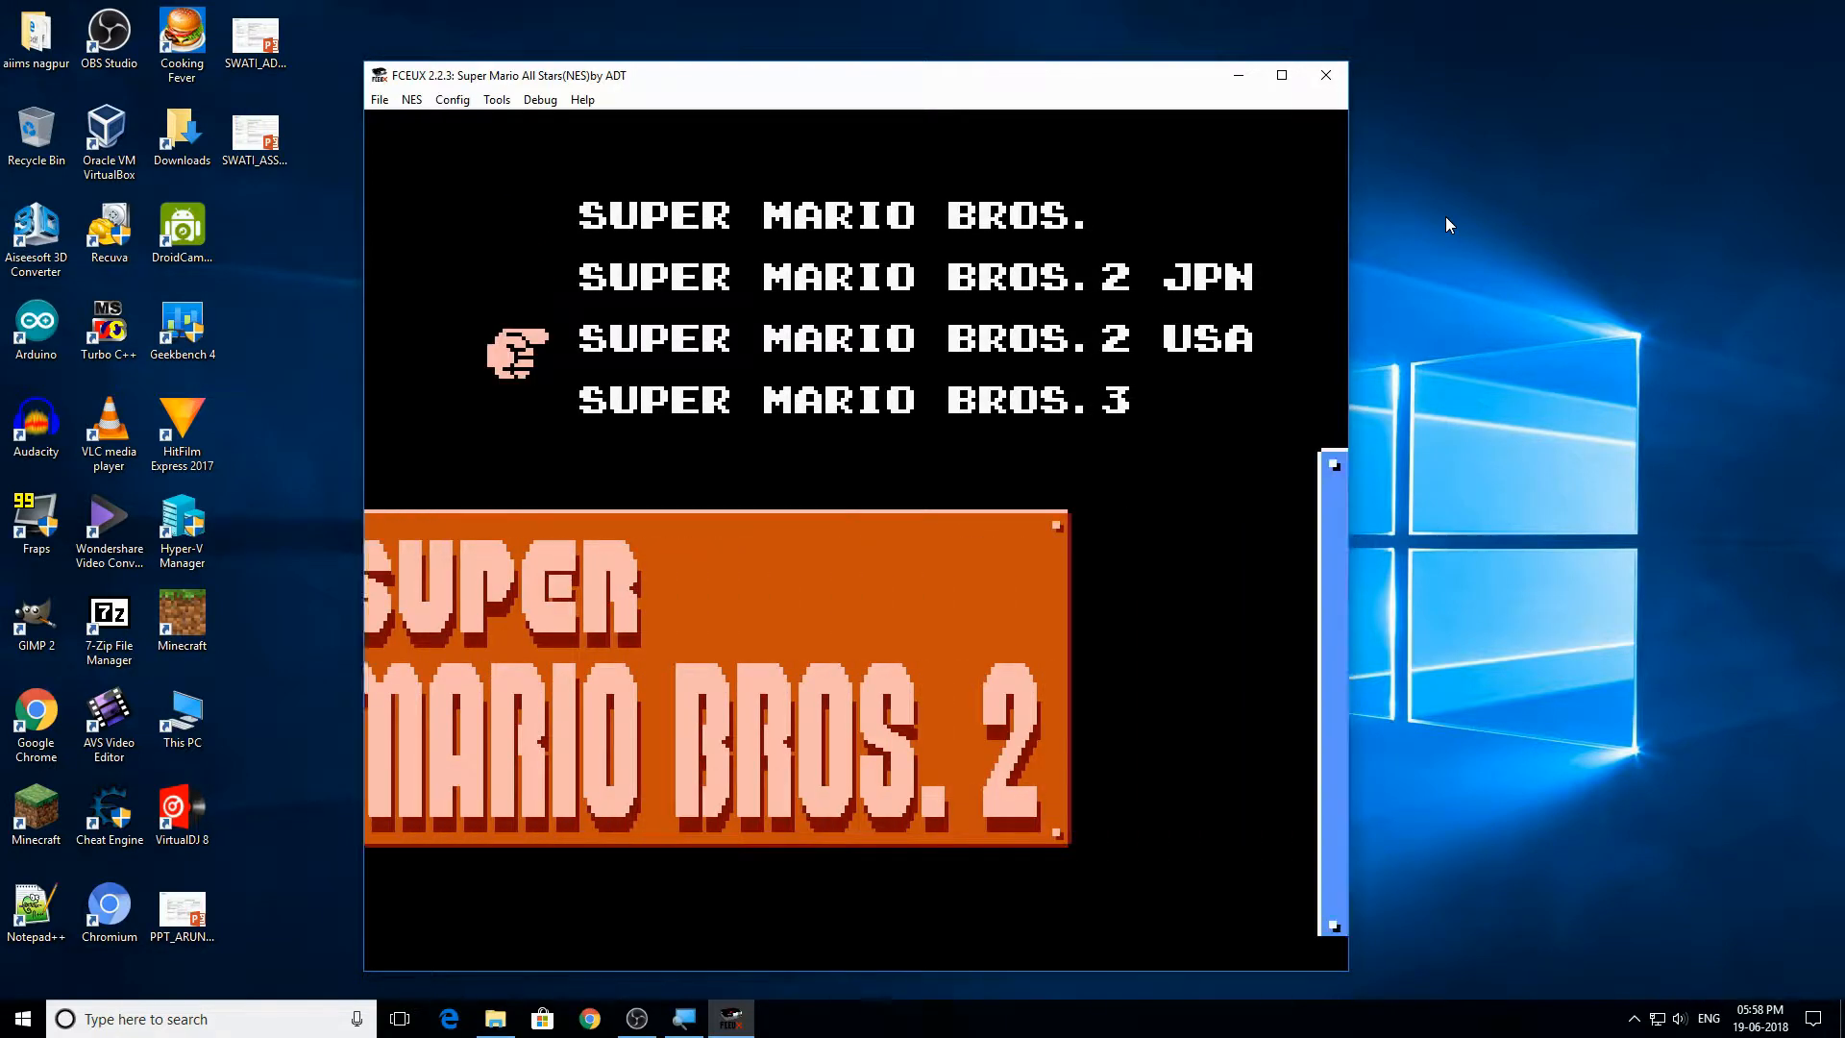
pyautogui.press('Down')
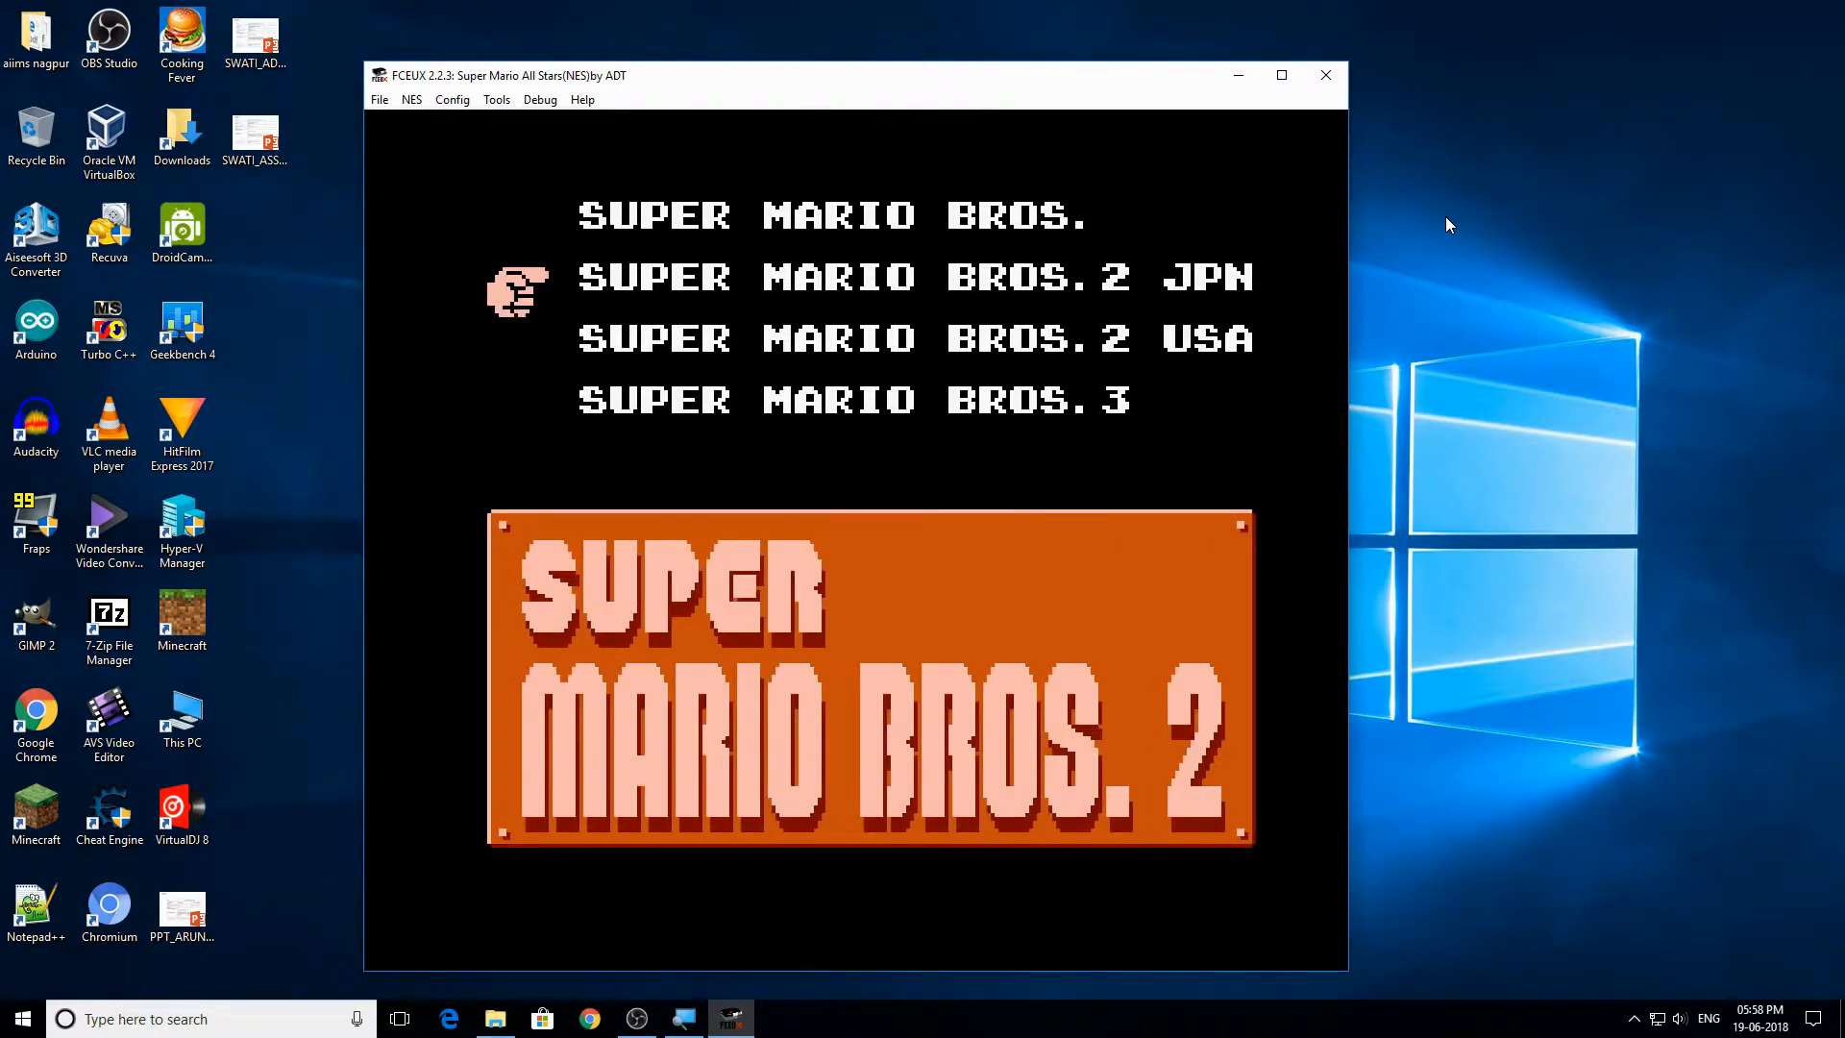
pyautogui.press('up')
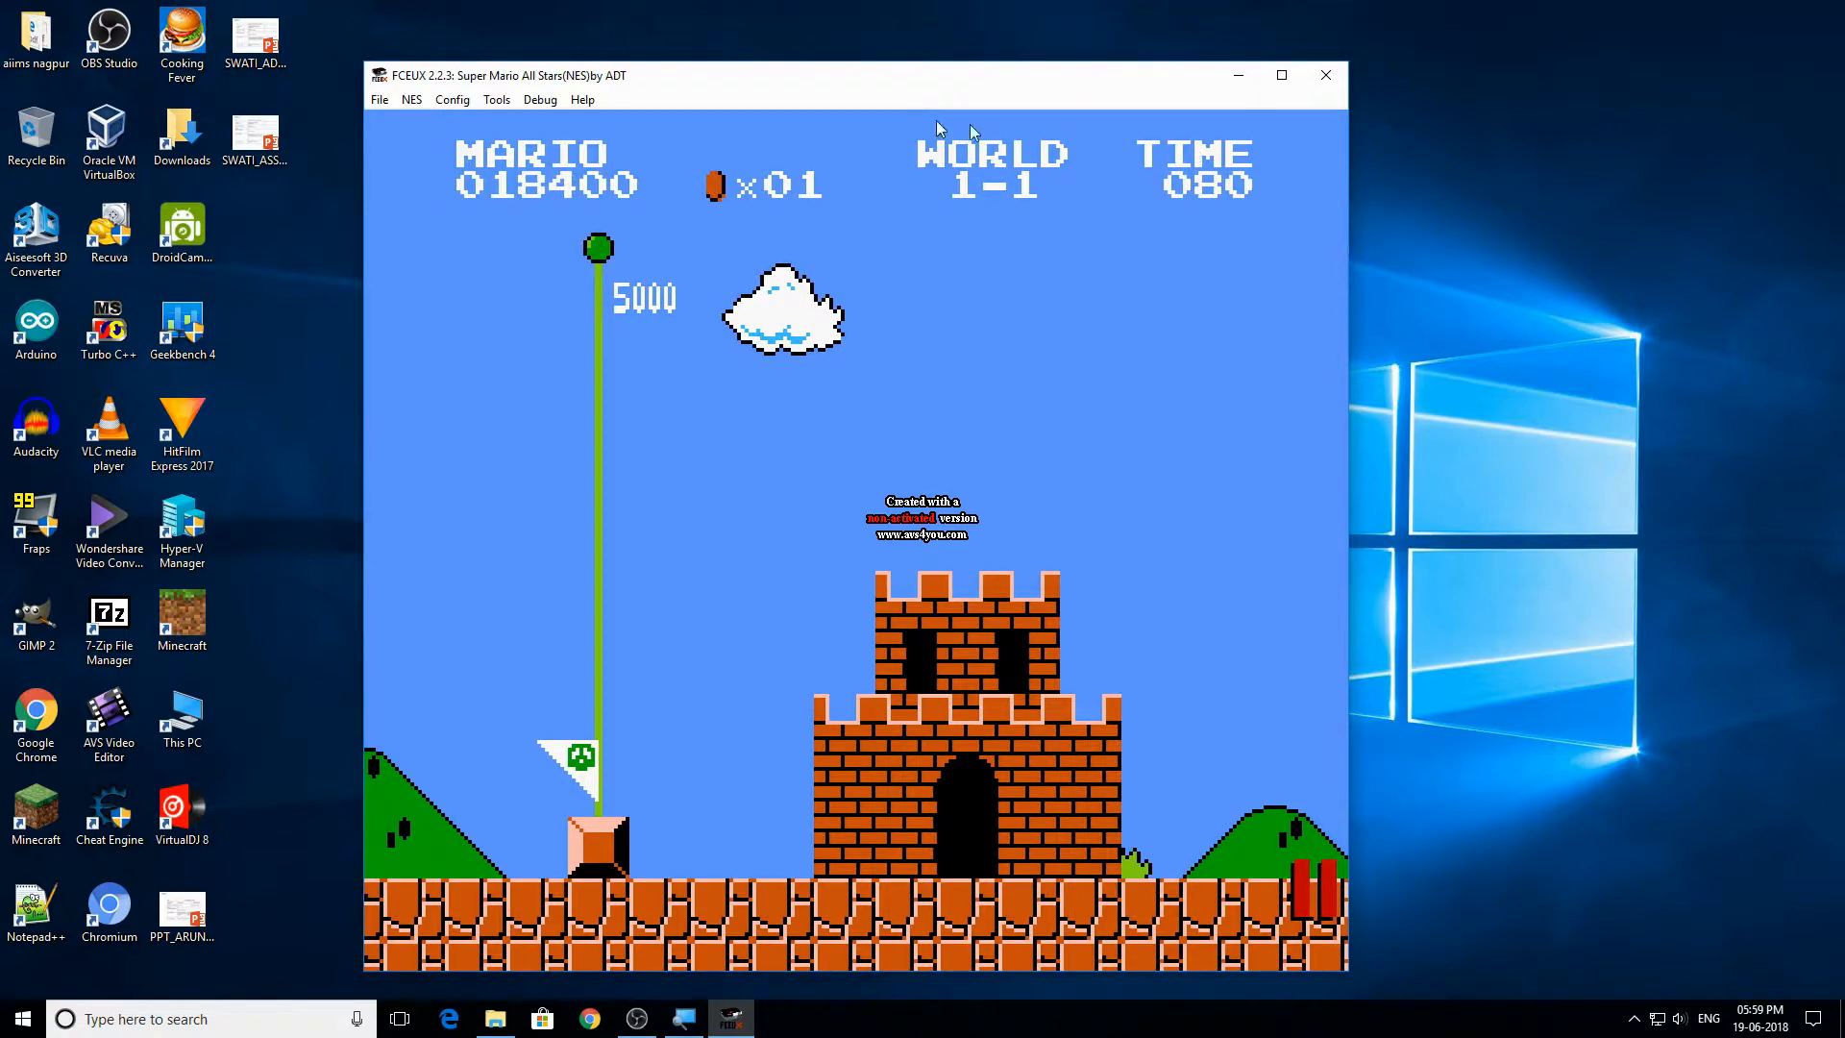
pyautogui.moveTo(565, 123)
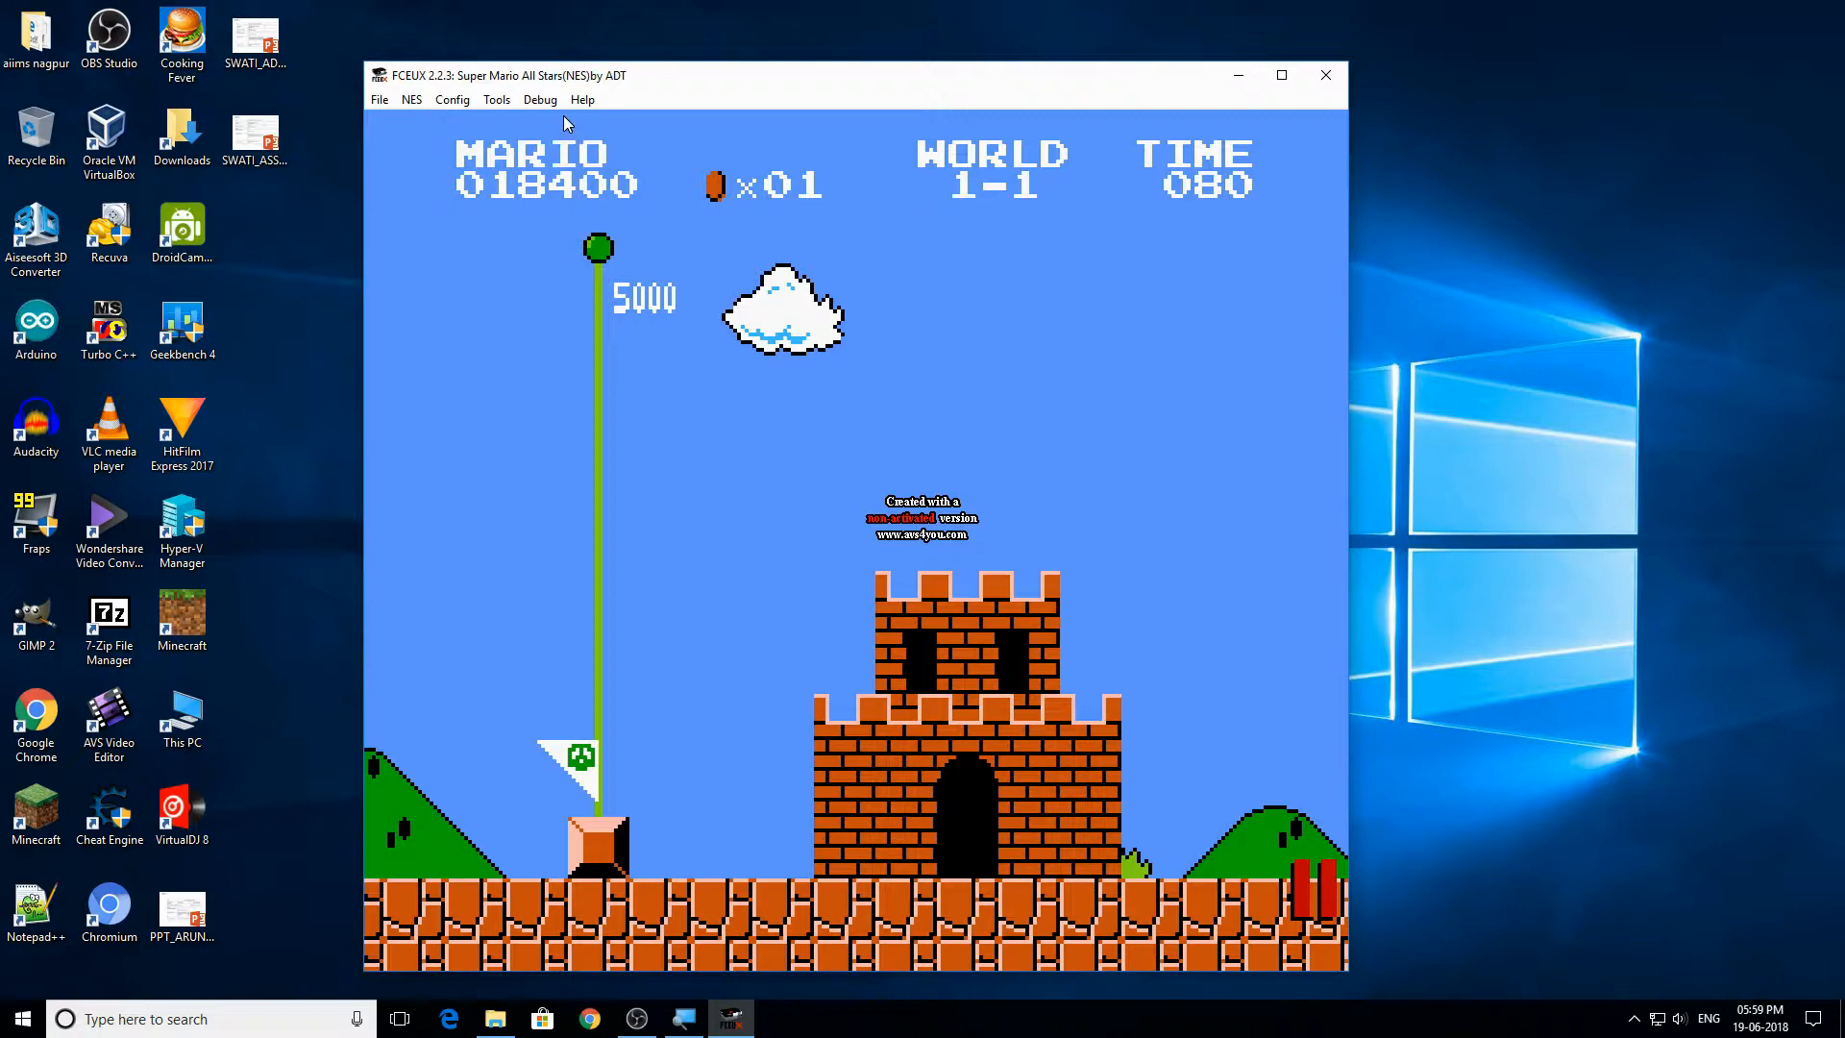
pyautogui.moveTo(754, 302)
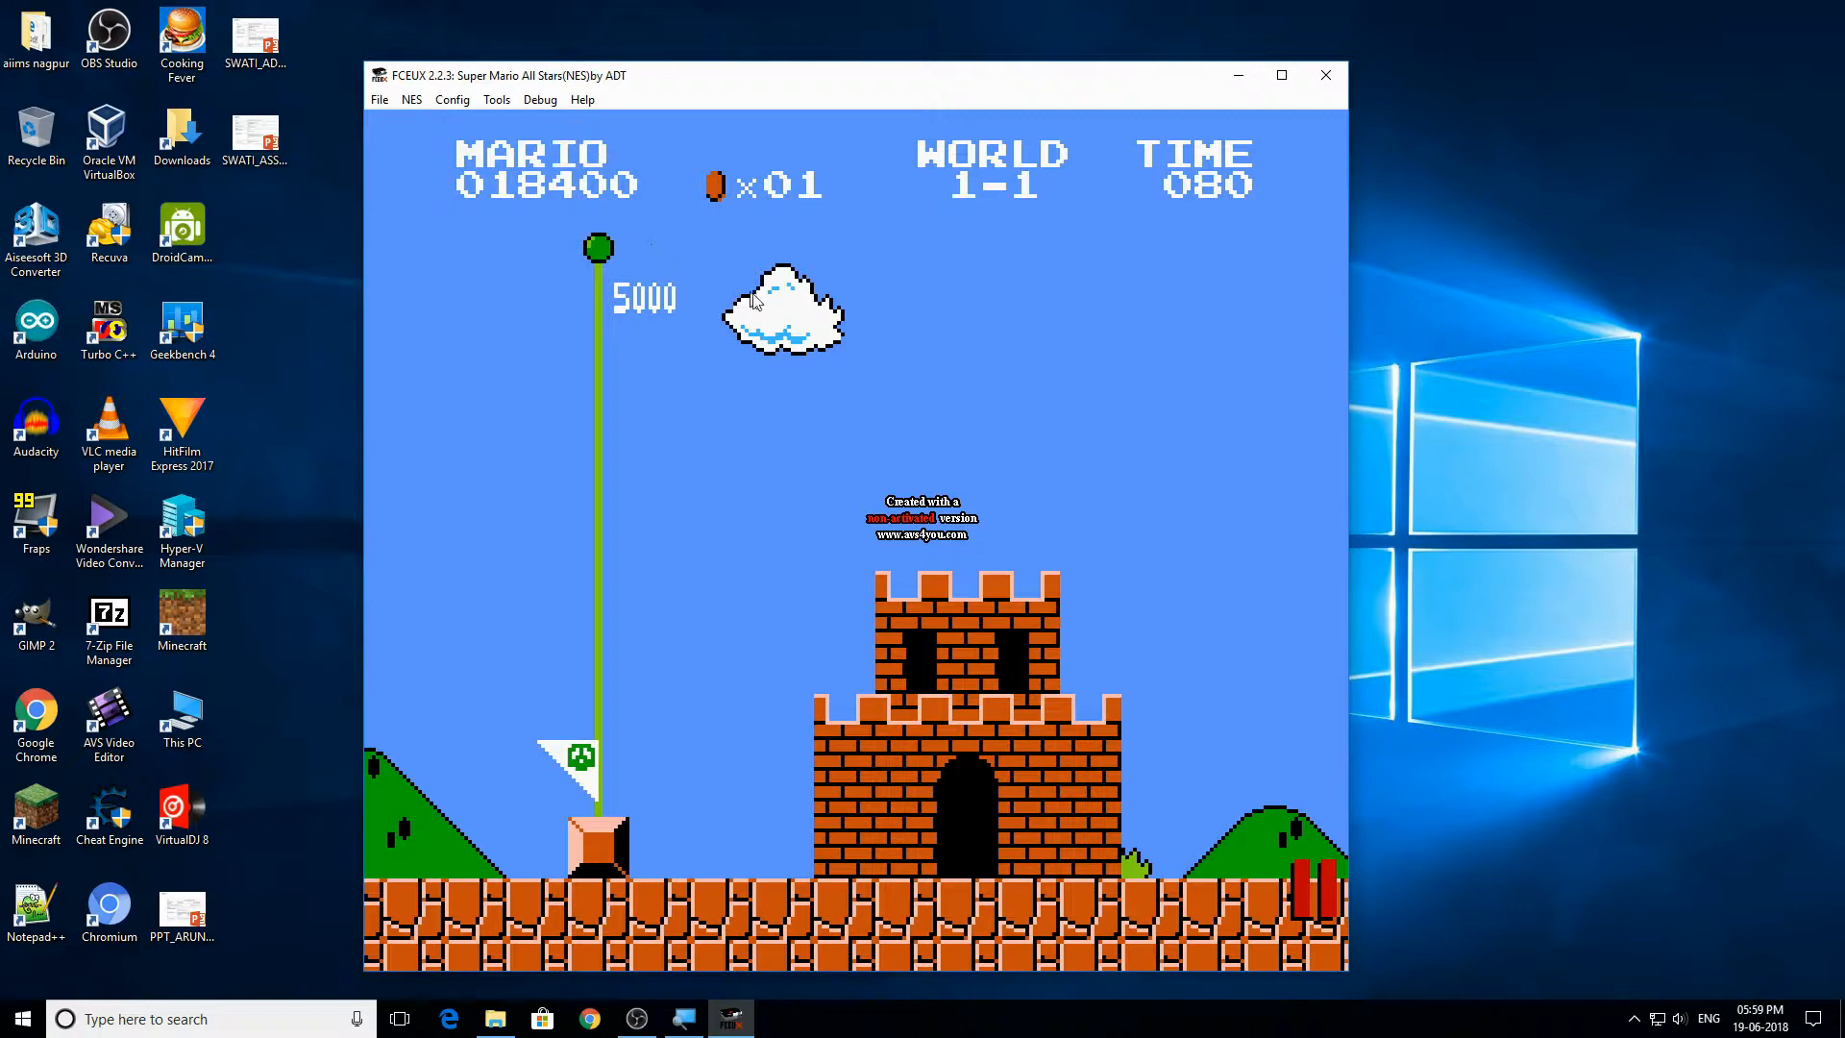
pyautogui.moveTo(749, 286)
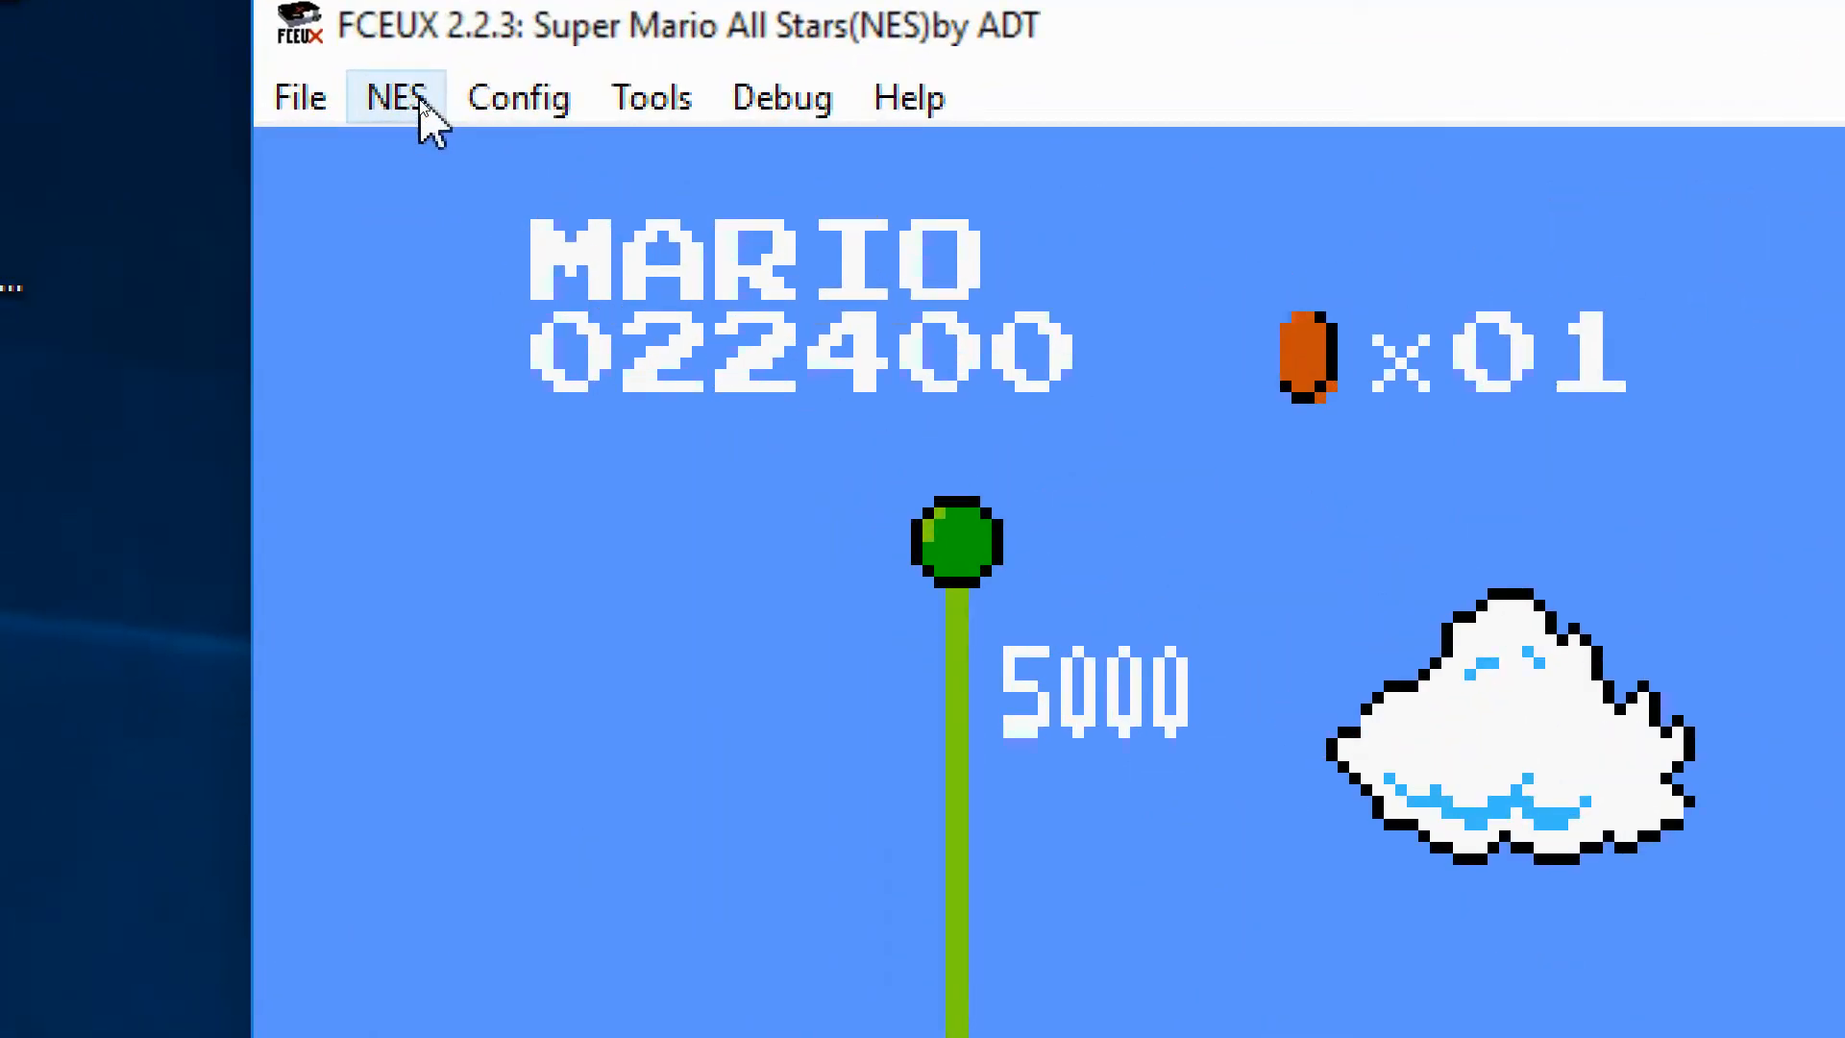
# - Reset the emulated console from the NES menu to return to the title screen
pyautogui.click(395, 97)
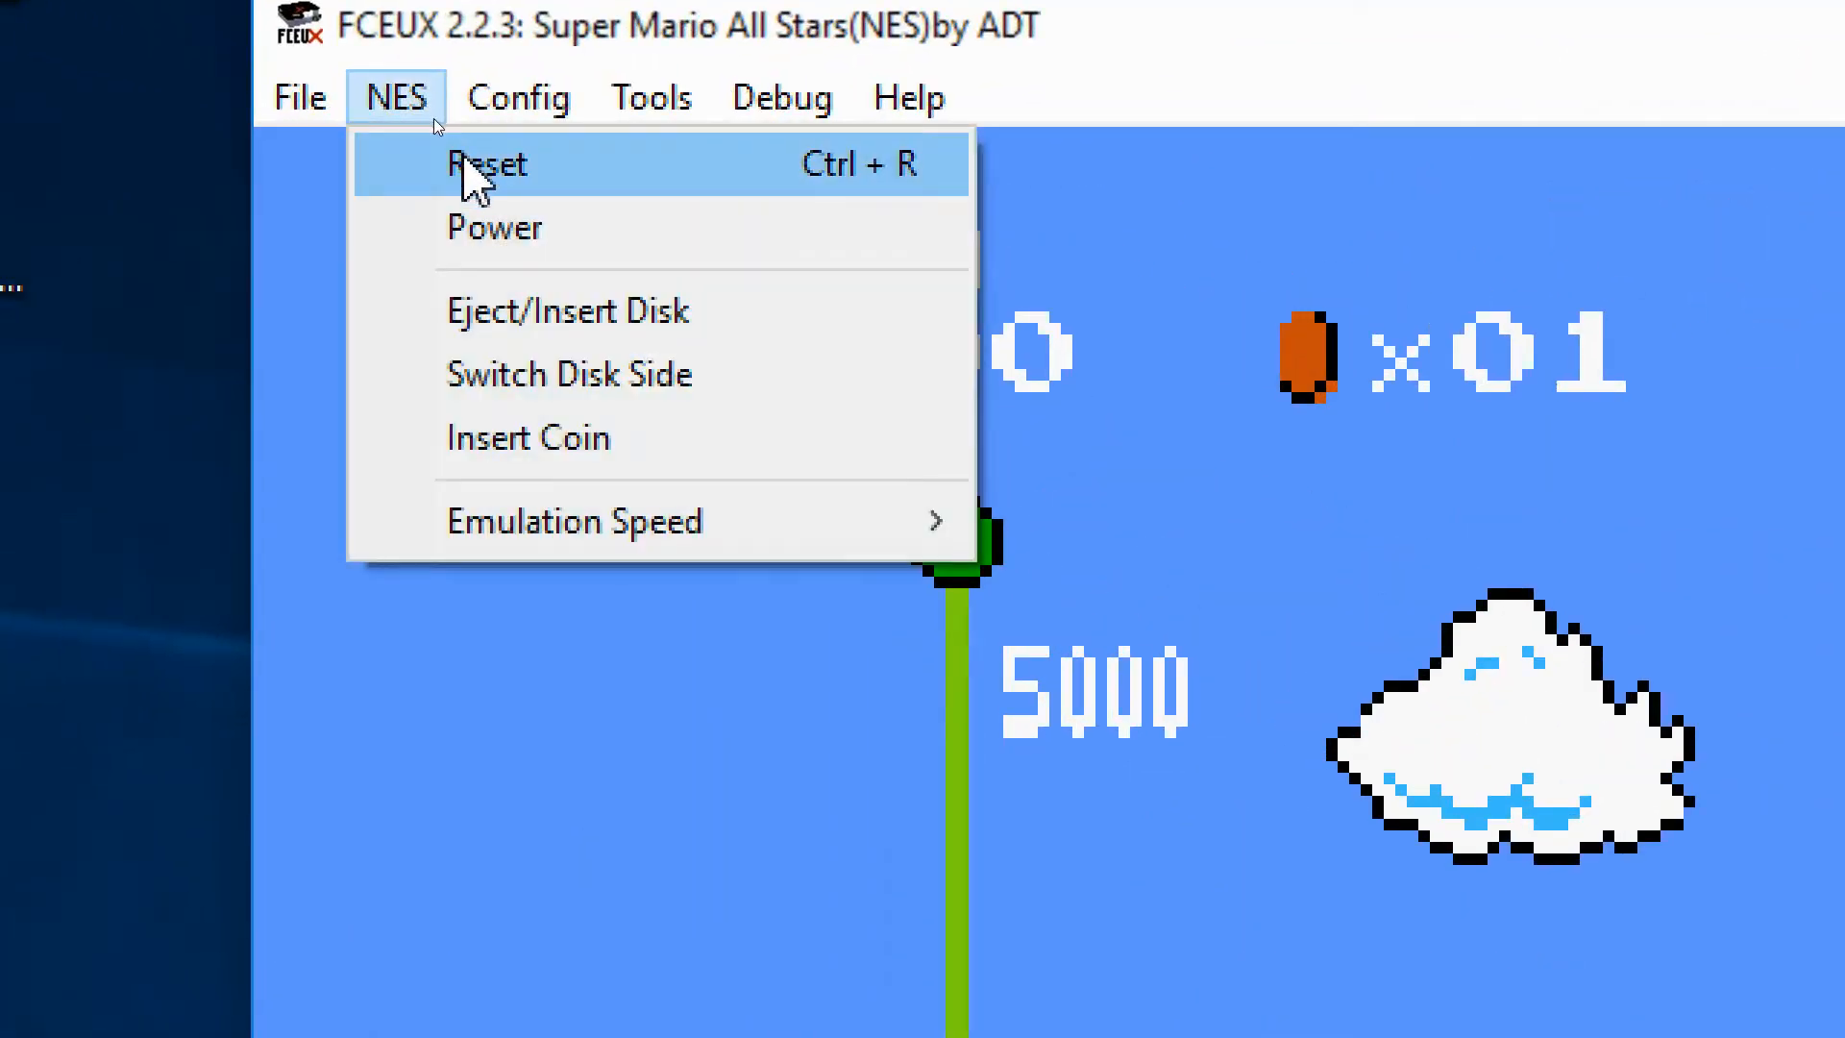
pyautogui.click(484, 163)
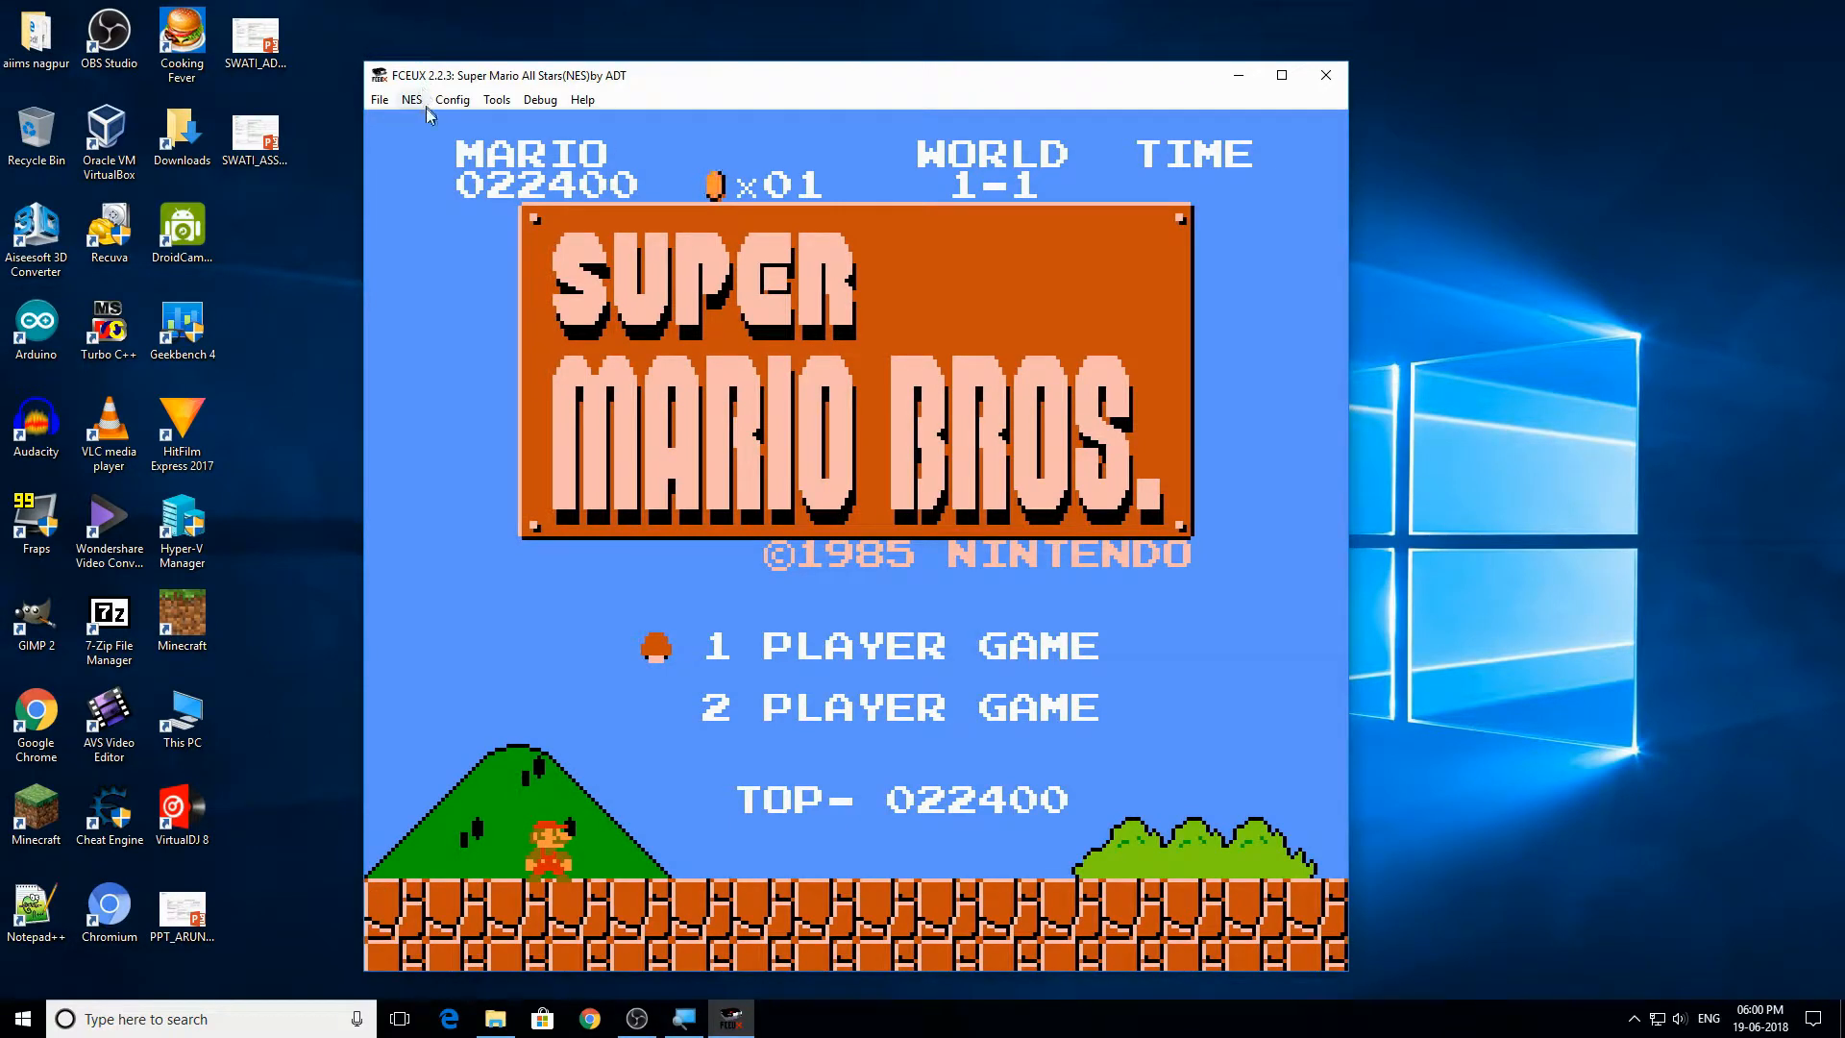
pyautogui.moveTo(1286, 50)
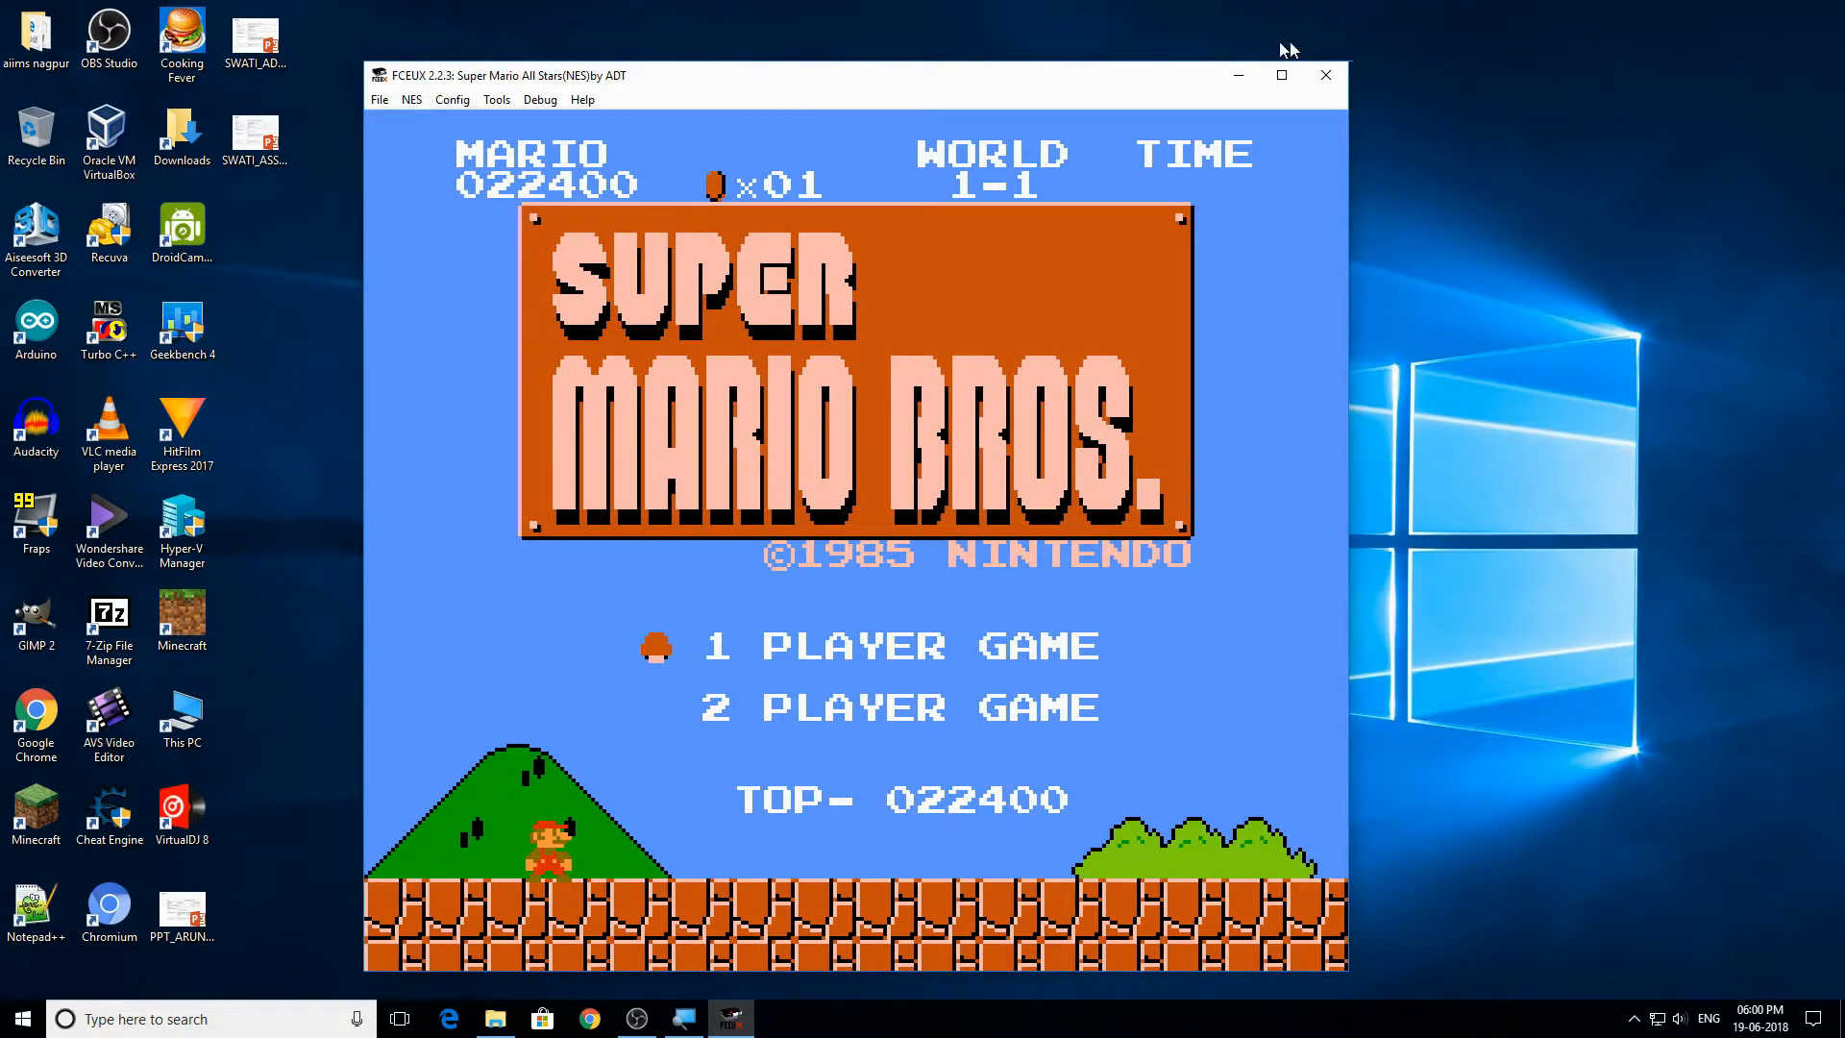
pyautogui.moveTo(411, 98)
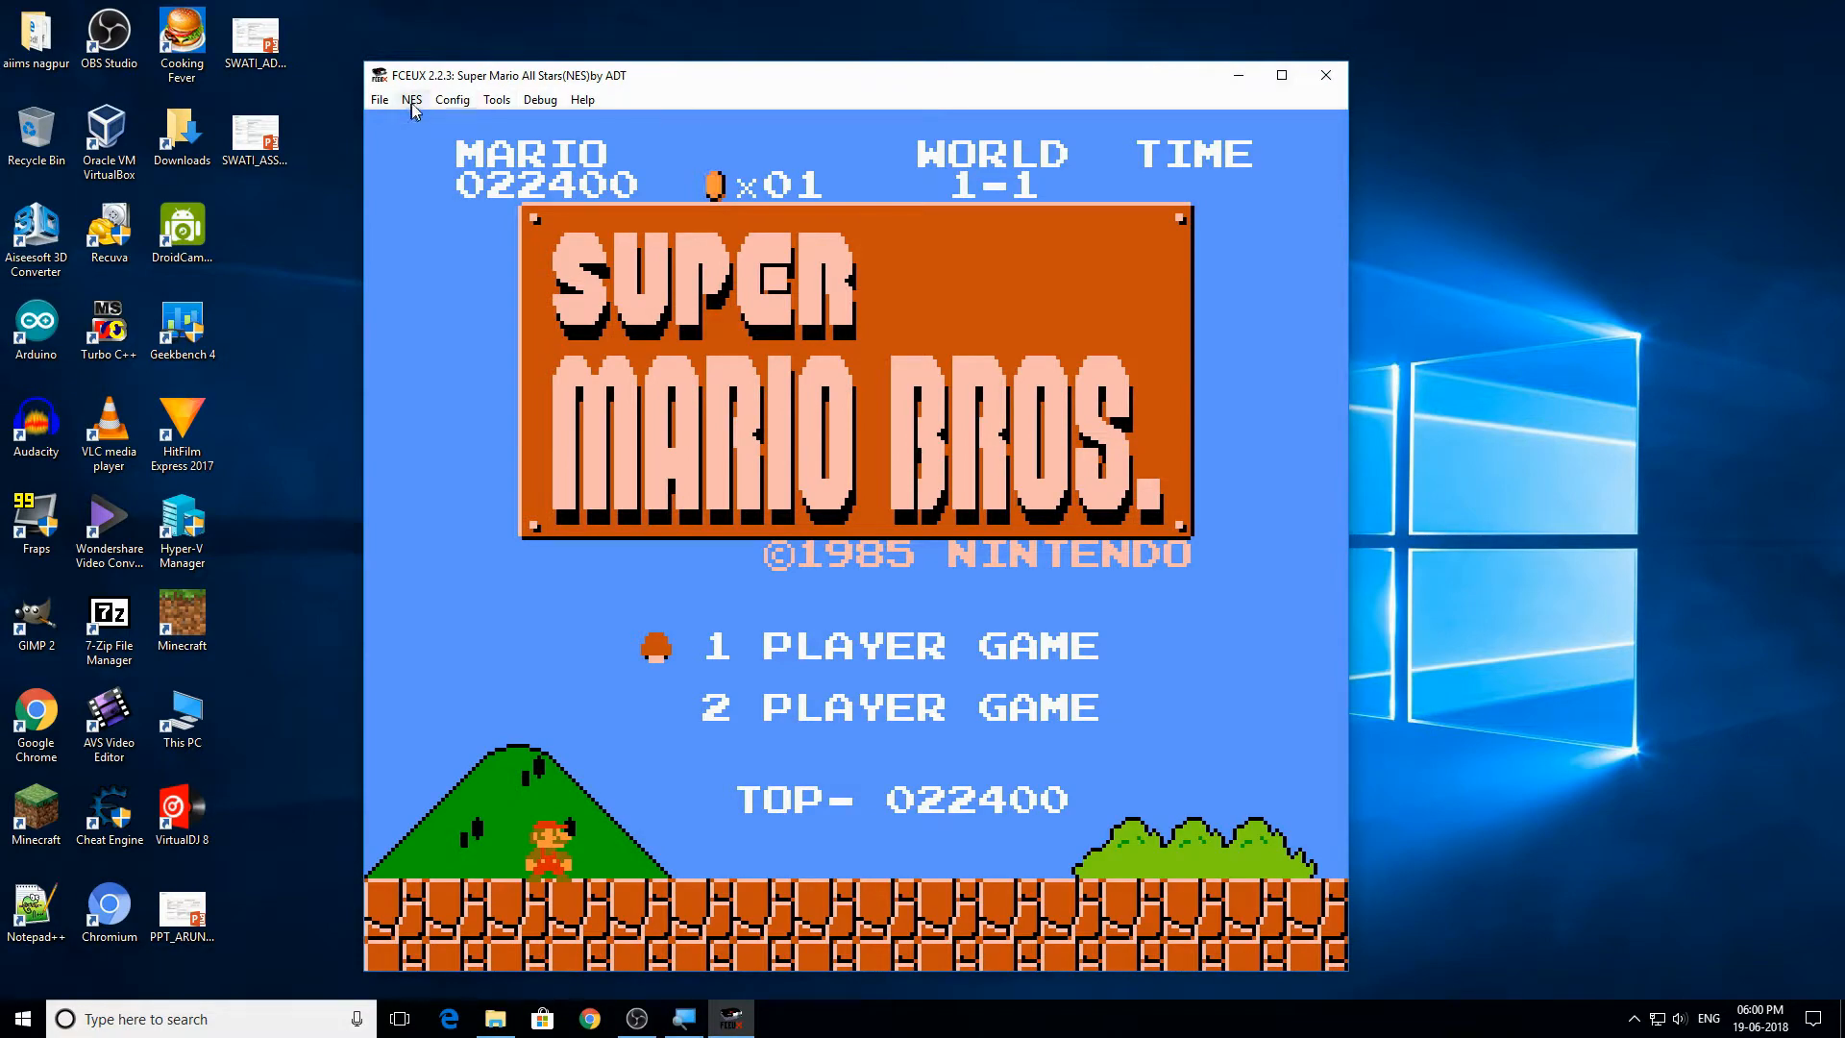
pyautogui.click(411, 98)
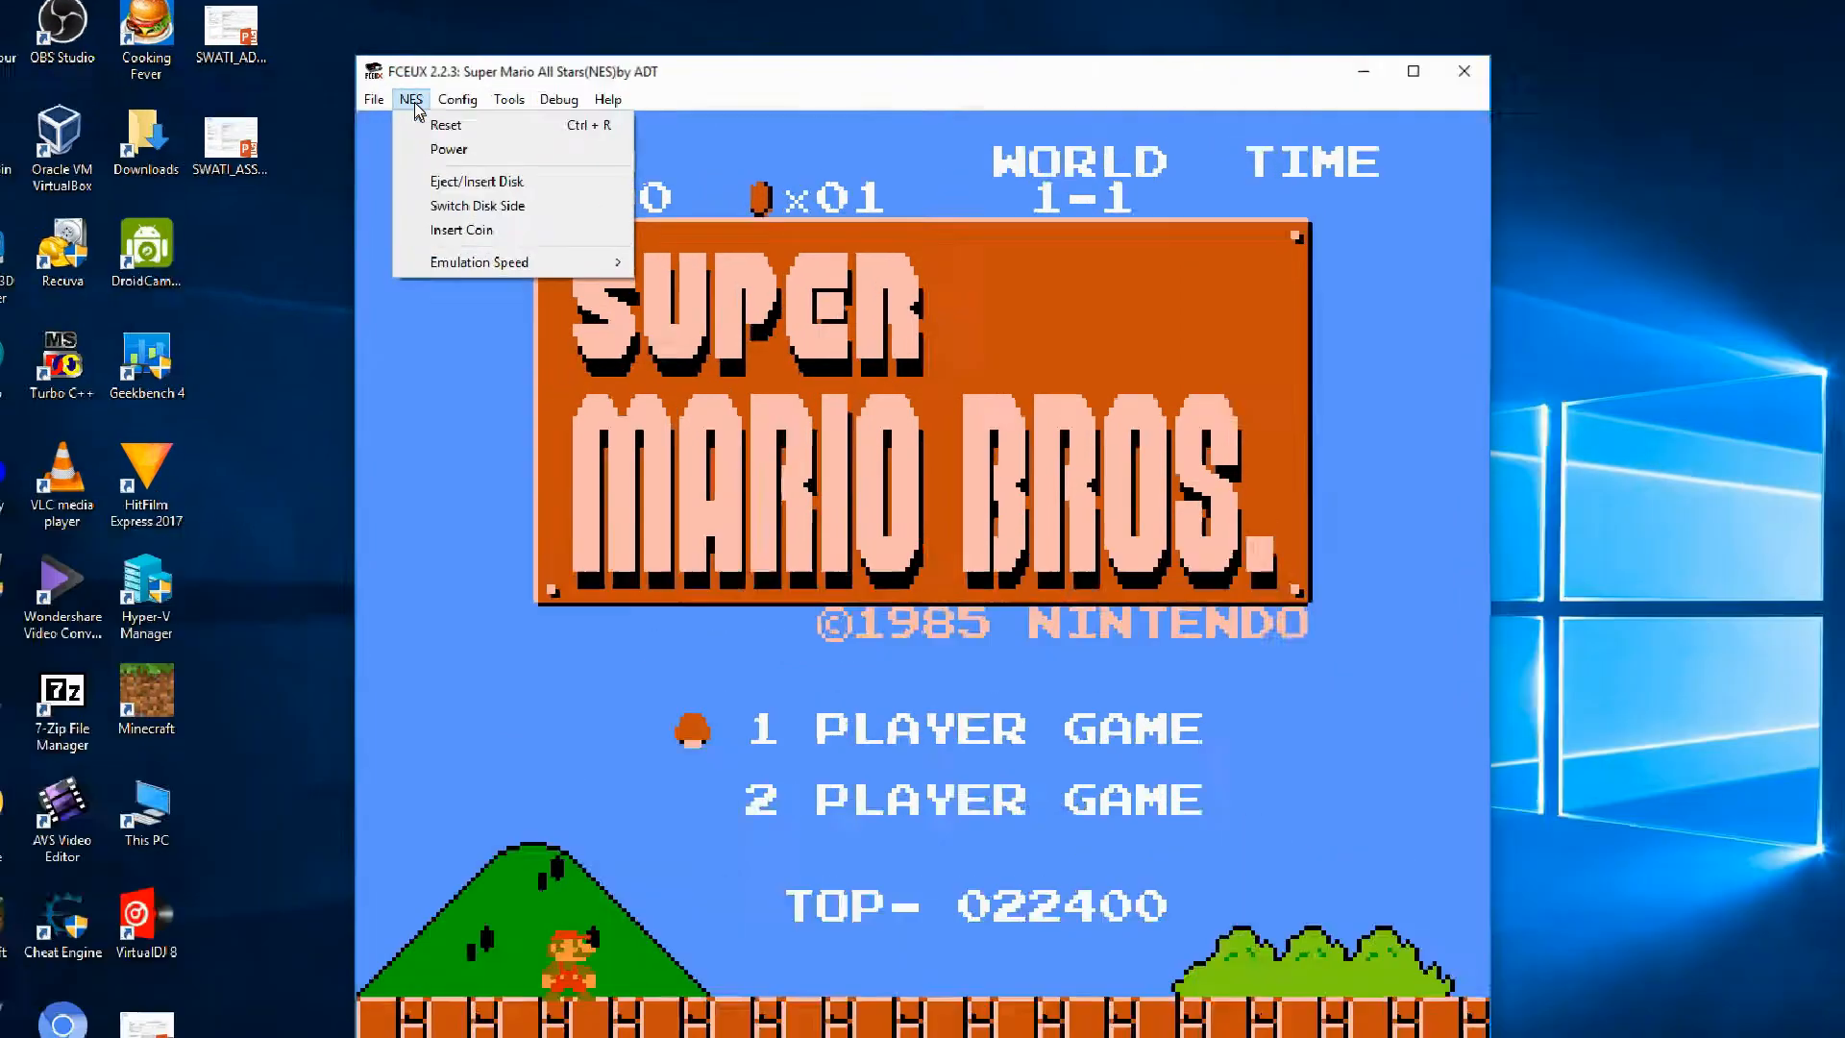